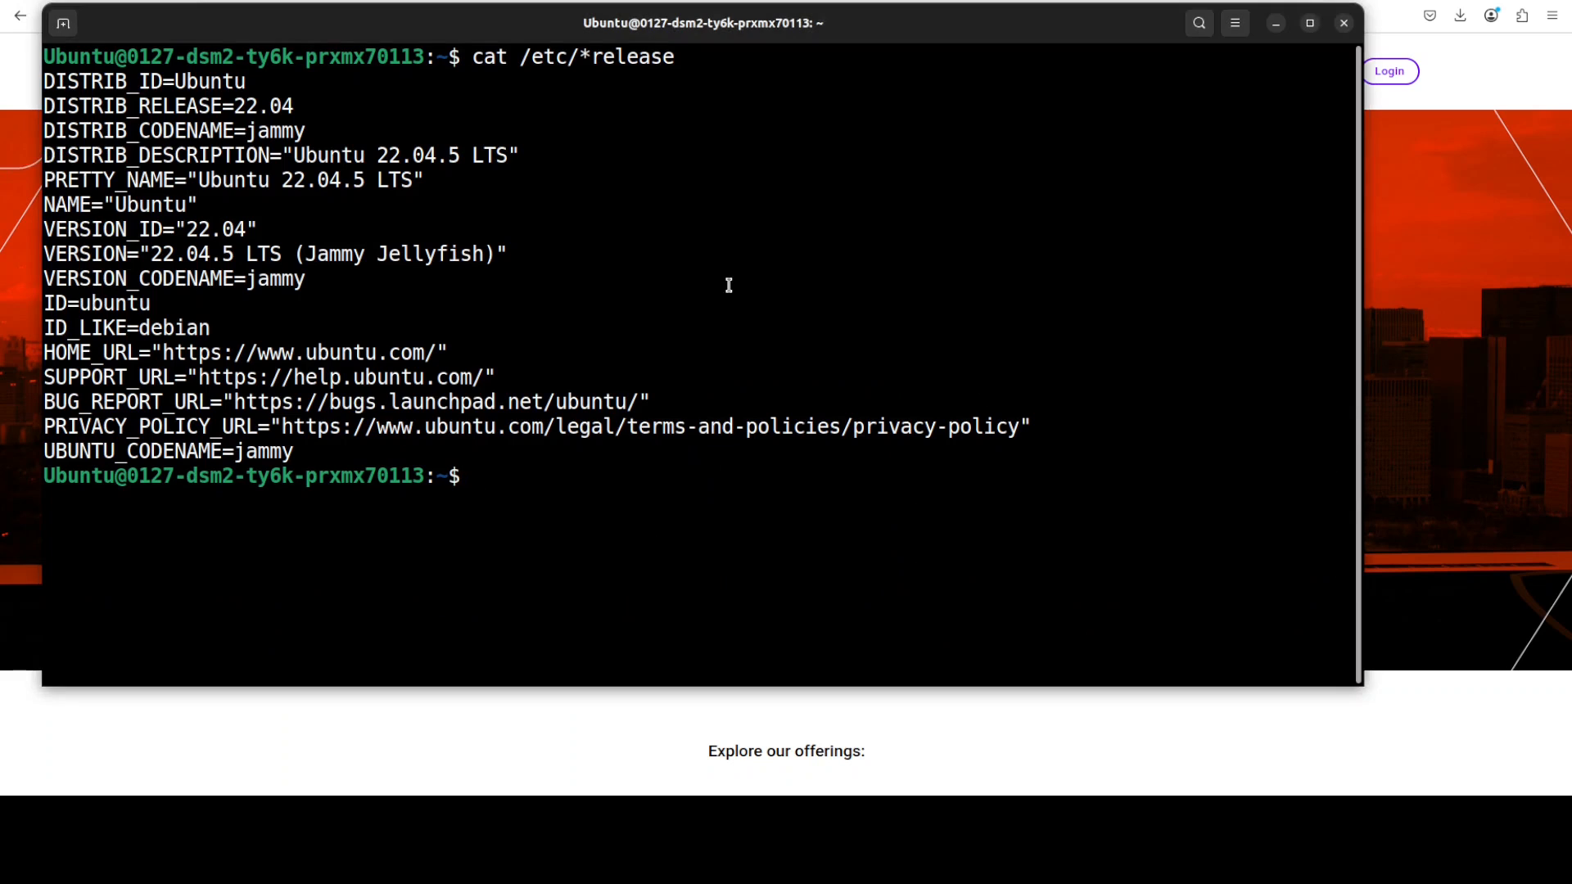
# Create a Python 3.11 conda environment named 'ai' and activate it in one command.
pyautogui.write('conda create -n ai python=3.11 -y && conda activate ai')
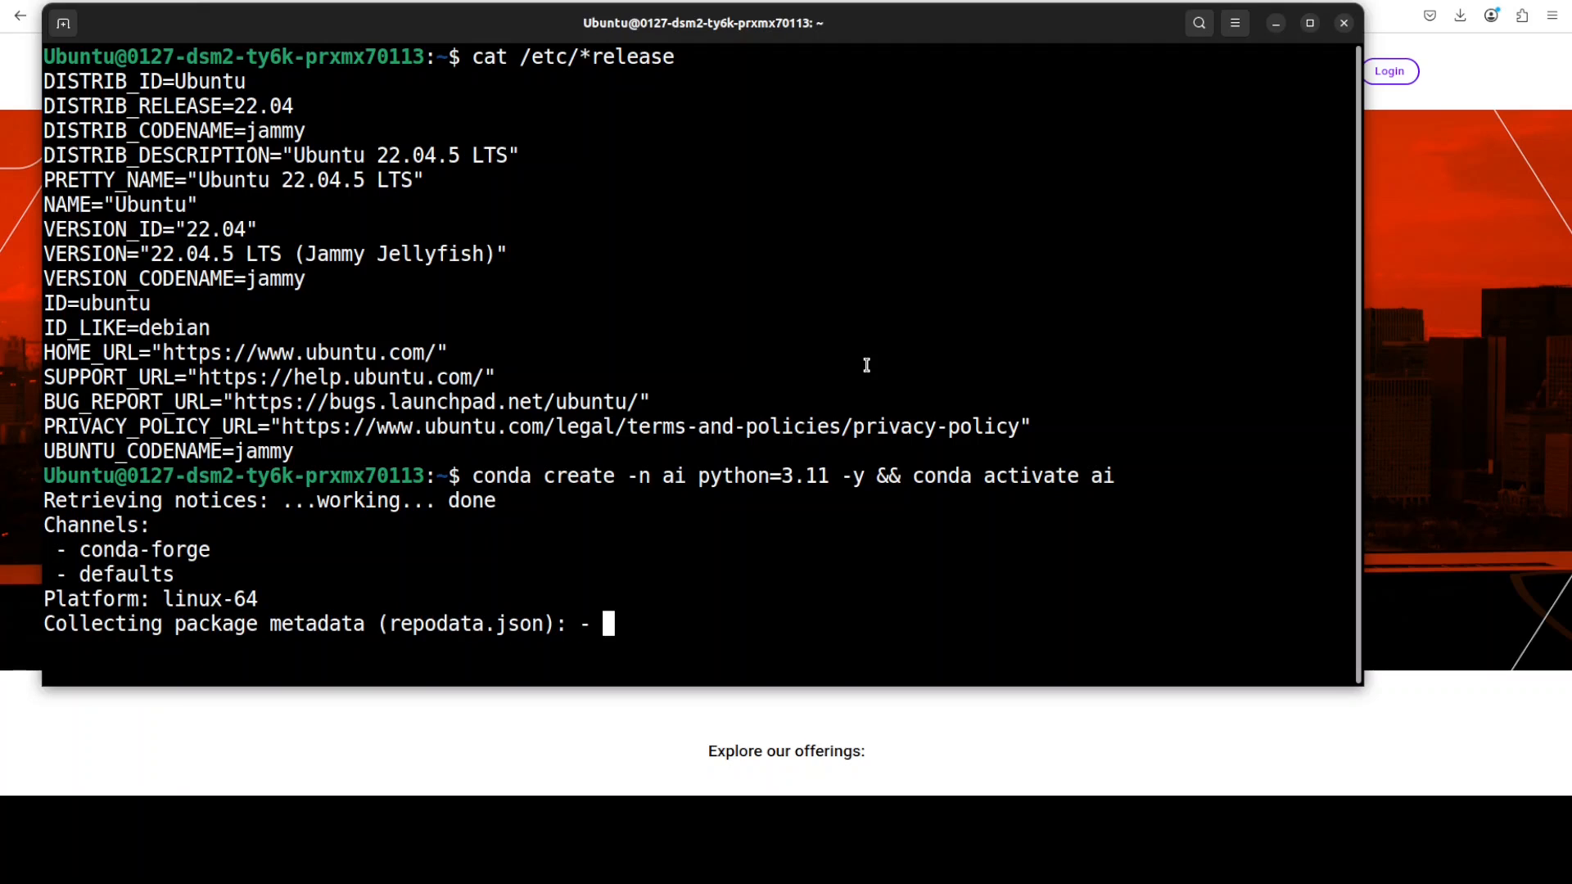
pyautogui.moveTo(869, 357)
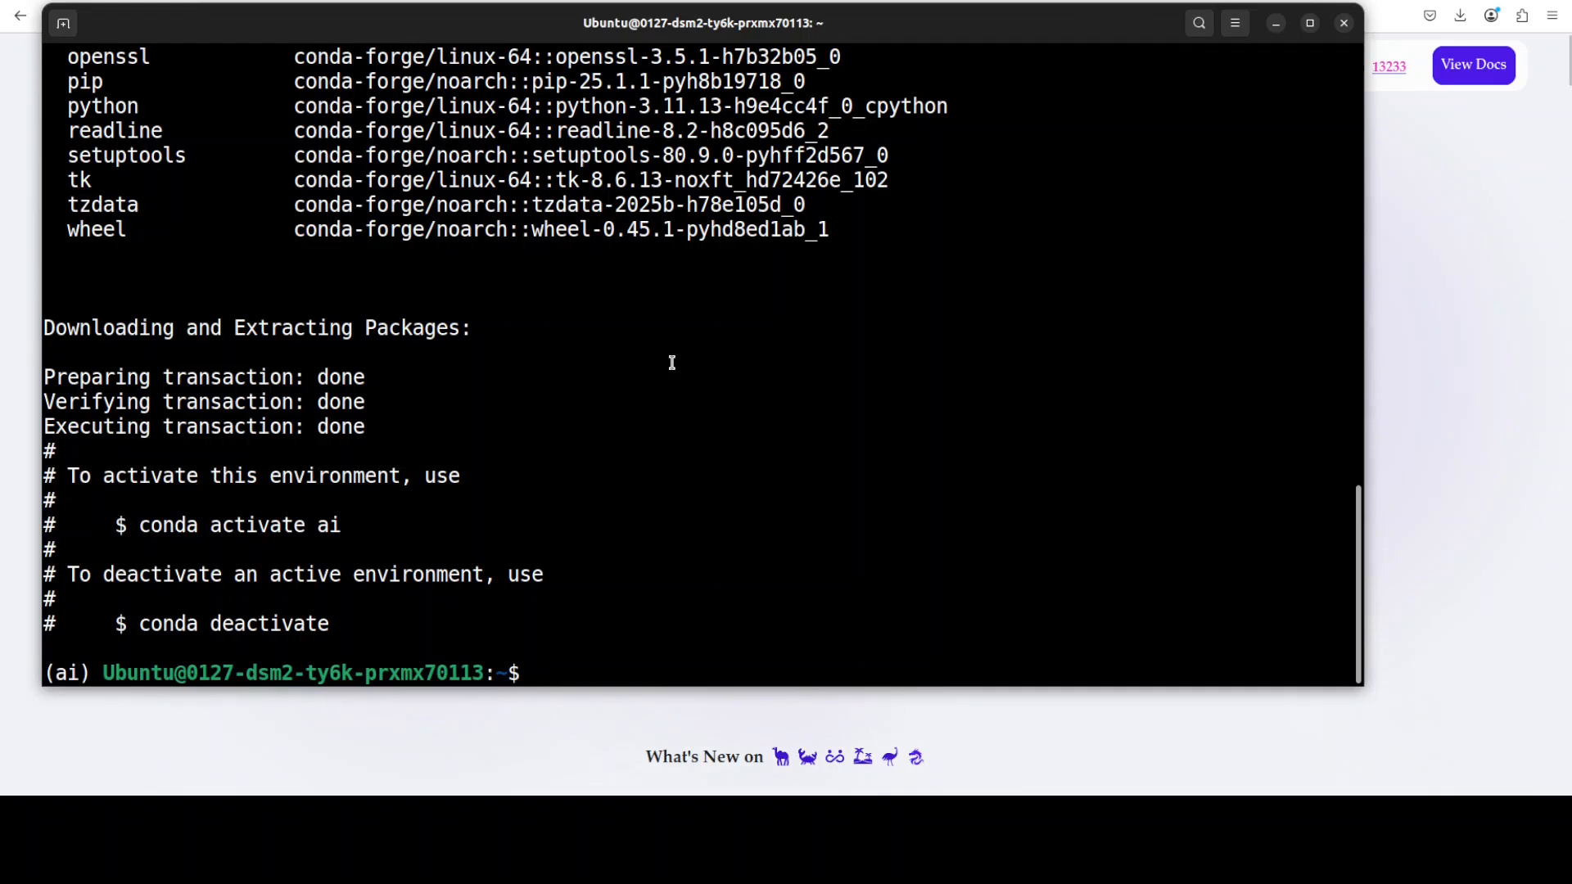
pyautogui.write('pip install genai-processors')
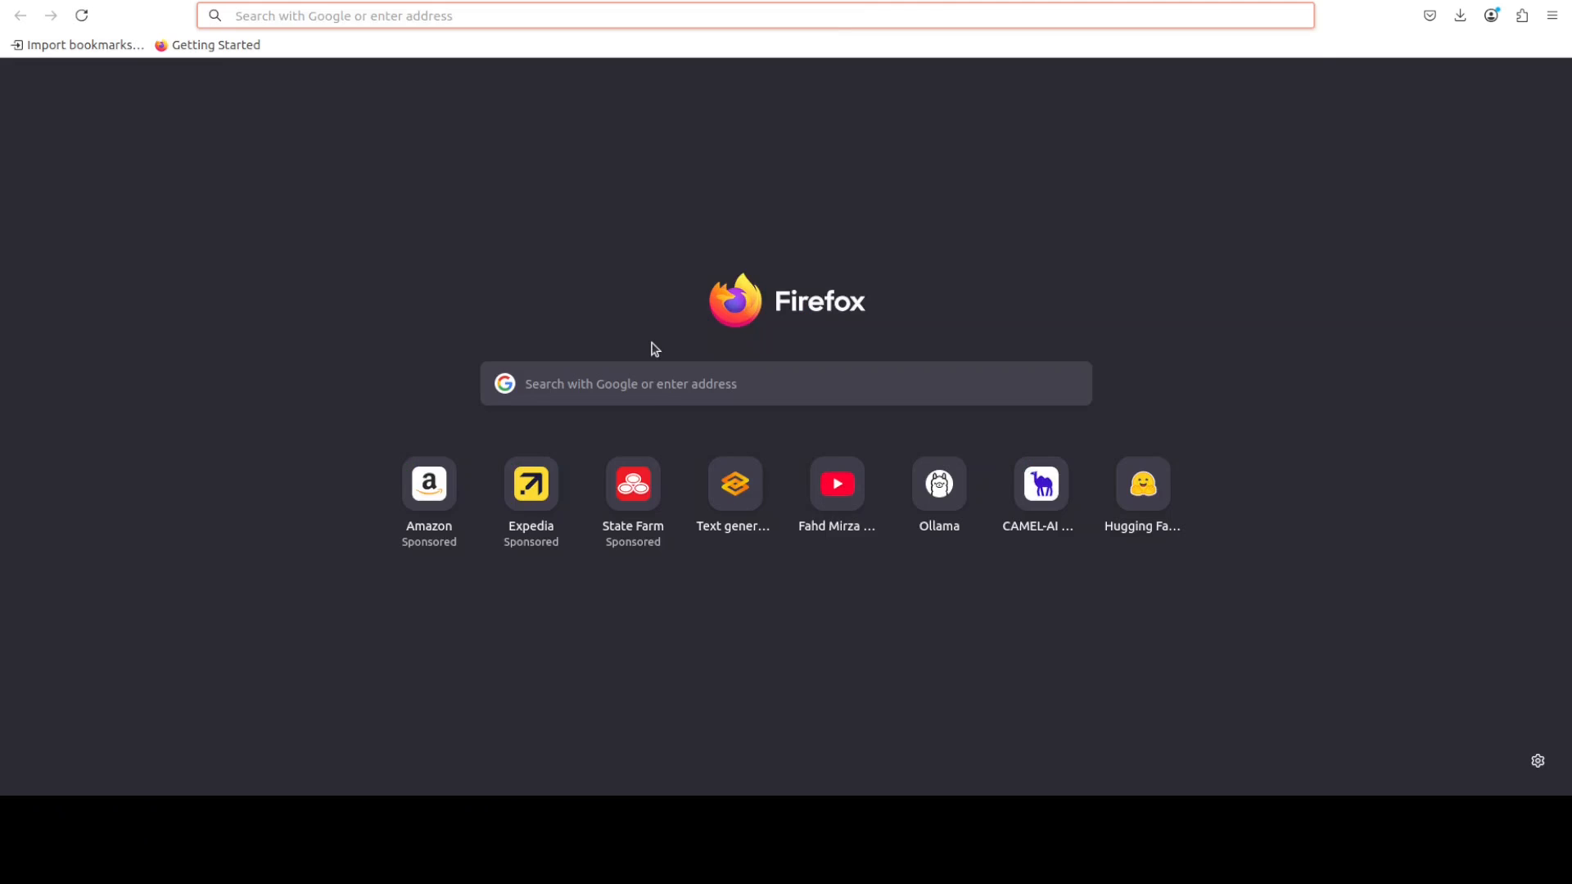
# Navigate Firefox to aistudio.google.com.
pyautogui.write('aistudio.google.com/')
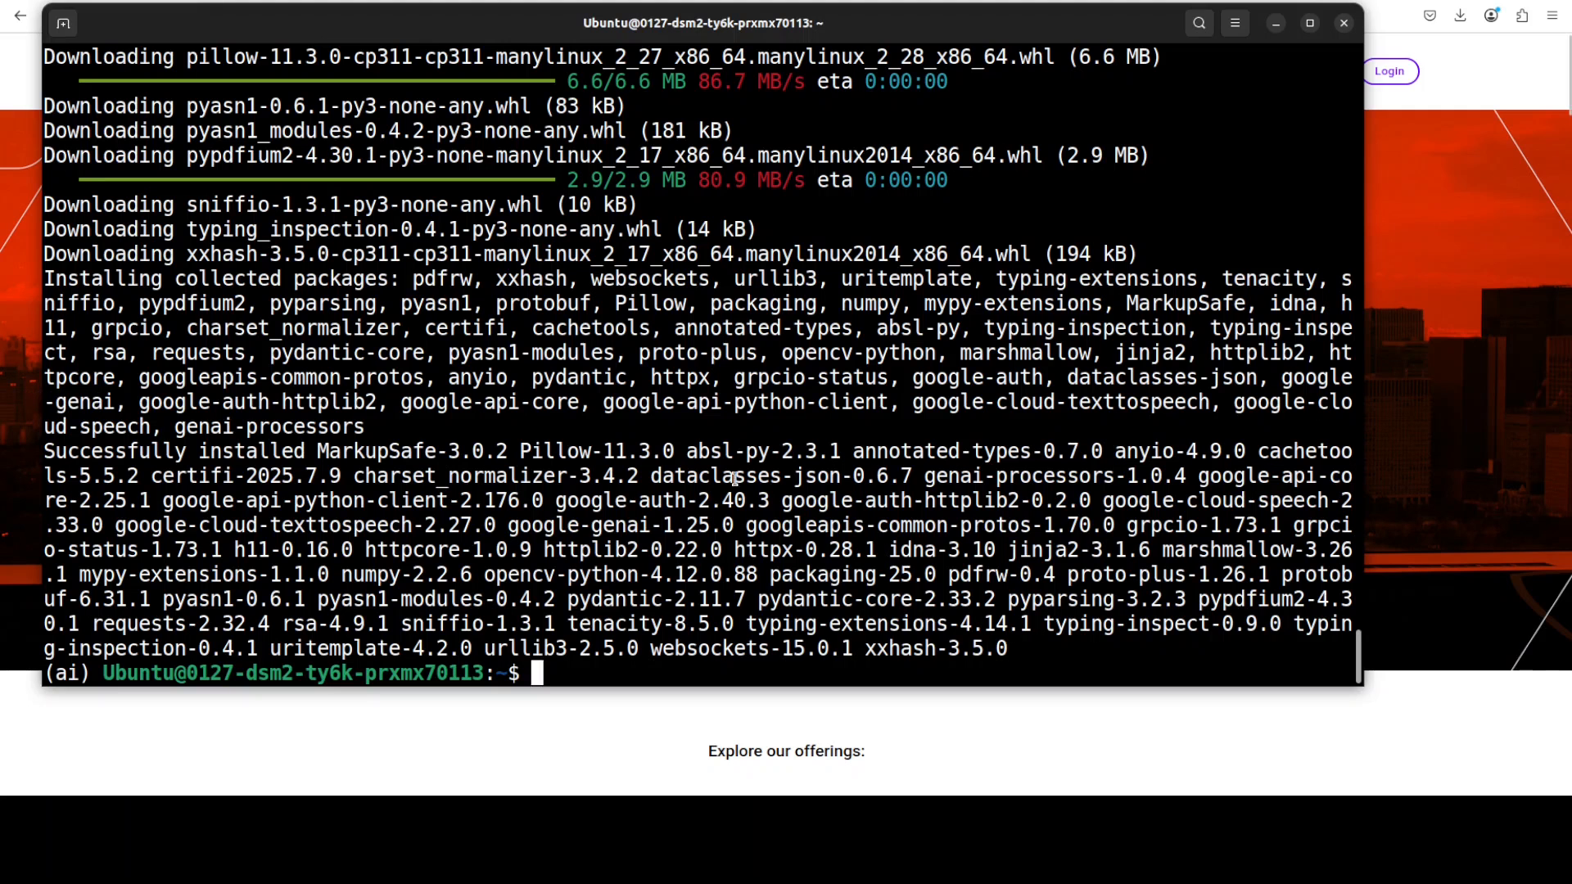
# Export the GOOGLE_API_KEY variable for the current shell session.
pyautogui.write('export GOOGLE_API_KEY=')
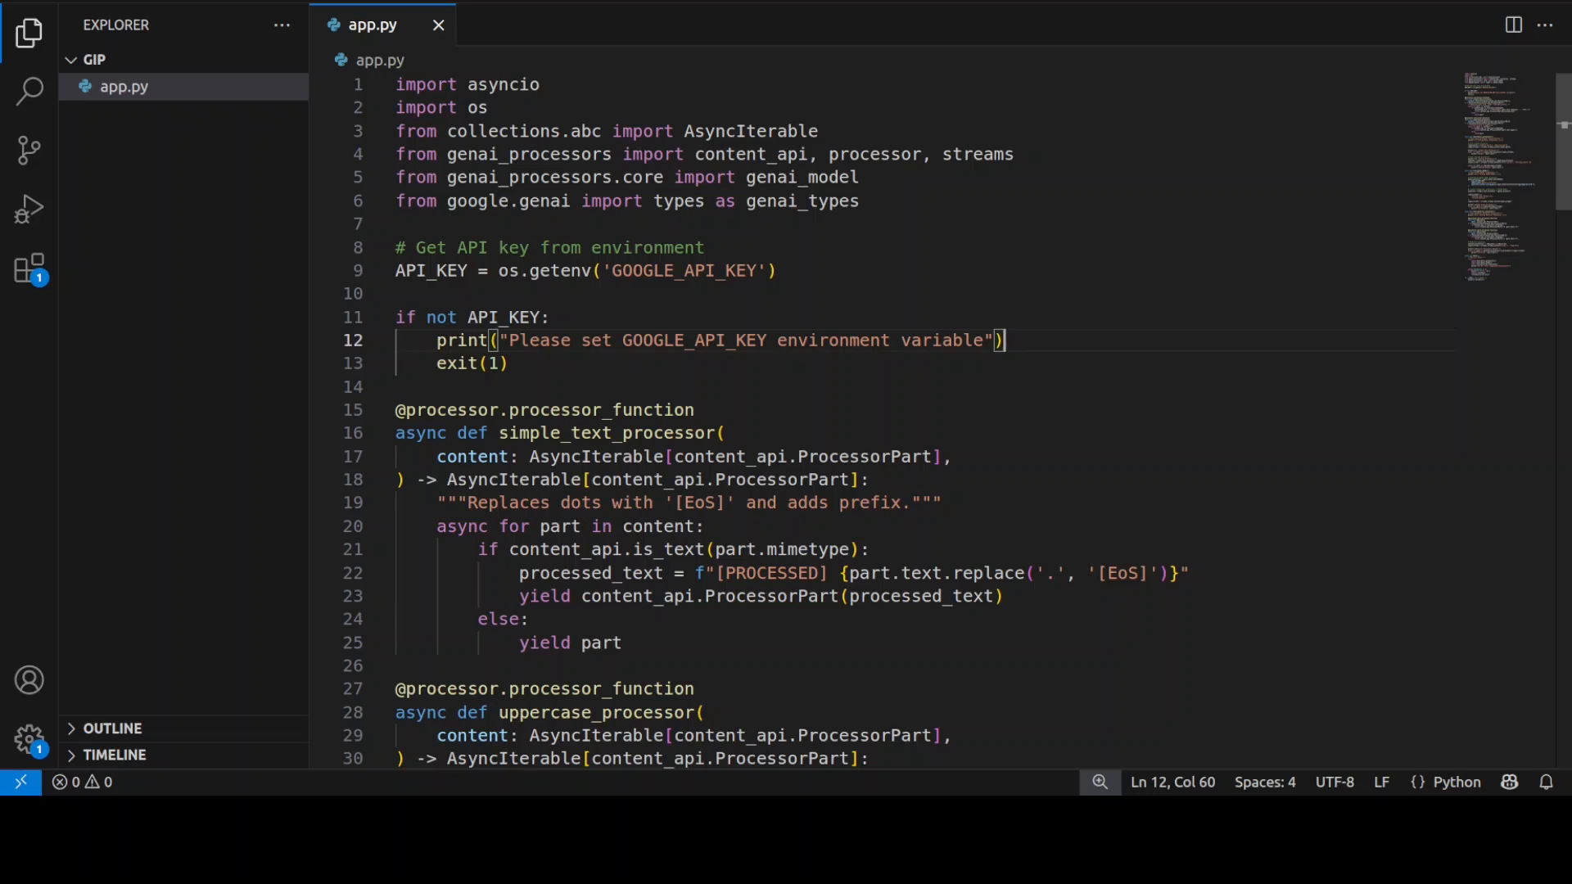
# Scroll app.py down to the simple_text_processor and uppercase_processor functions.
pyautogui.scroll(-3)
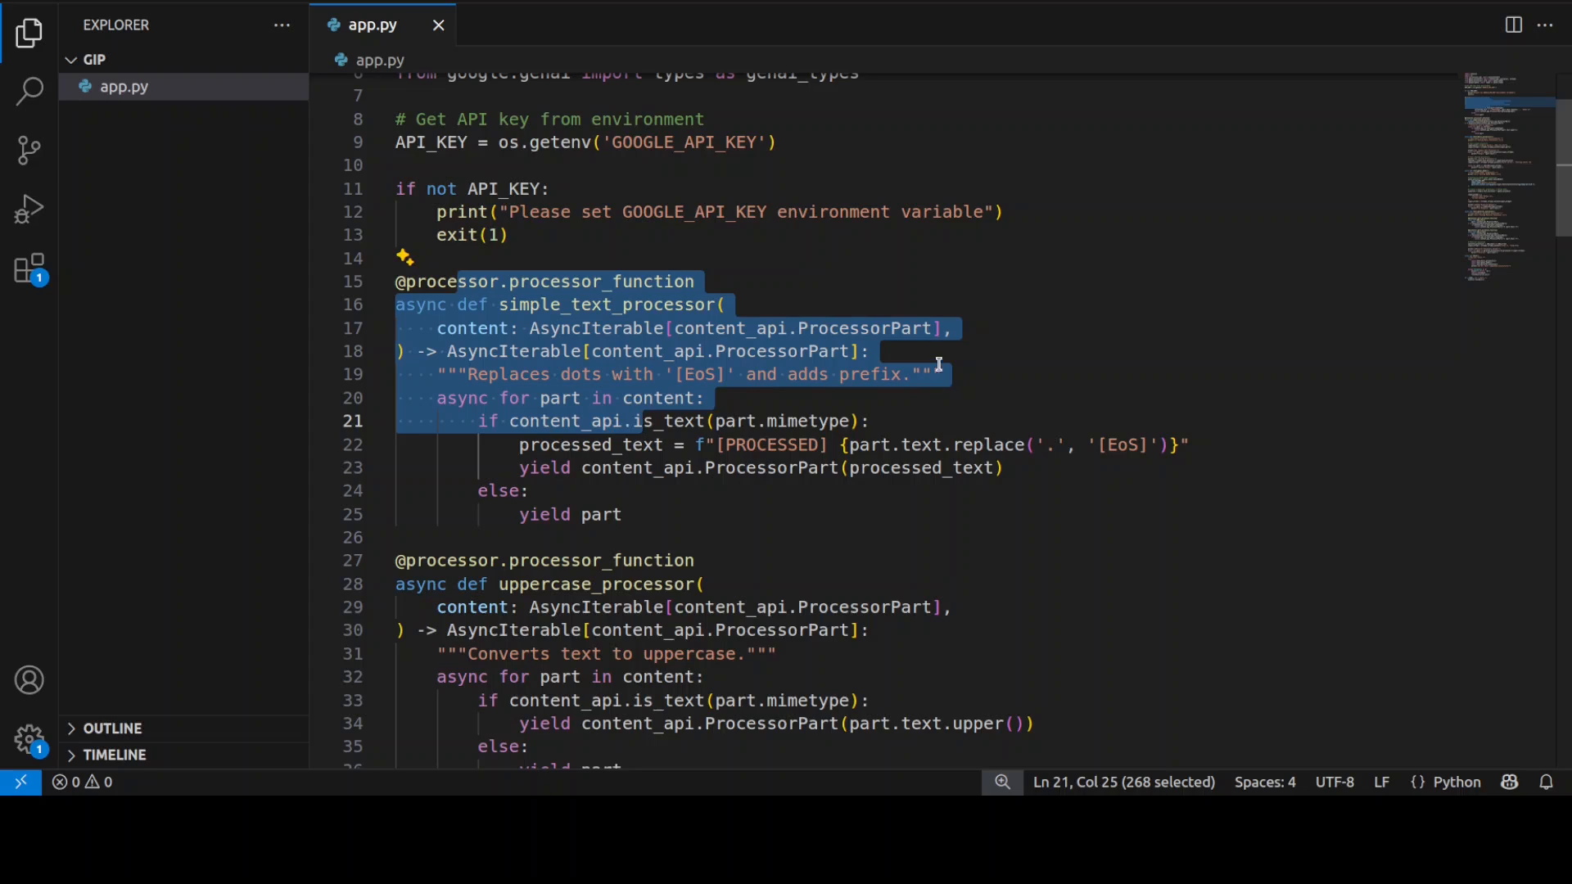
pyautogui.moveTo(933, 373)
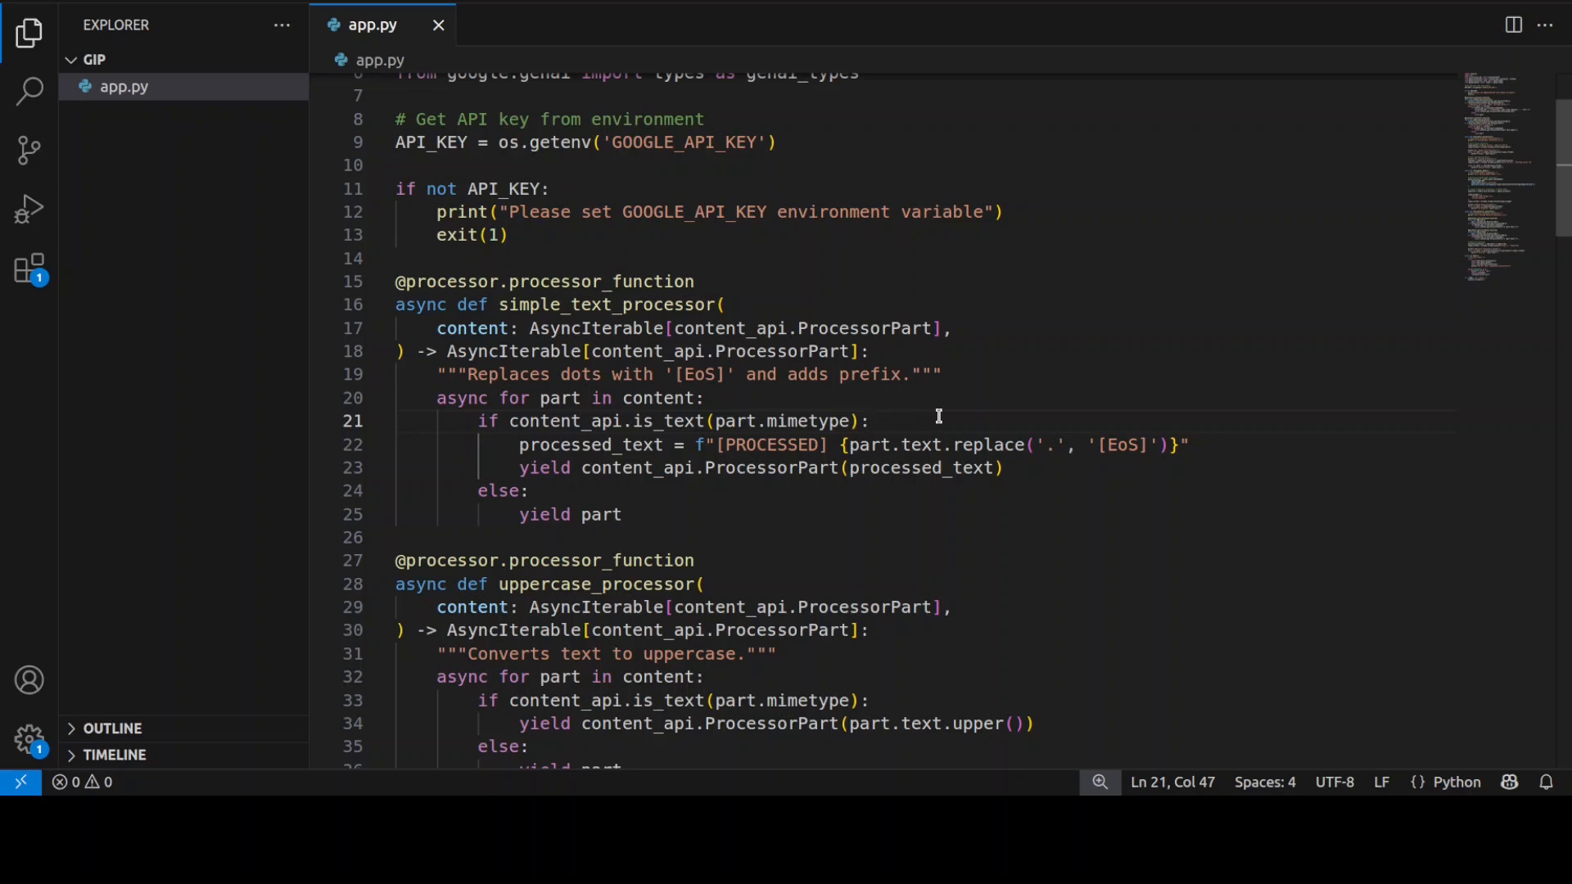
pyautogui.moveTo(942, 400)
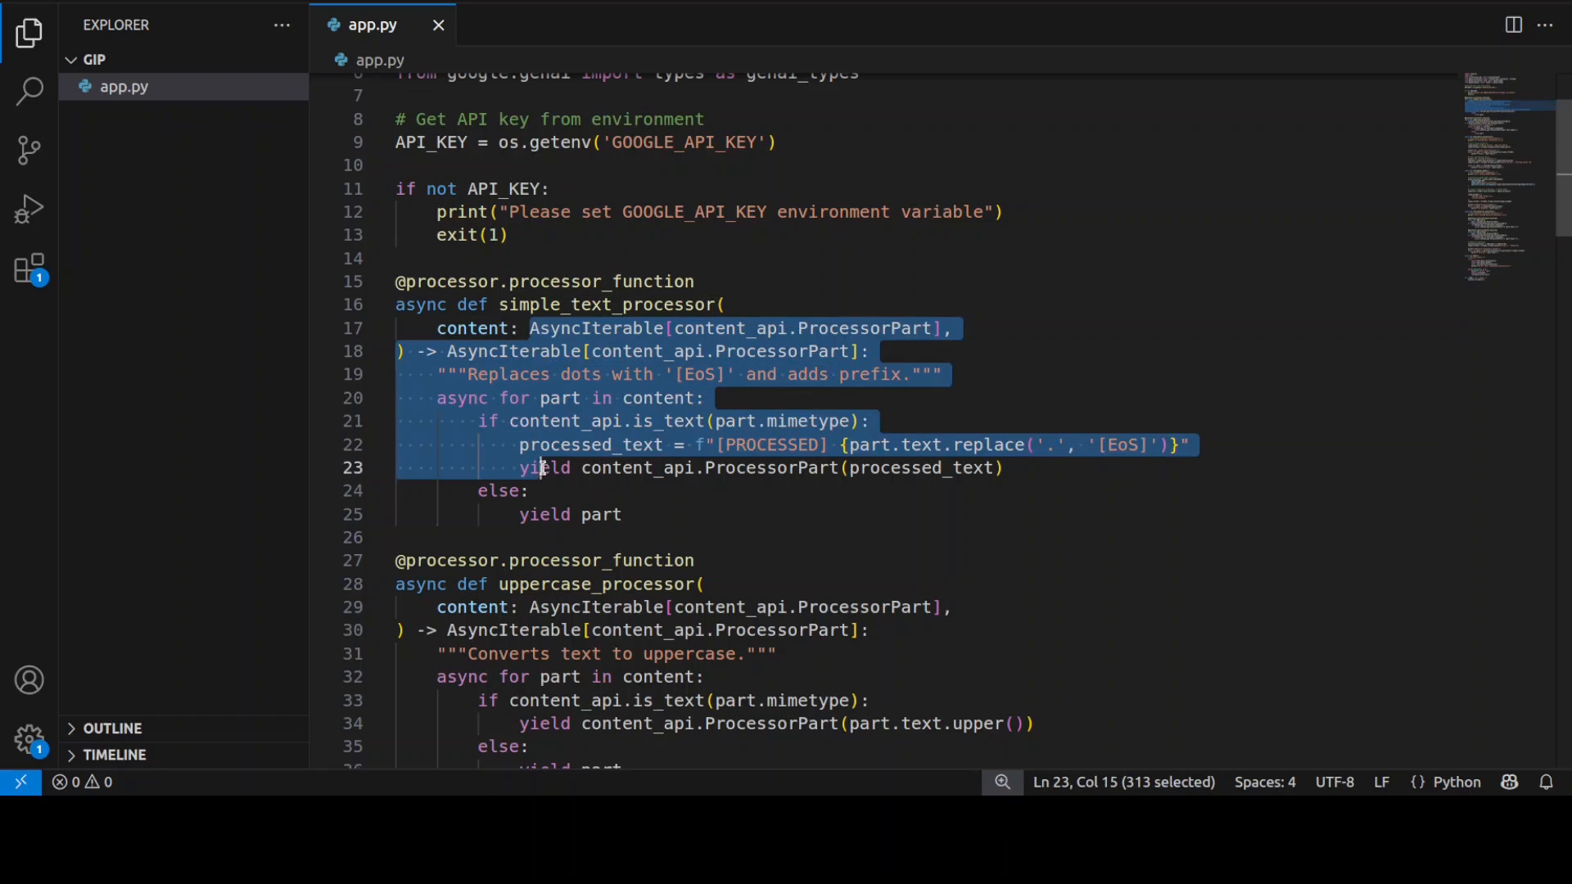
pyautogui.scroll(-3)
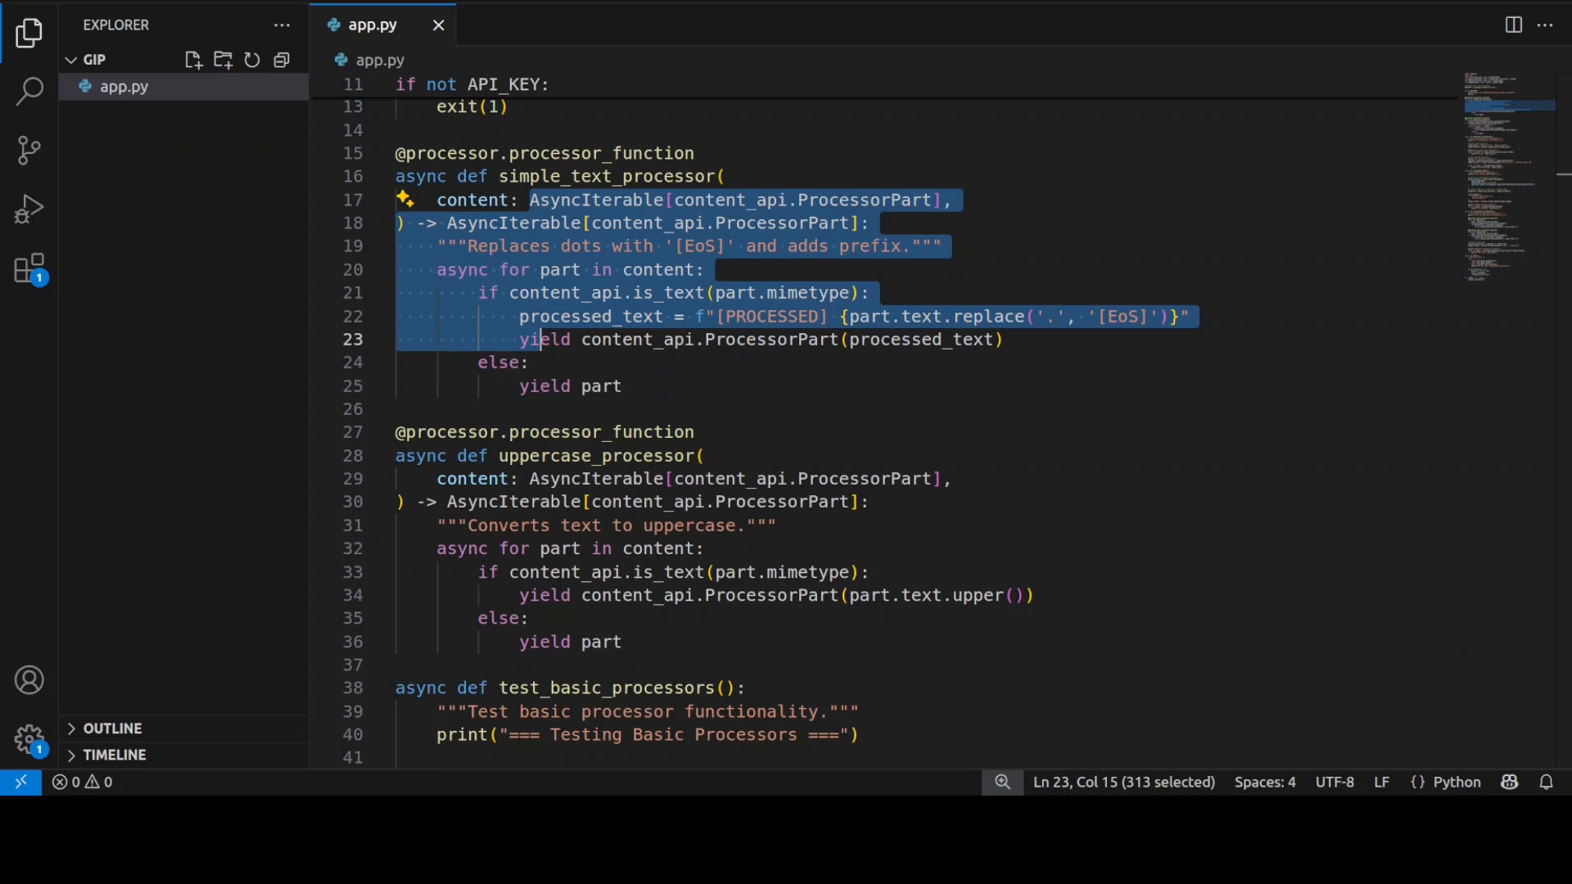
pyautogui.moveTo(454, 471)
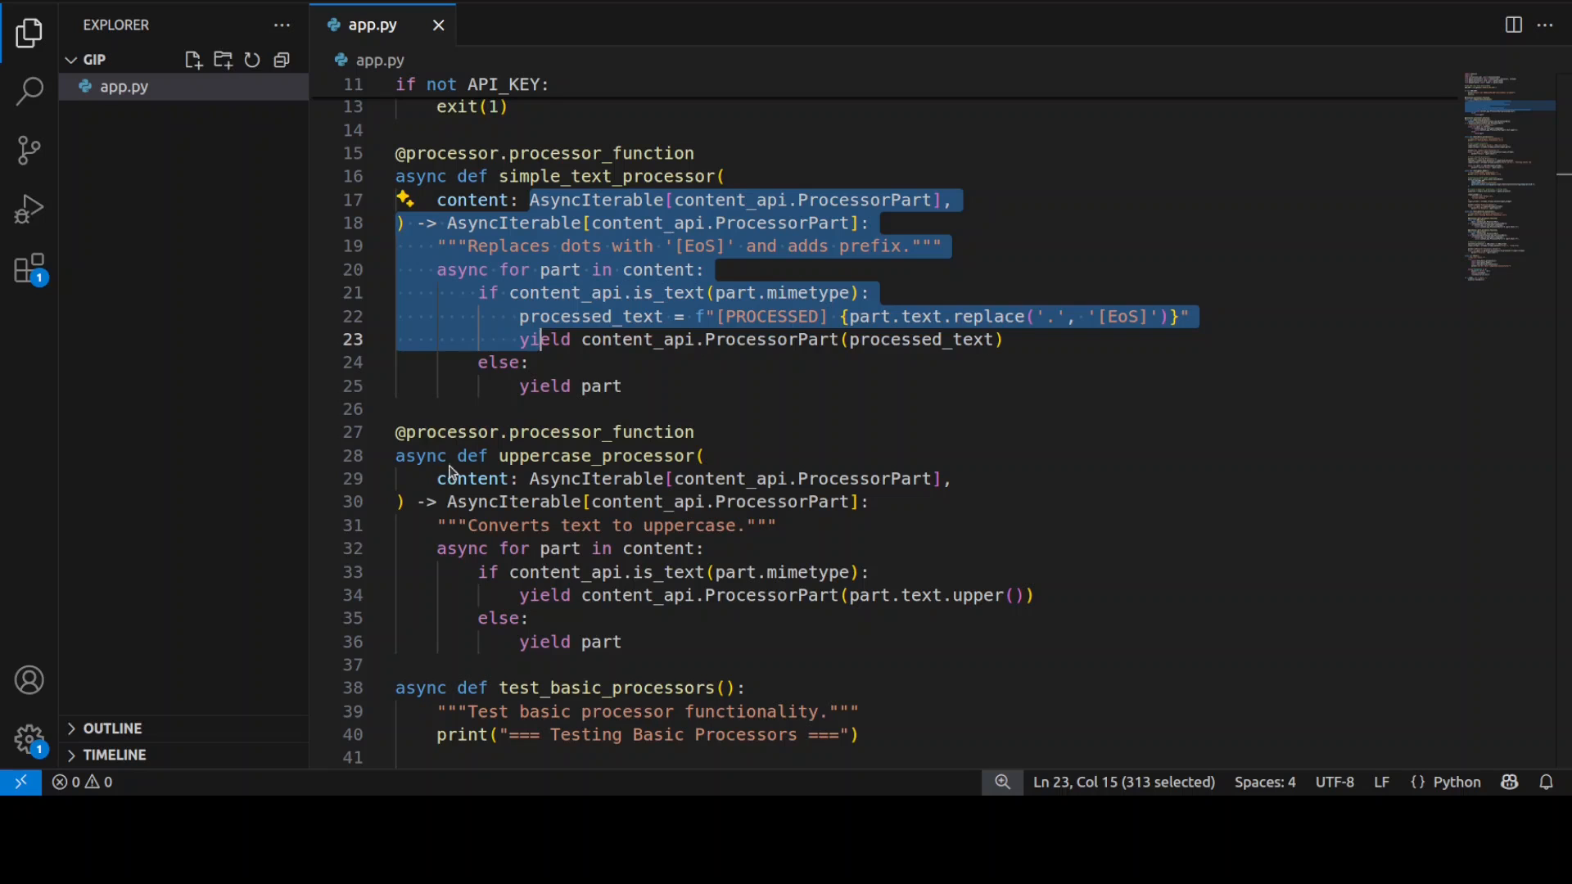
pyautogui.scroll(-3)
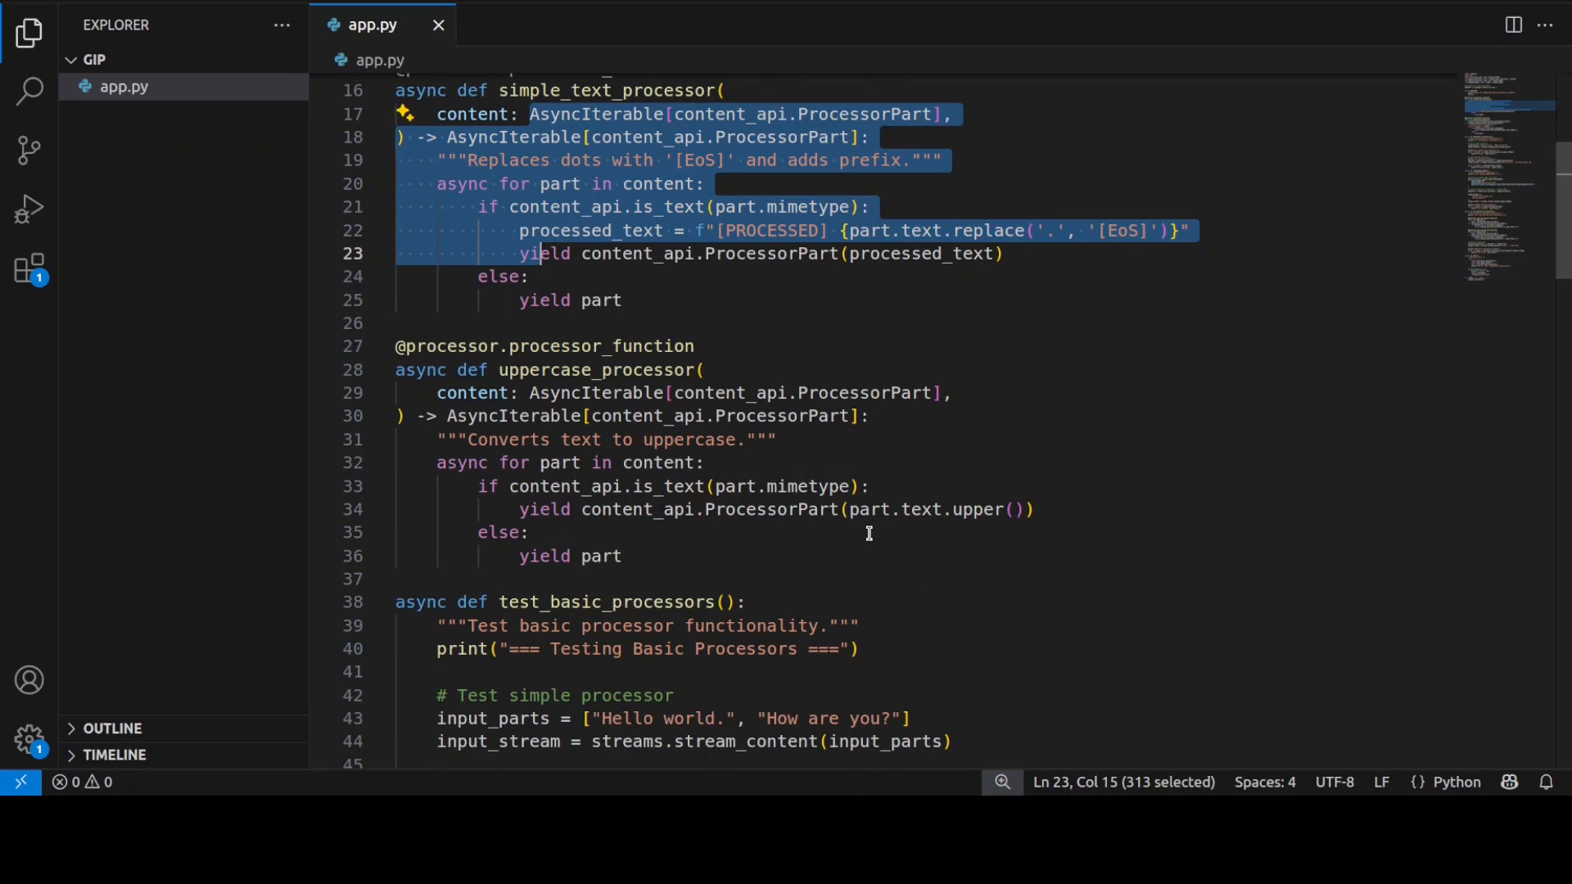
pyautogui.scroll(-3)
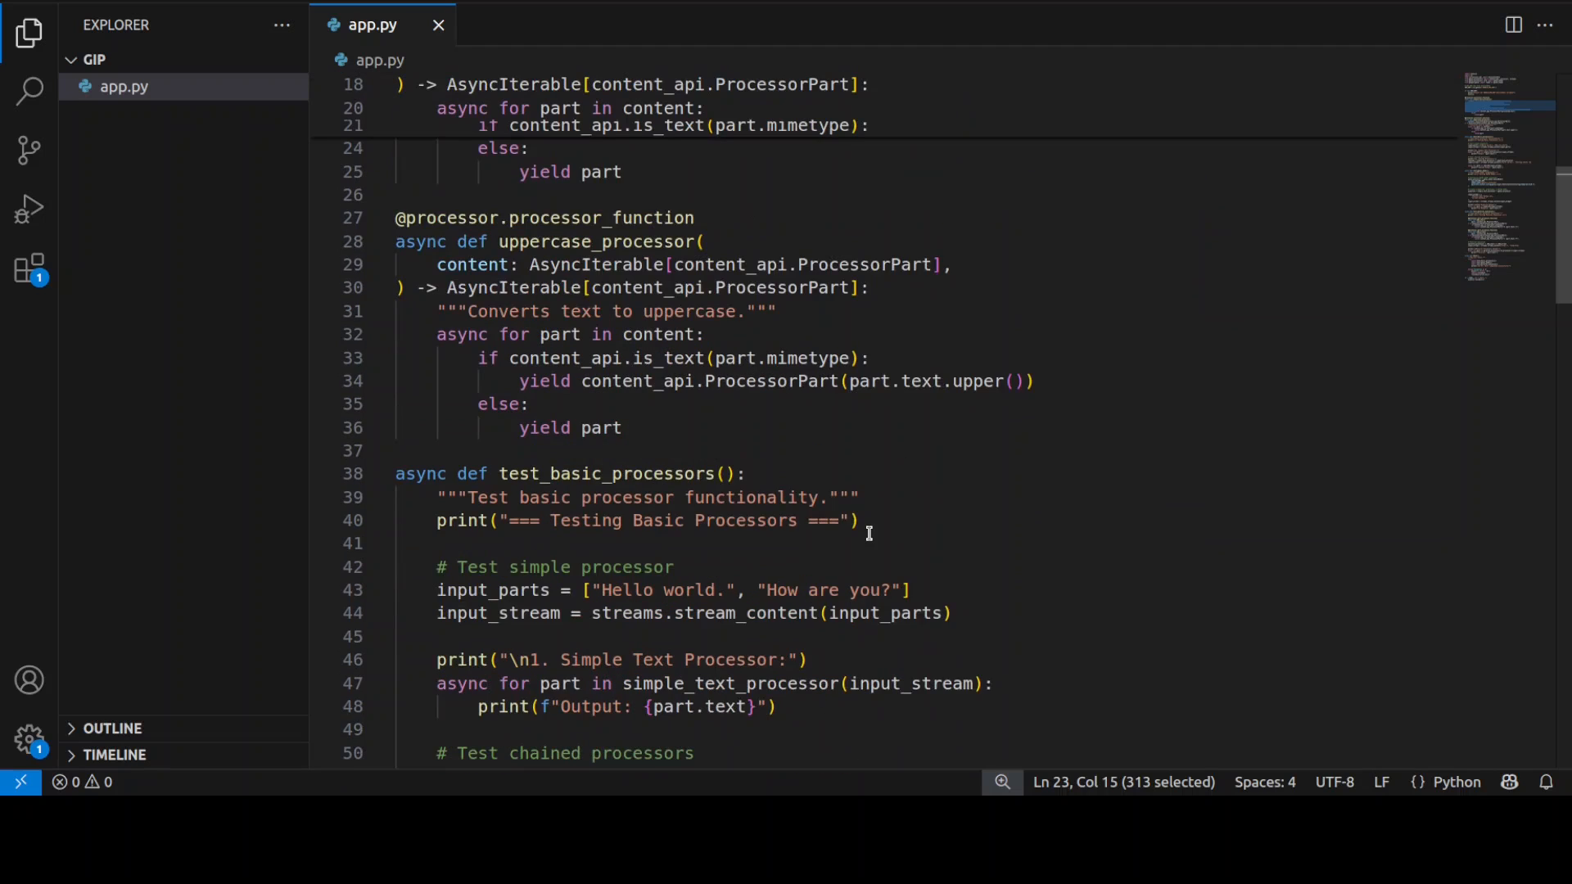
pyautogui.scroll(-3)
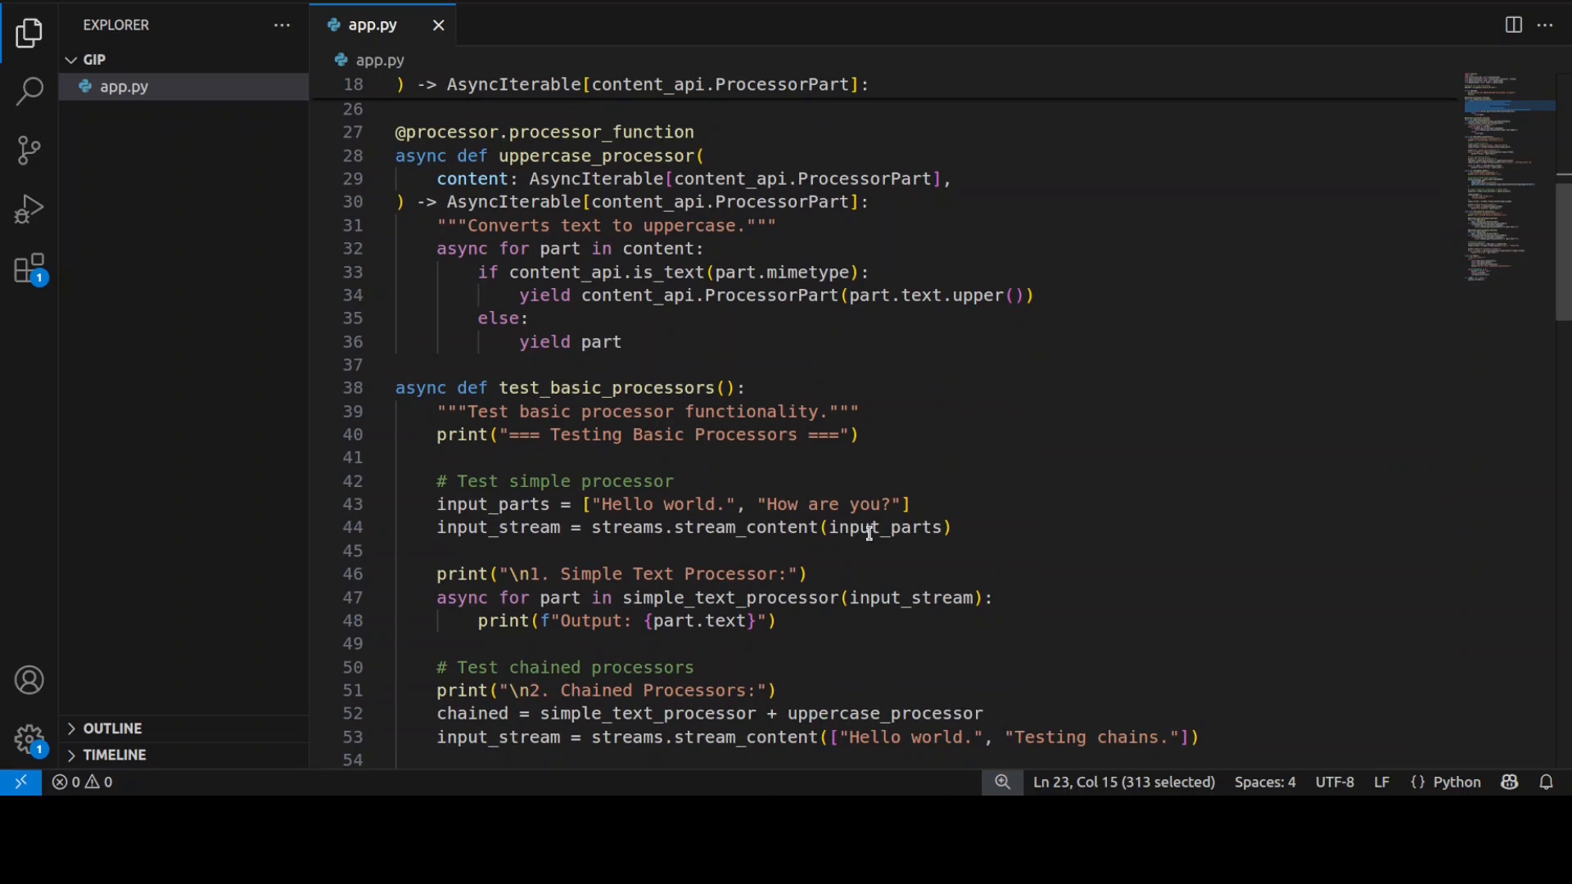
pyautogui.scroll(-3)
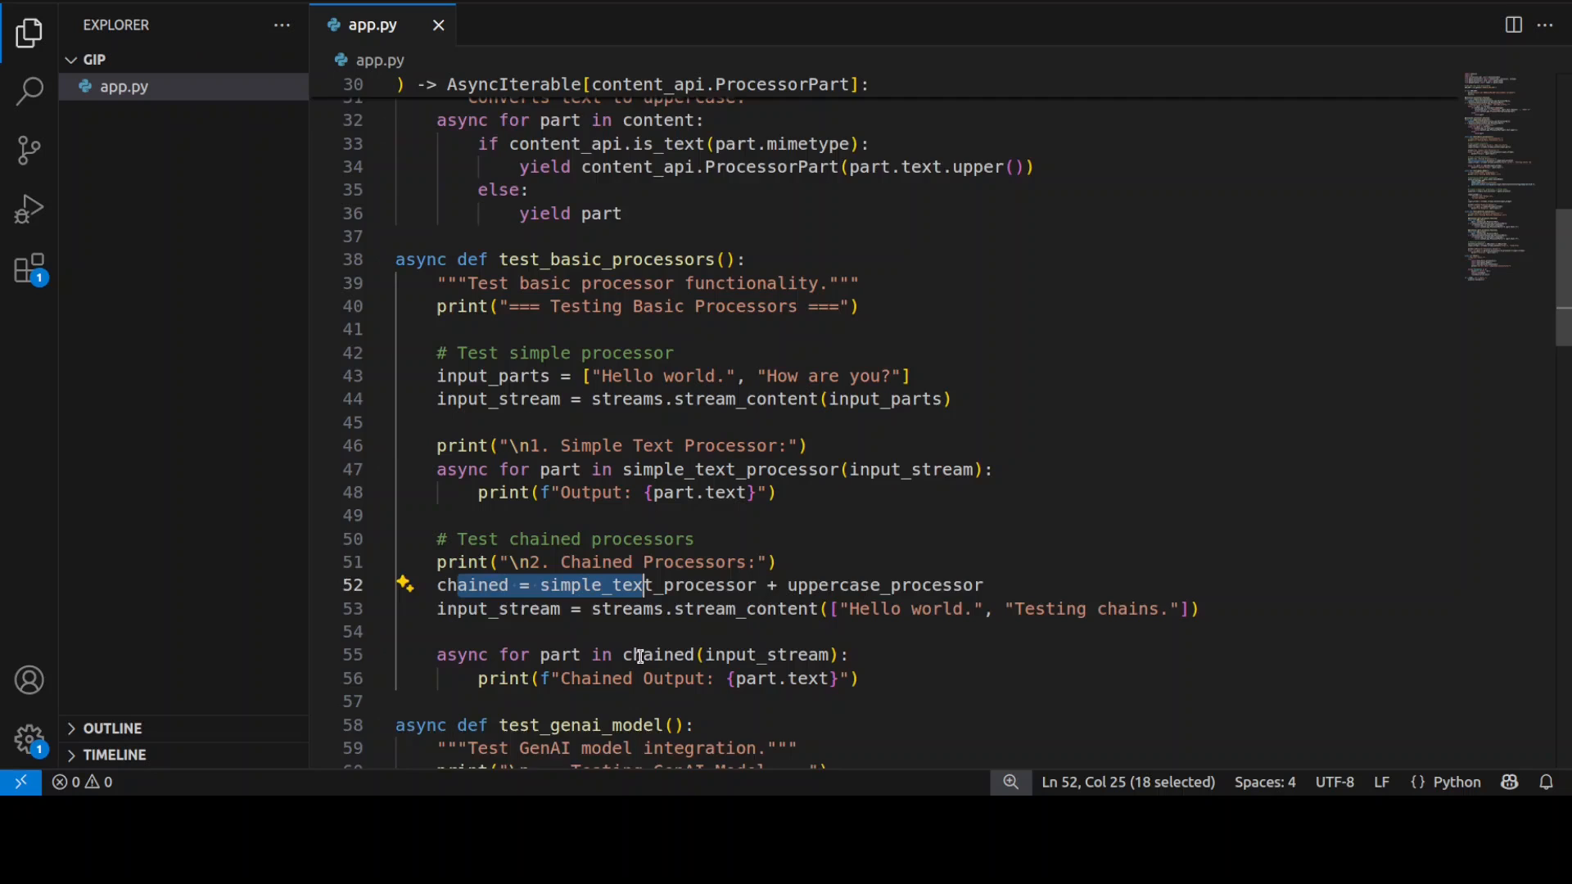
pyautogui.scroll(-3)
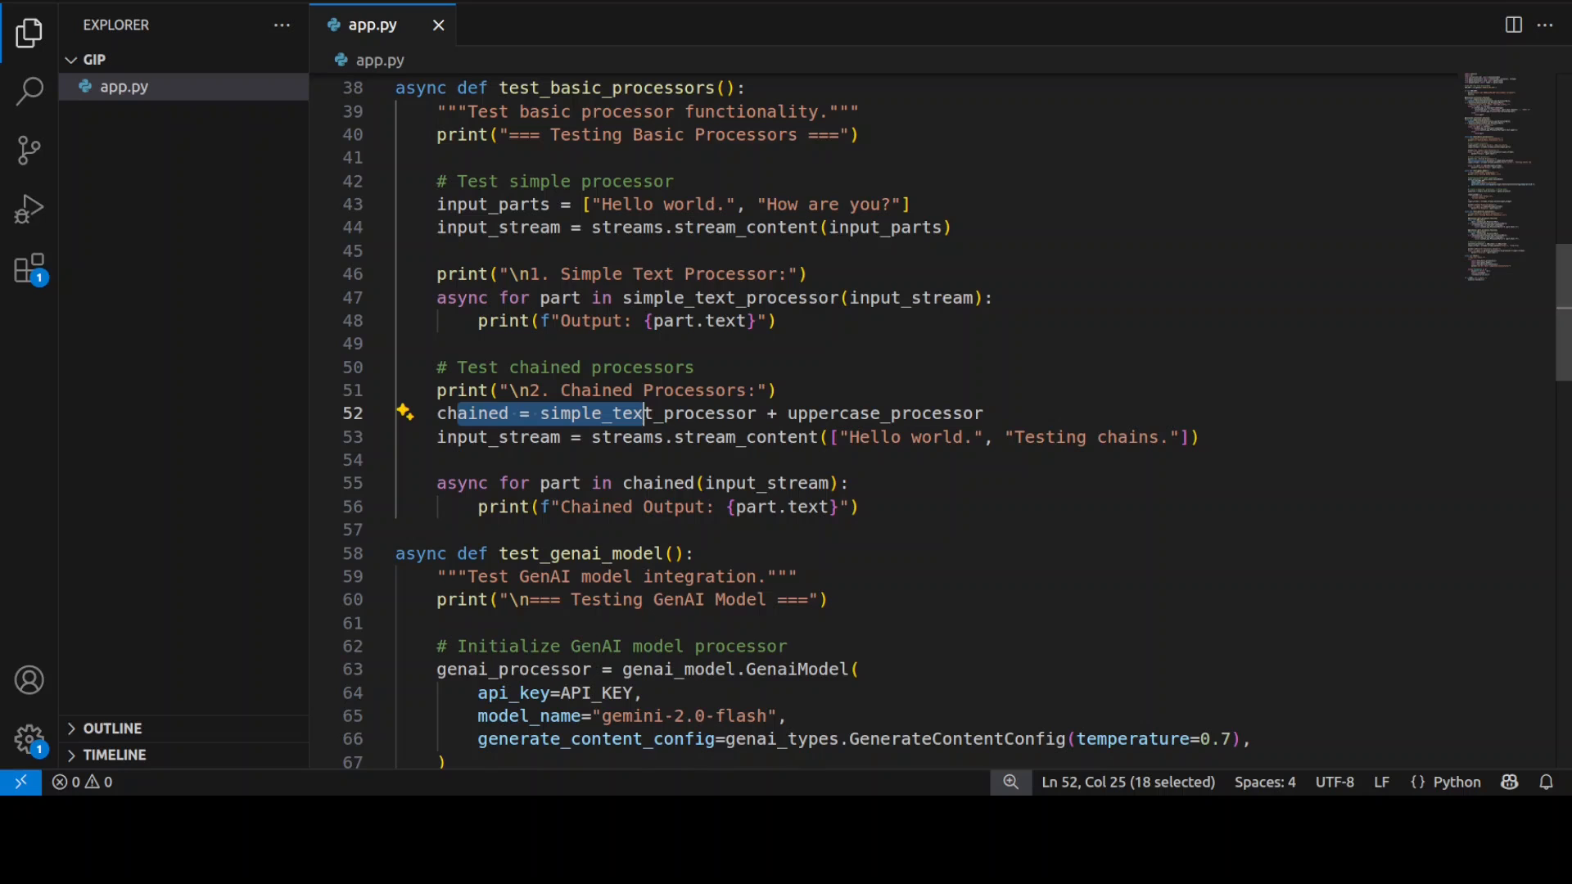
pyautogui.moveTo(28, 680)
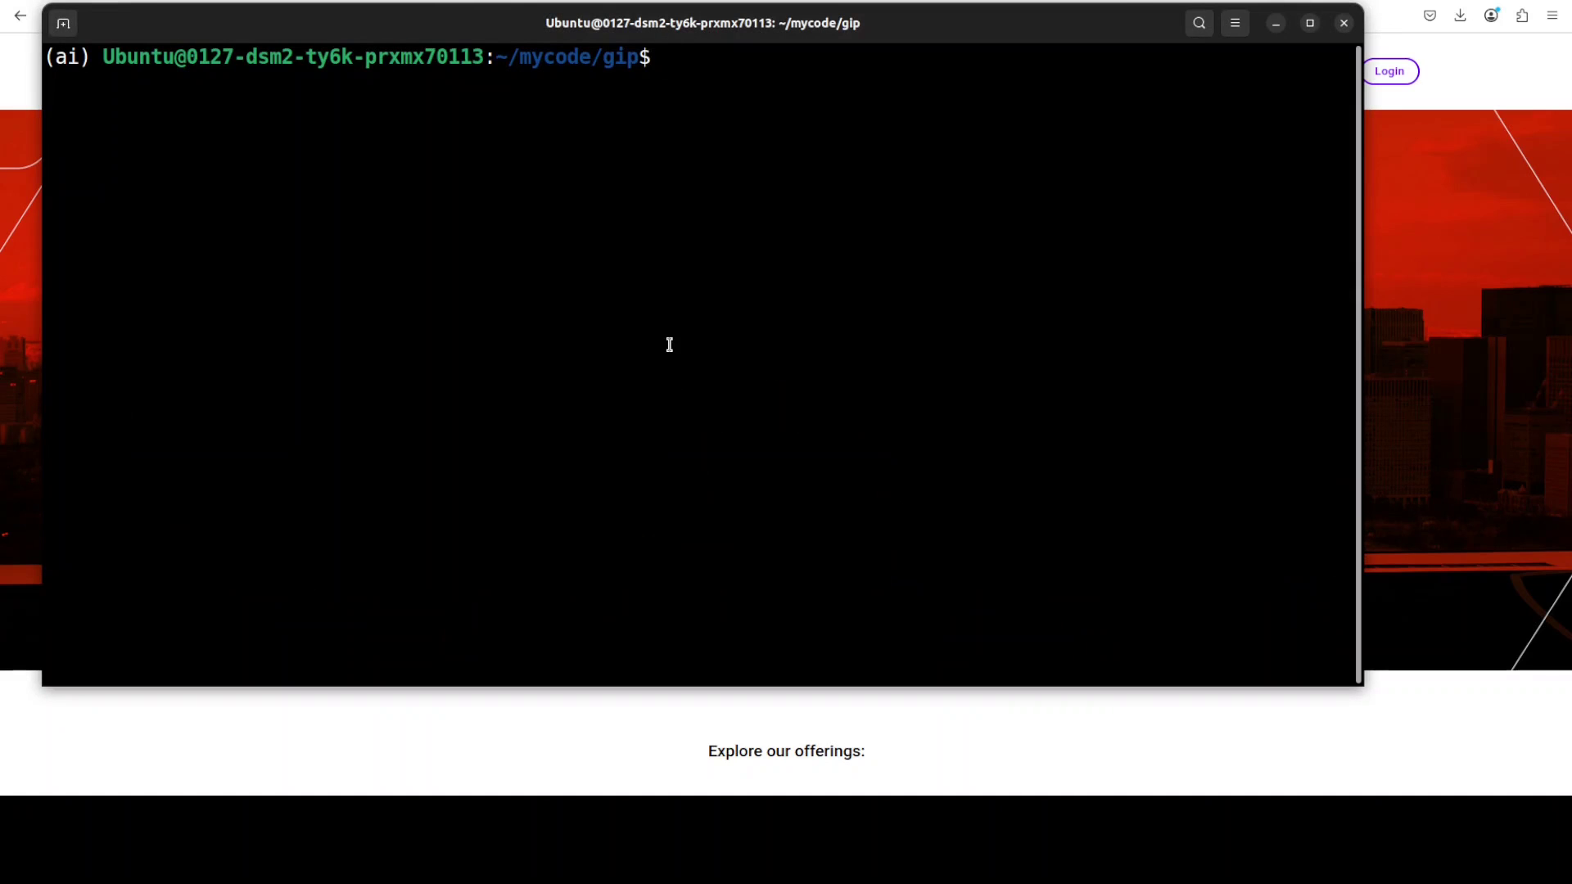
# Run 'python app.py' in ~/mycode/gip and view the processed, chained and Gemini outputs.
pyautogui.write('python ap')
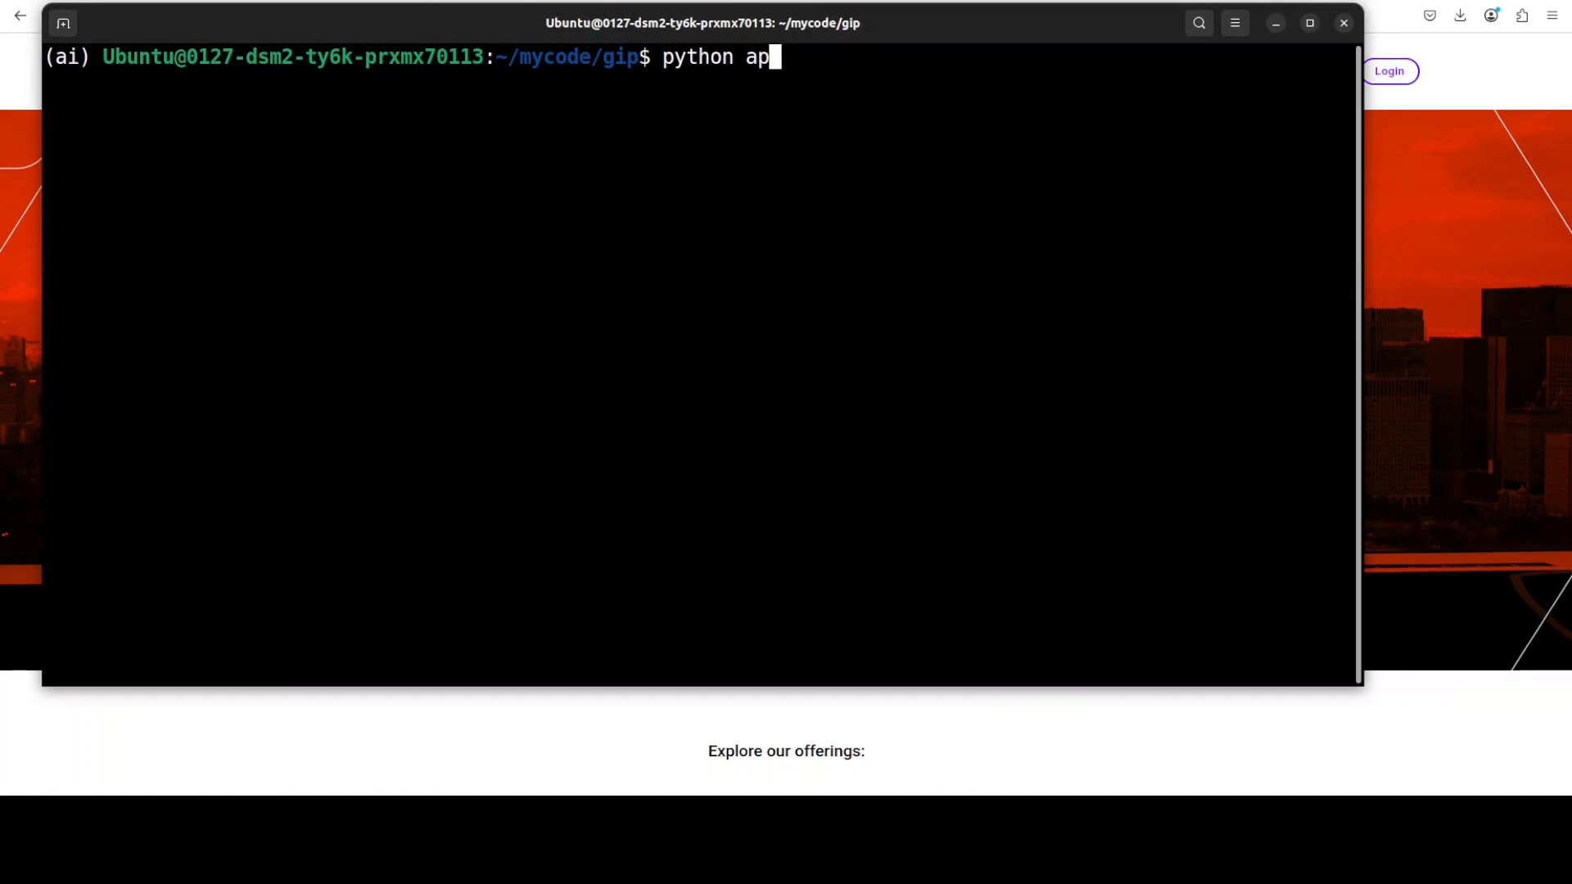
pyautogui.write('p.py')
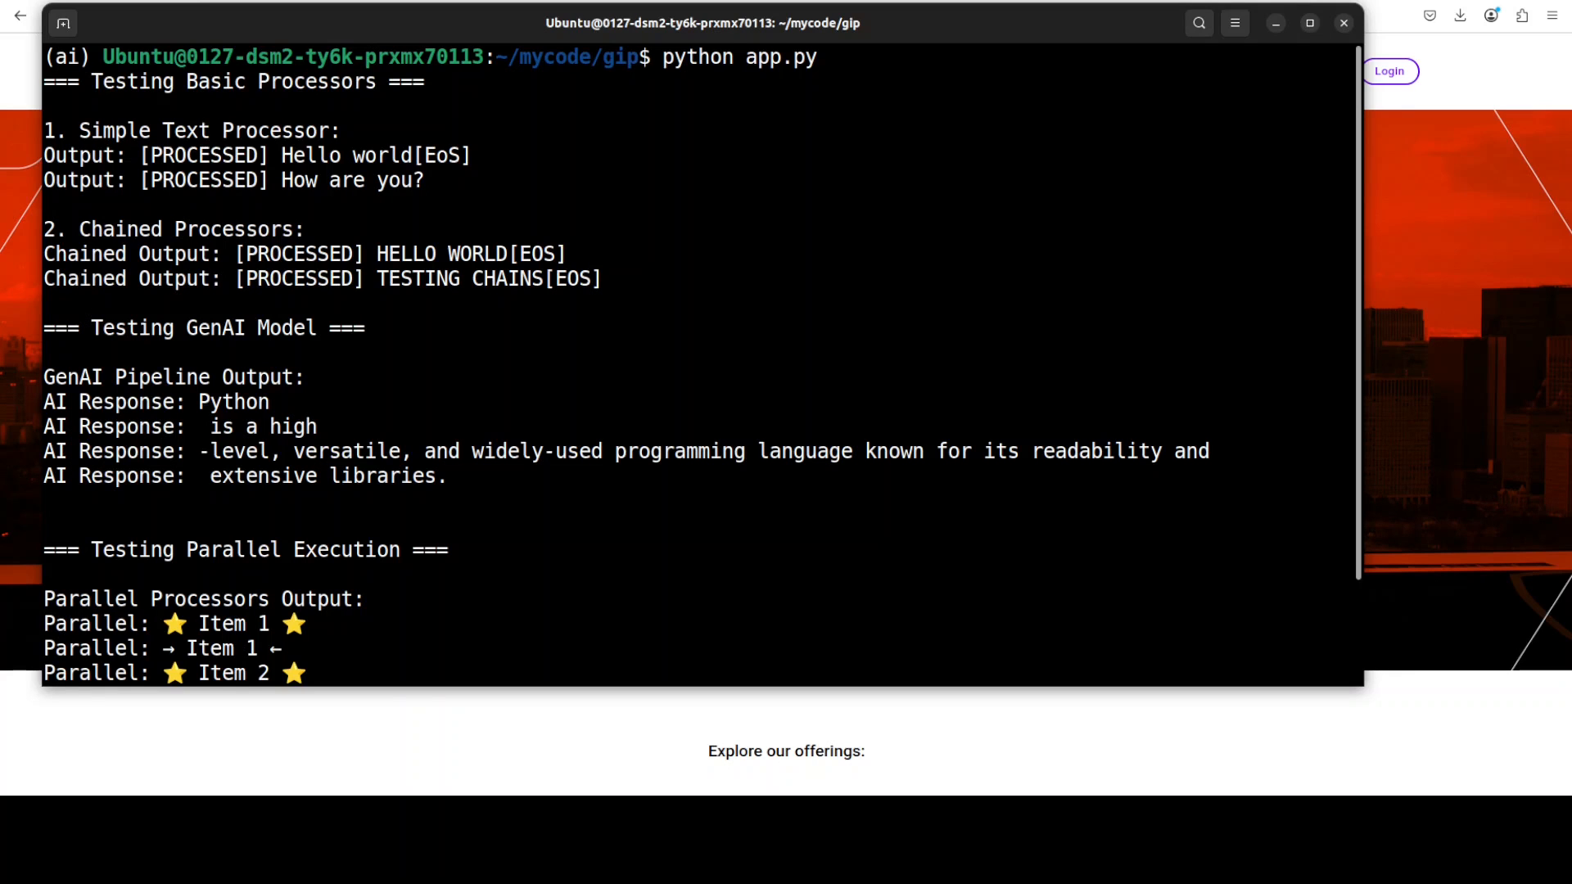
pyautogui.scroll(-3)
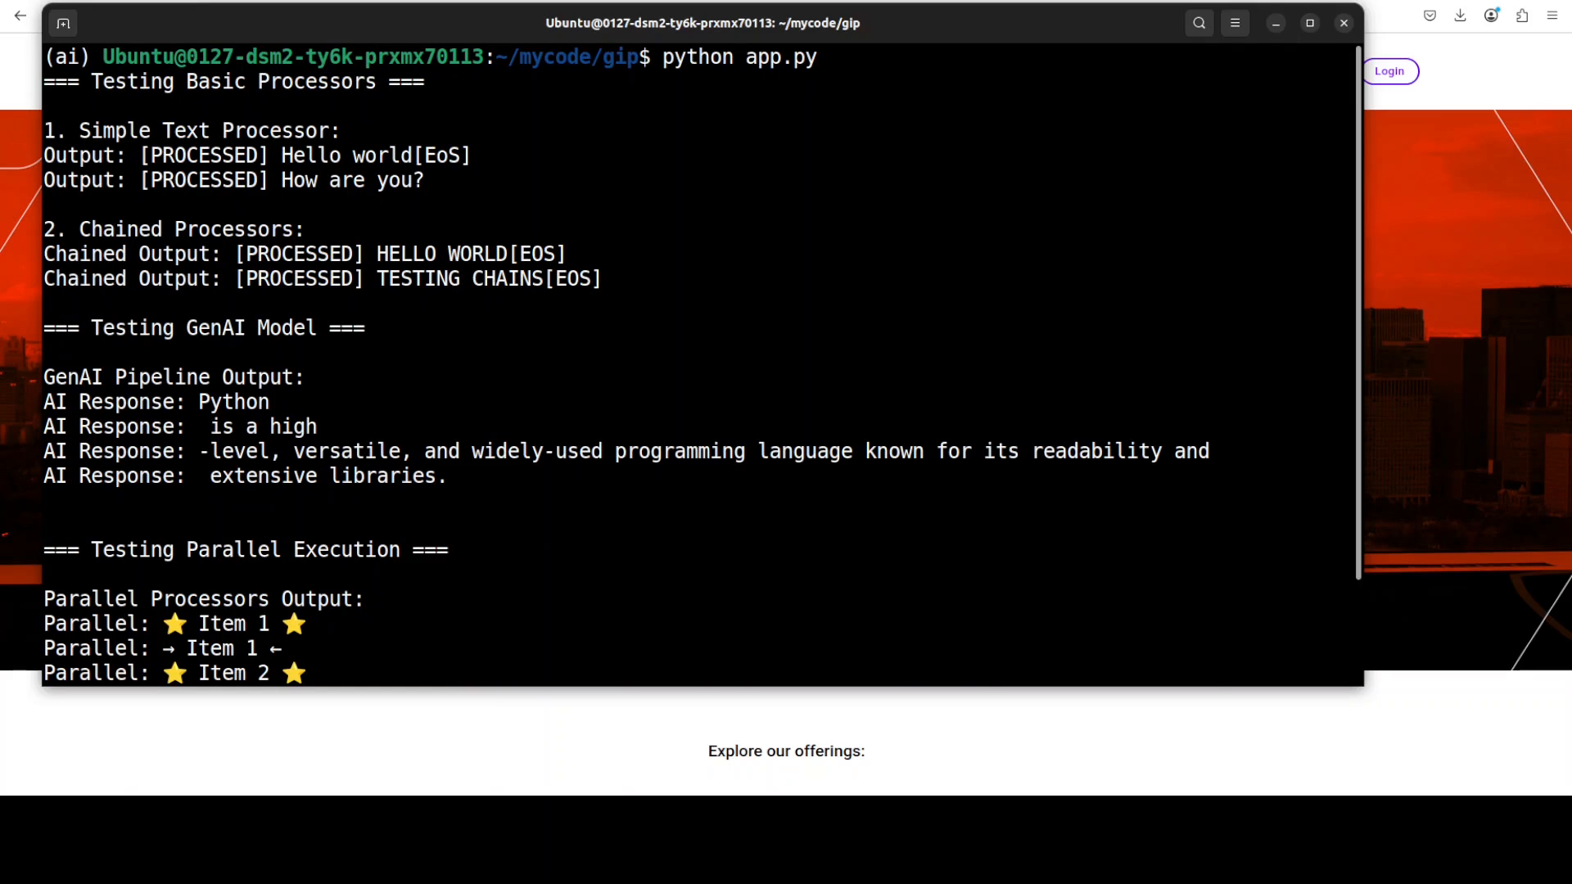
# Highlight PROCESSED in the chained output, review results and return to a fresh prompt with Ctrl+C.
pyautogui.doubleClick(299, 254)
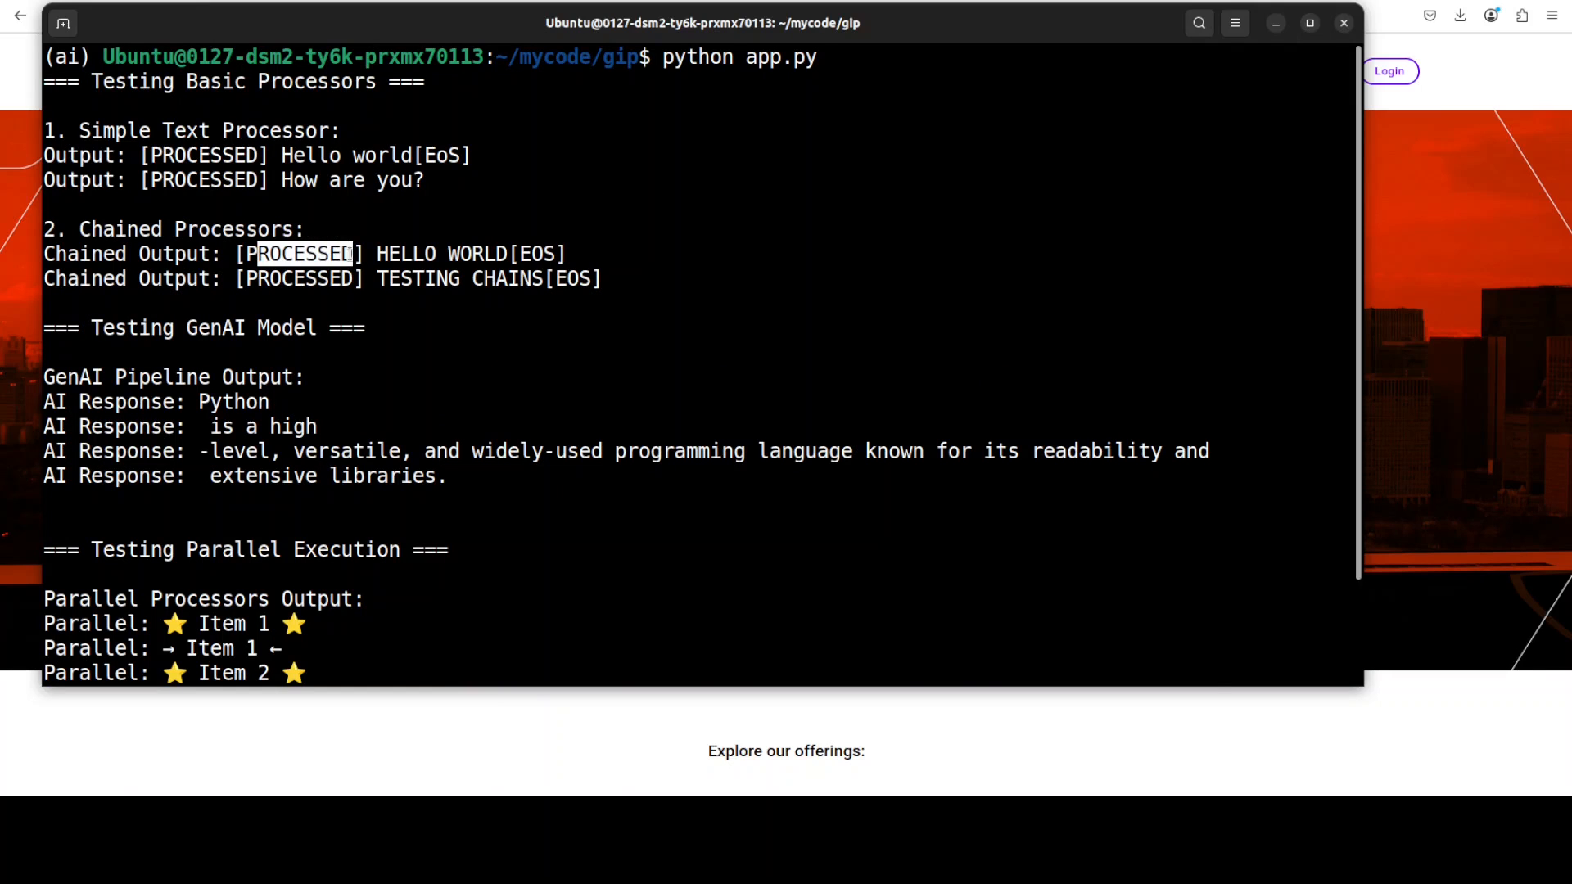
pyautogui.scroll(-3)
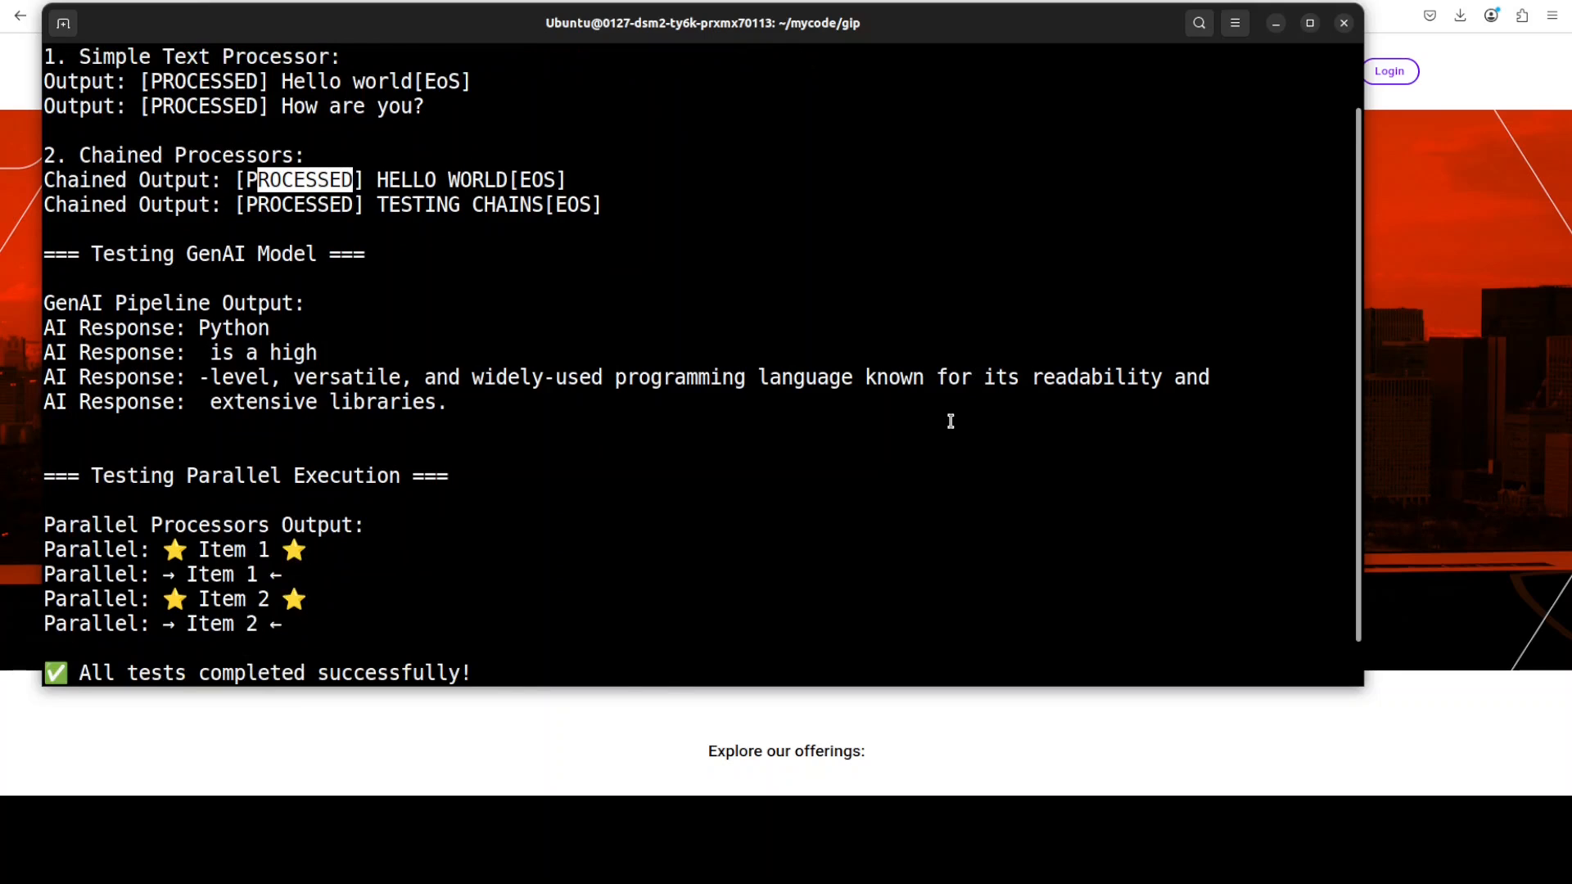
pyautogui.press('ctrl+c')
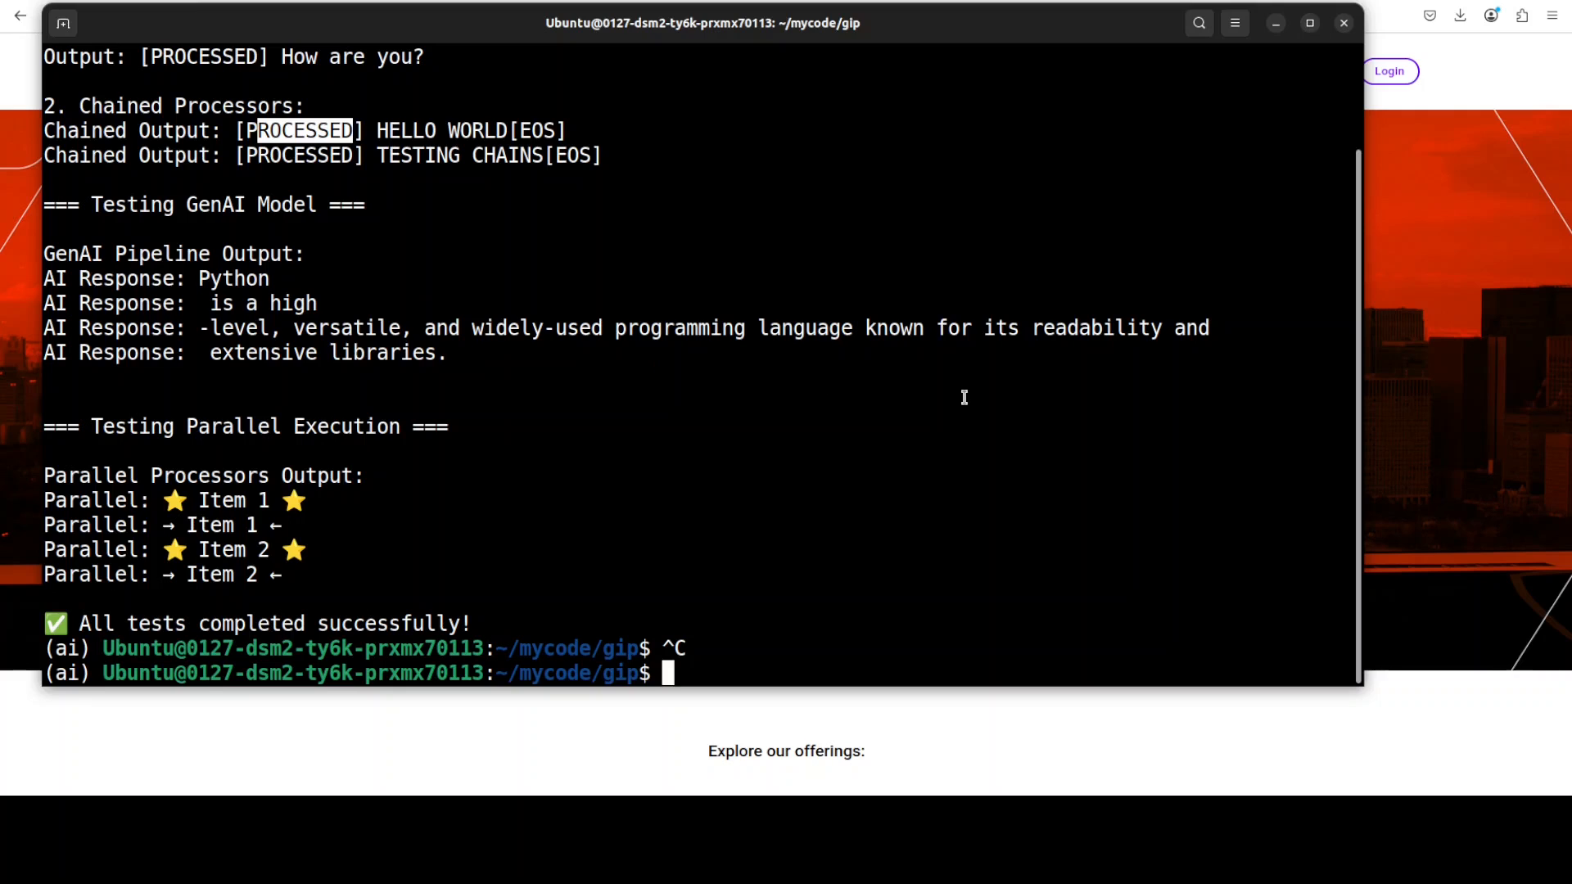
pyautogui.moveTo(924, 387)
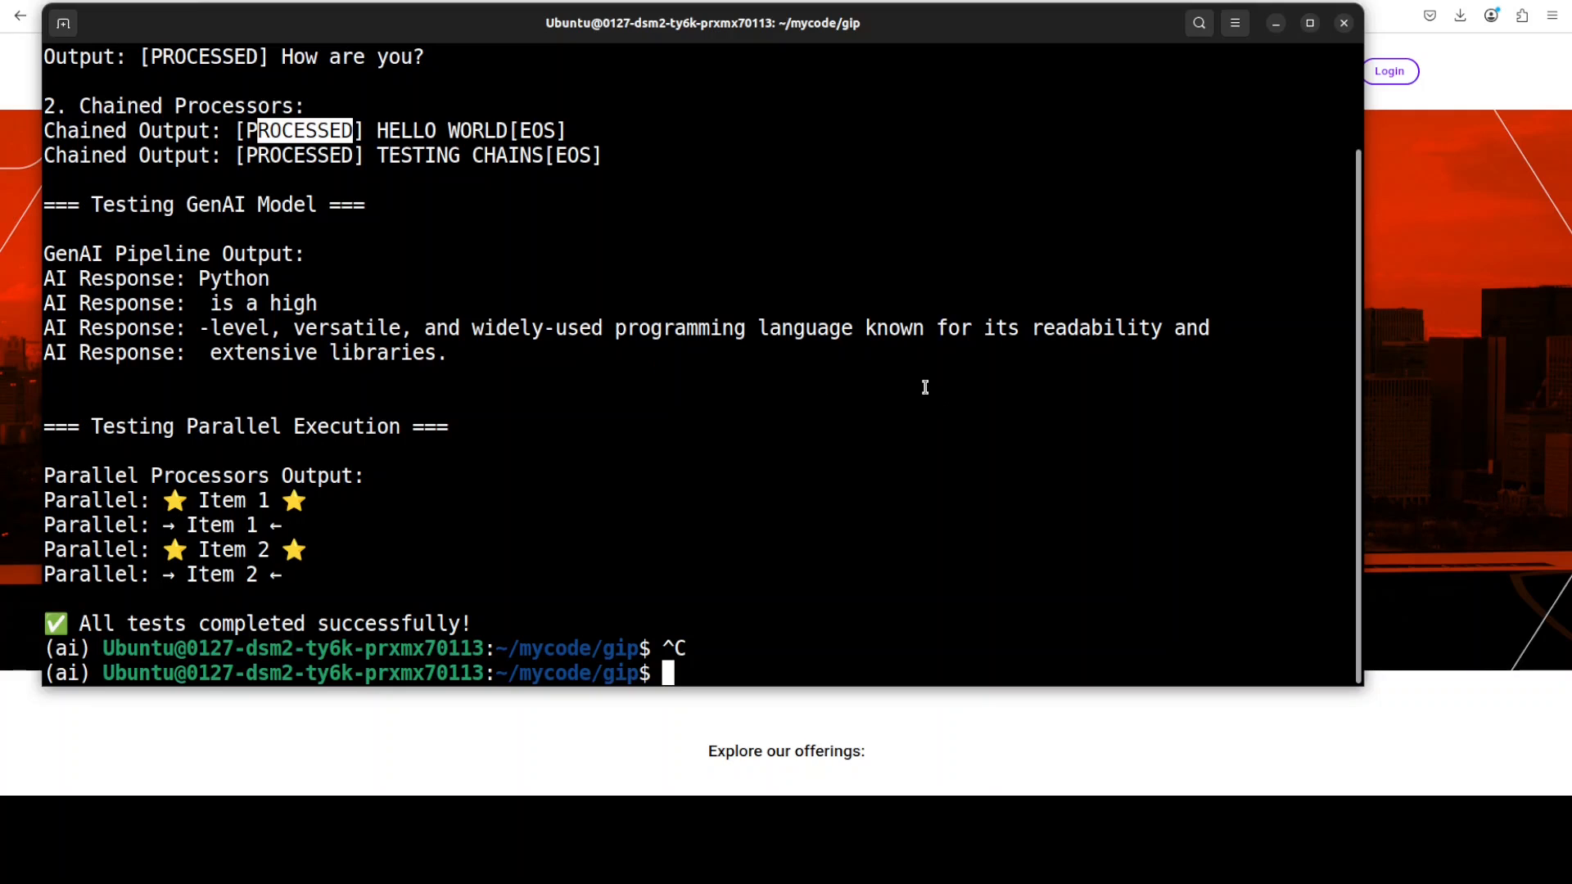
pyautogui.moveTo(770, 383)
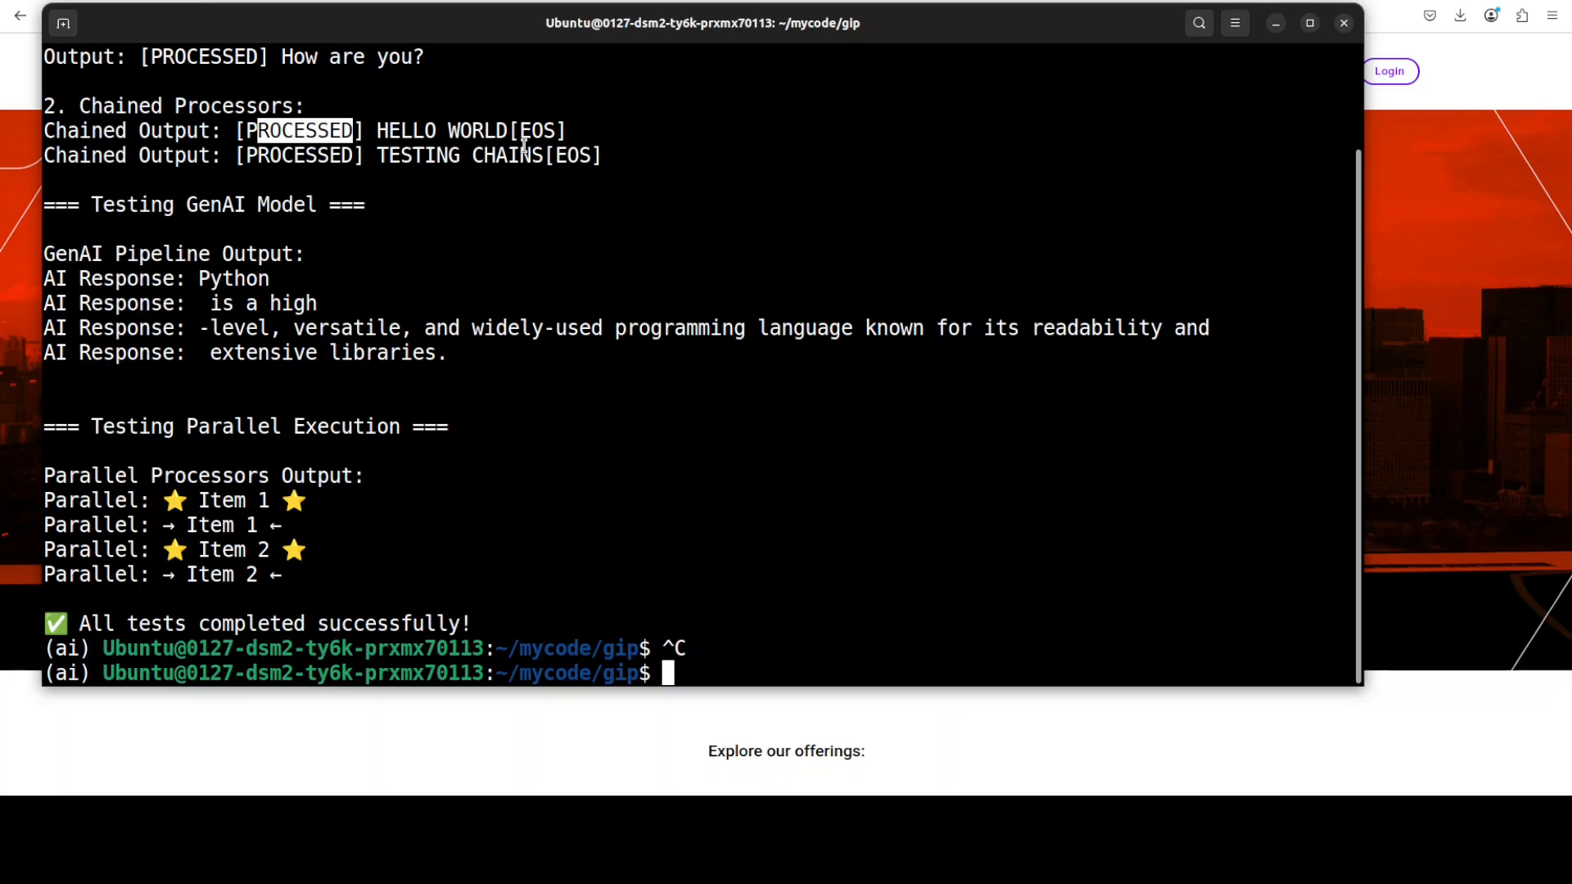
pyautogui.moveTo(575, 402)
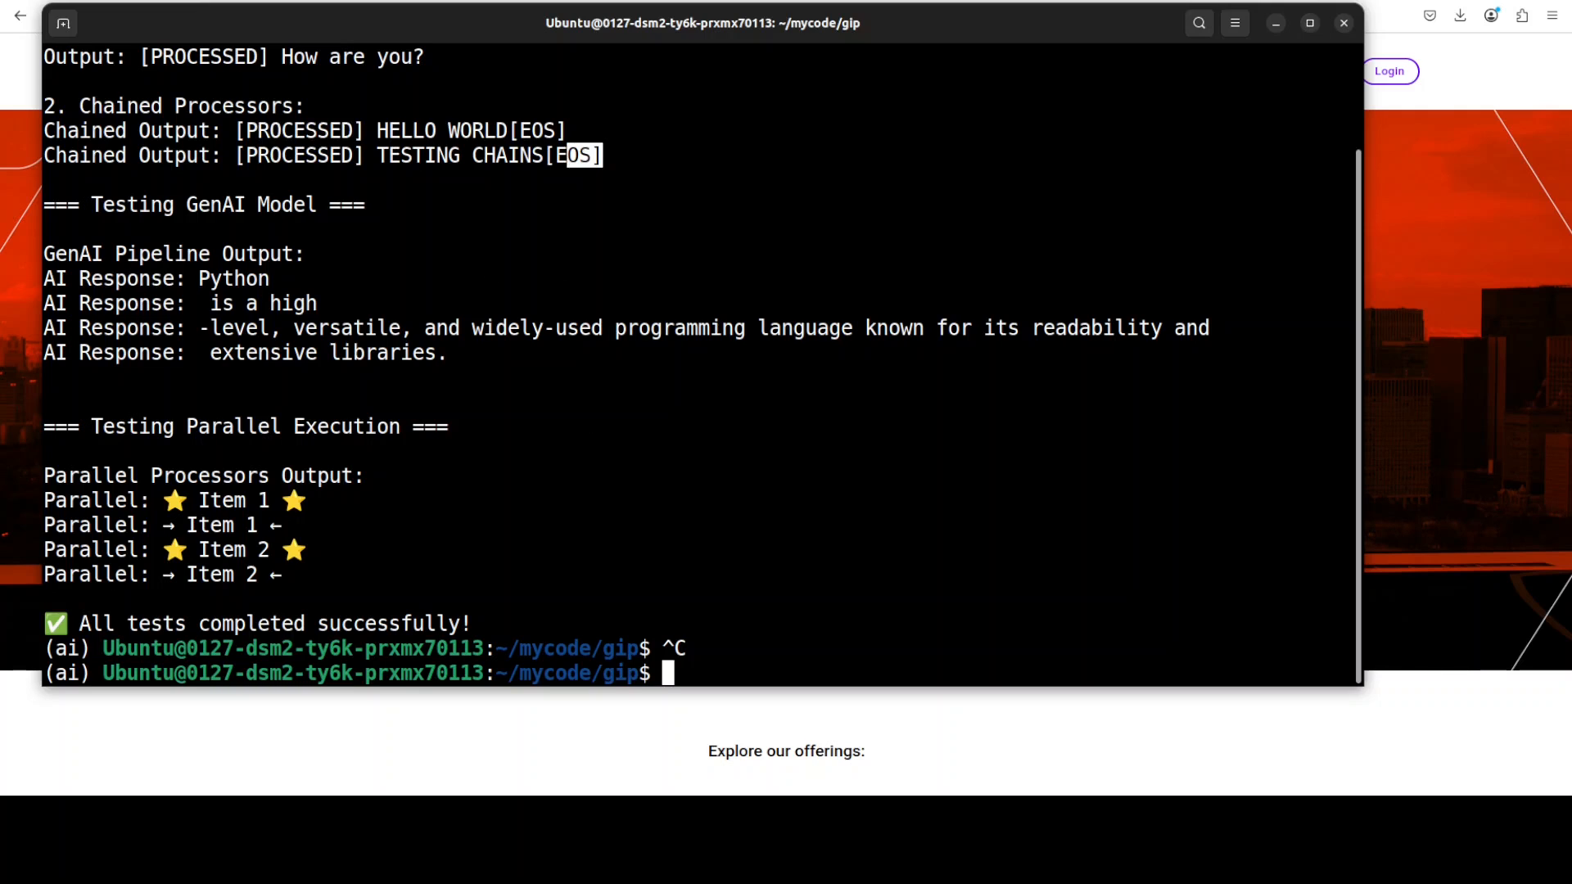
pyautogui.moveTo(194, 291)
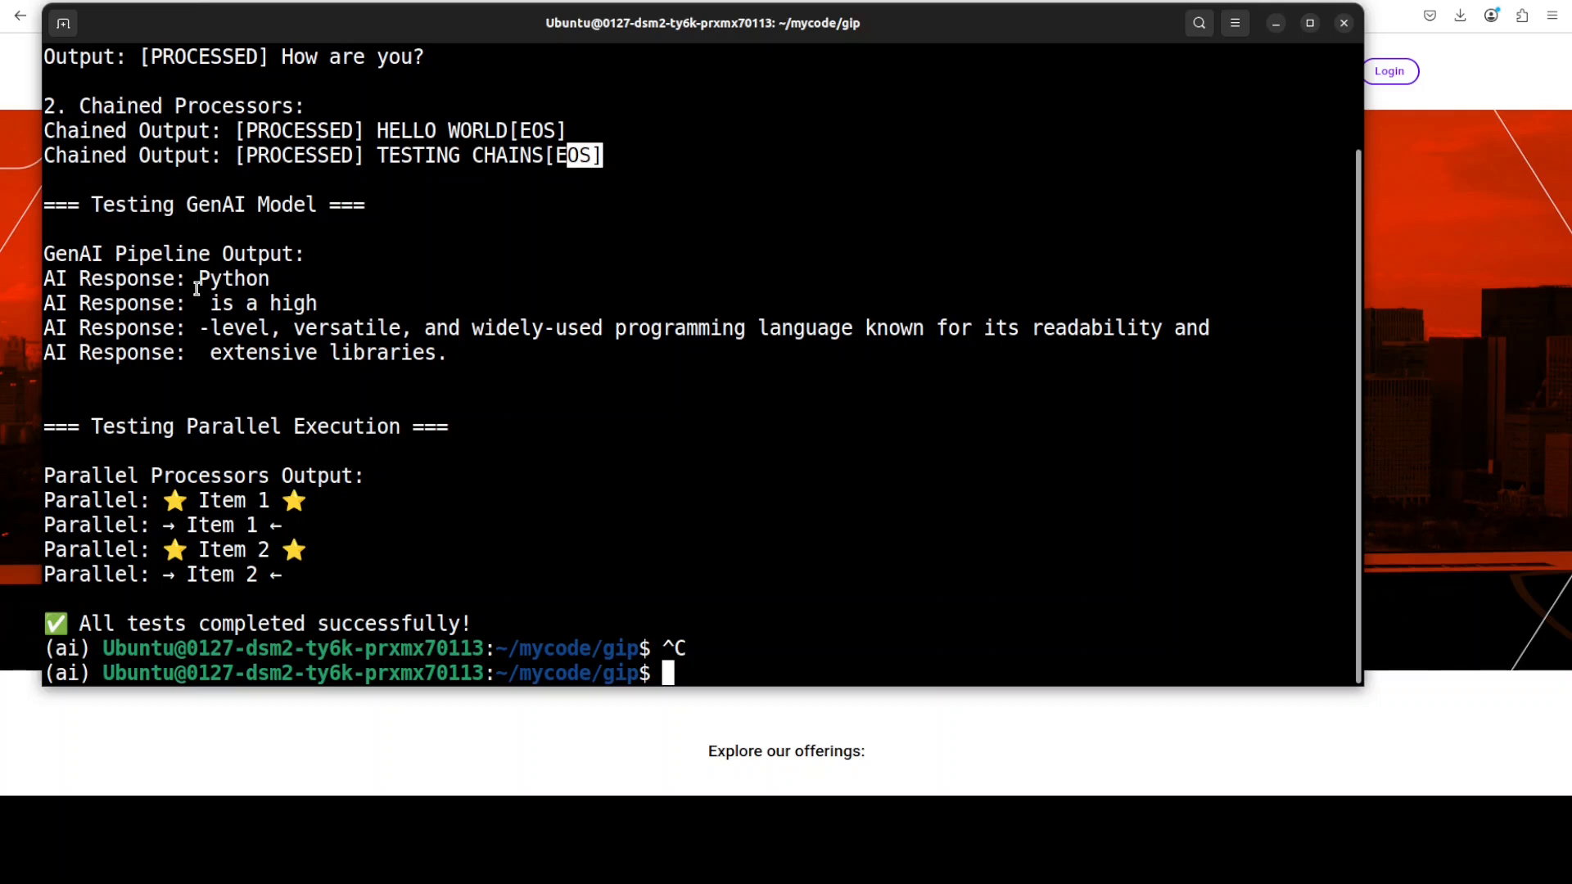
pyautogui.moveTo(424, 428)
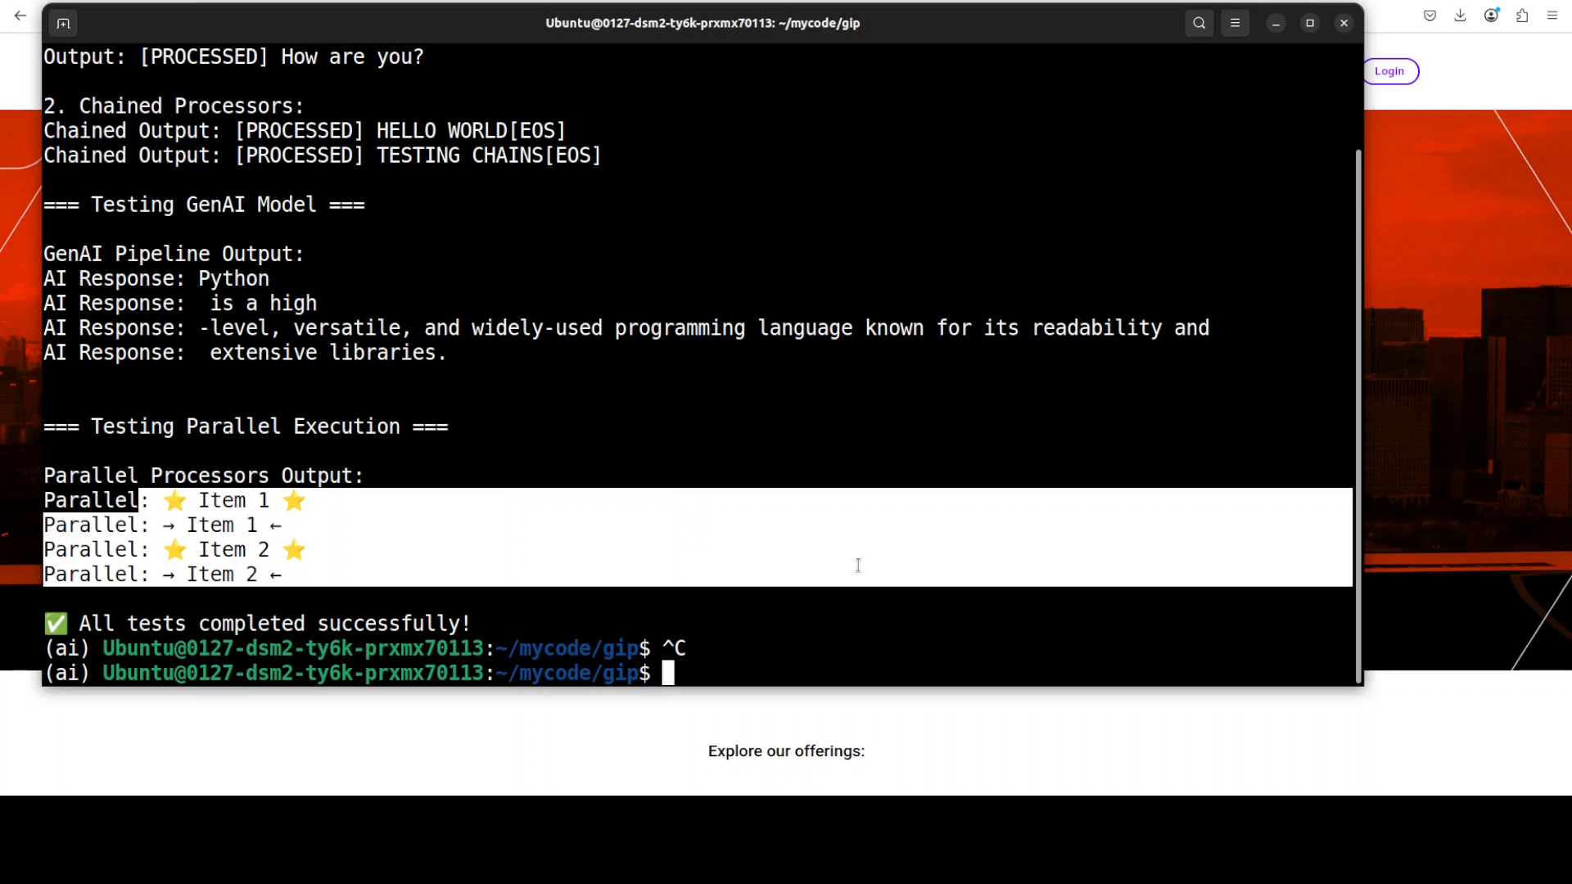
pyautogui.moveTo(829, 545)
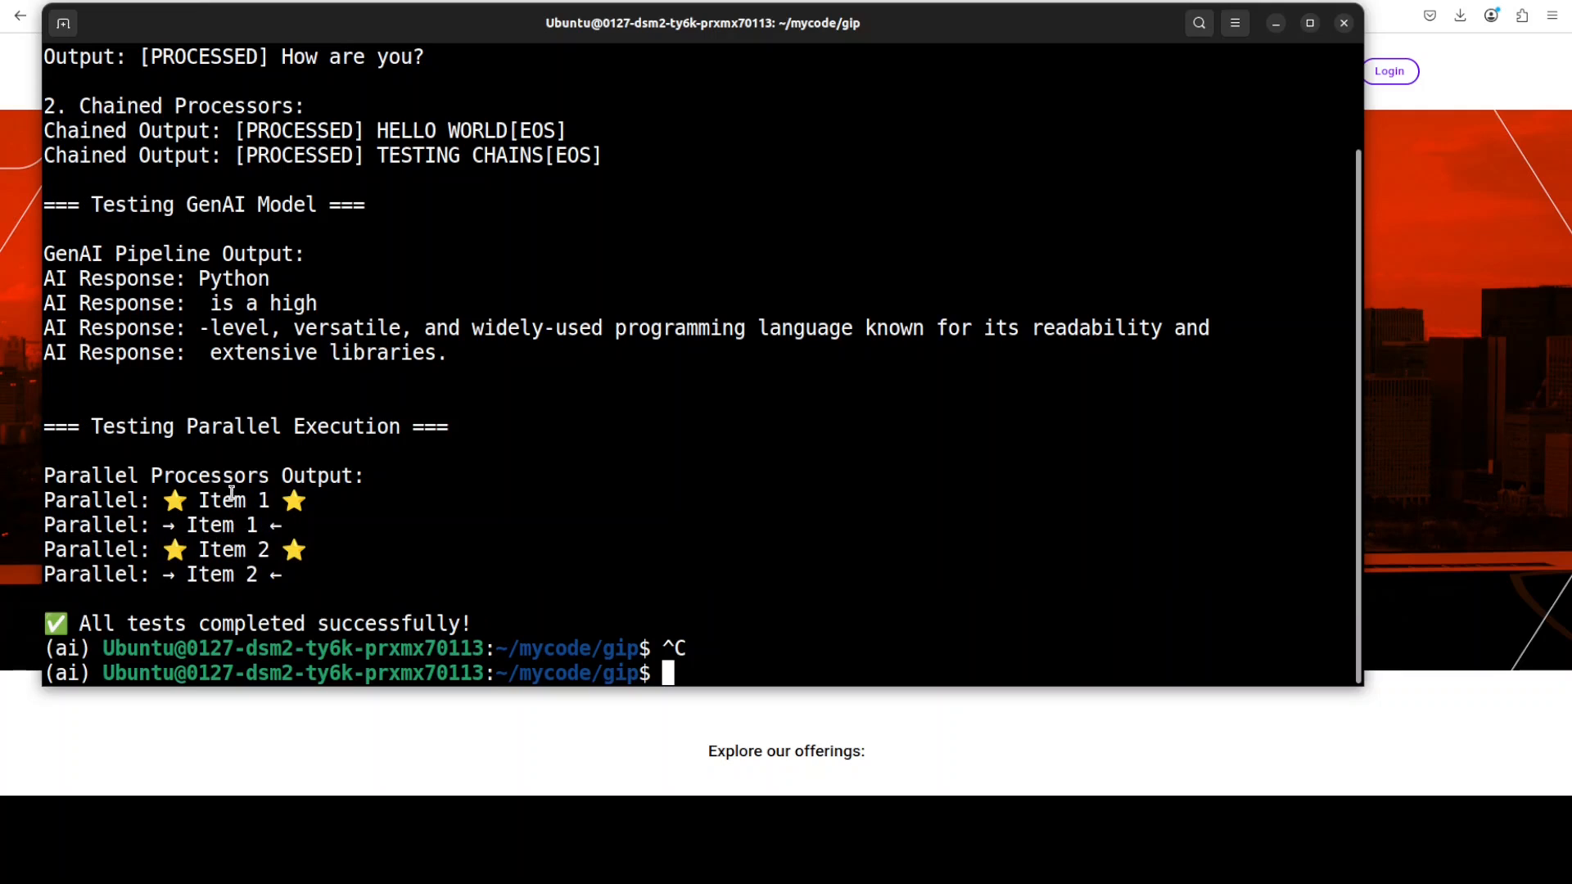
pyautogui.moveTo(334, 557)
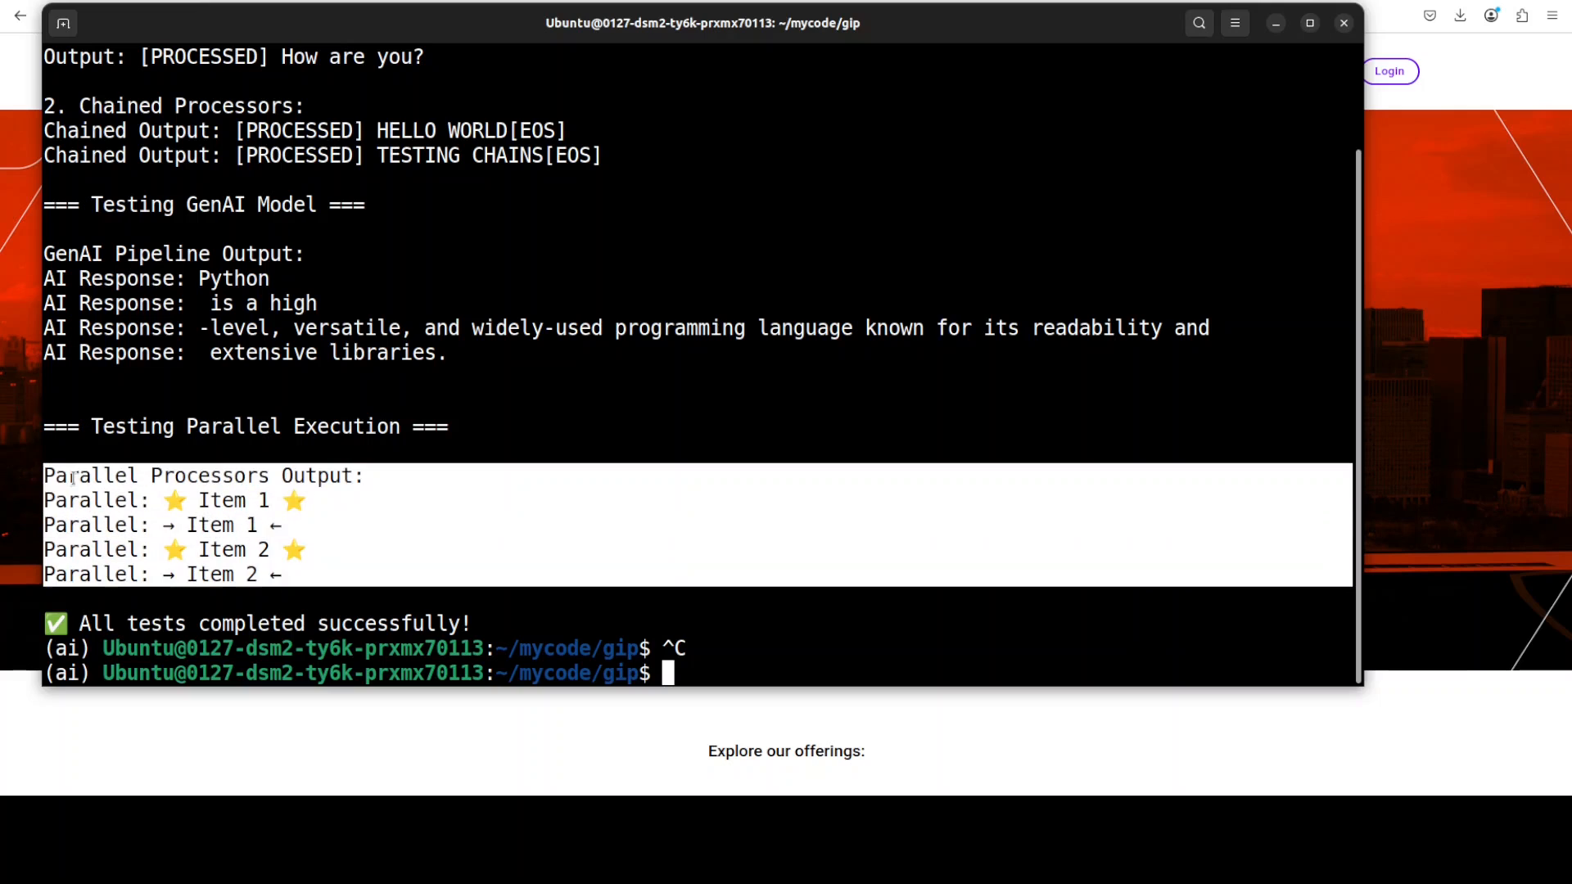
pyautogui.moveTo(488, 486)
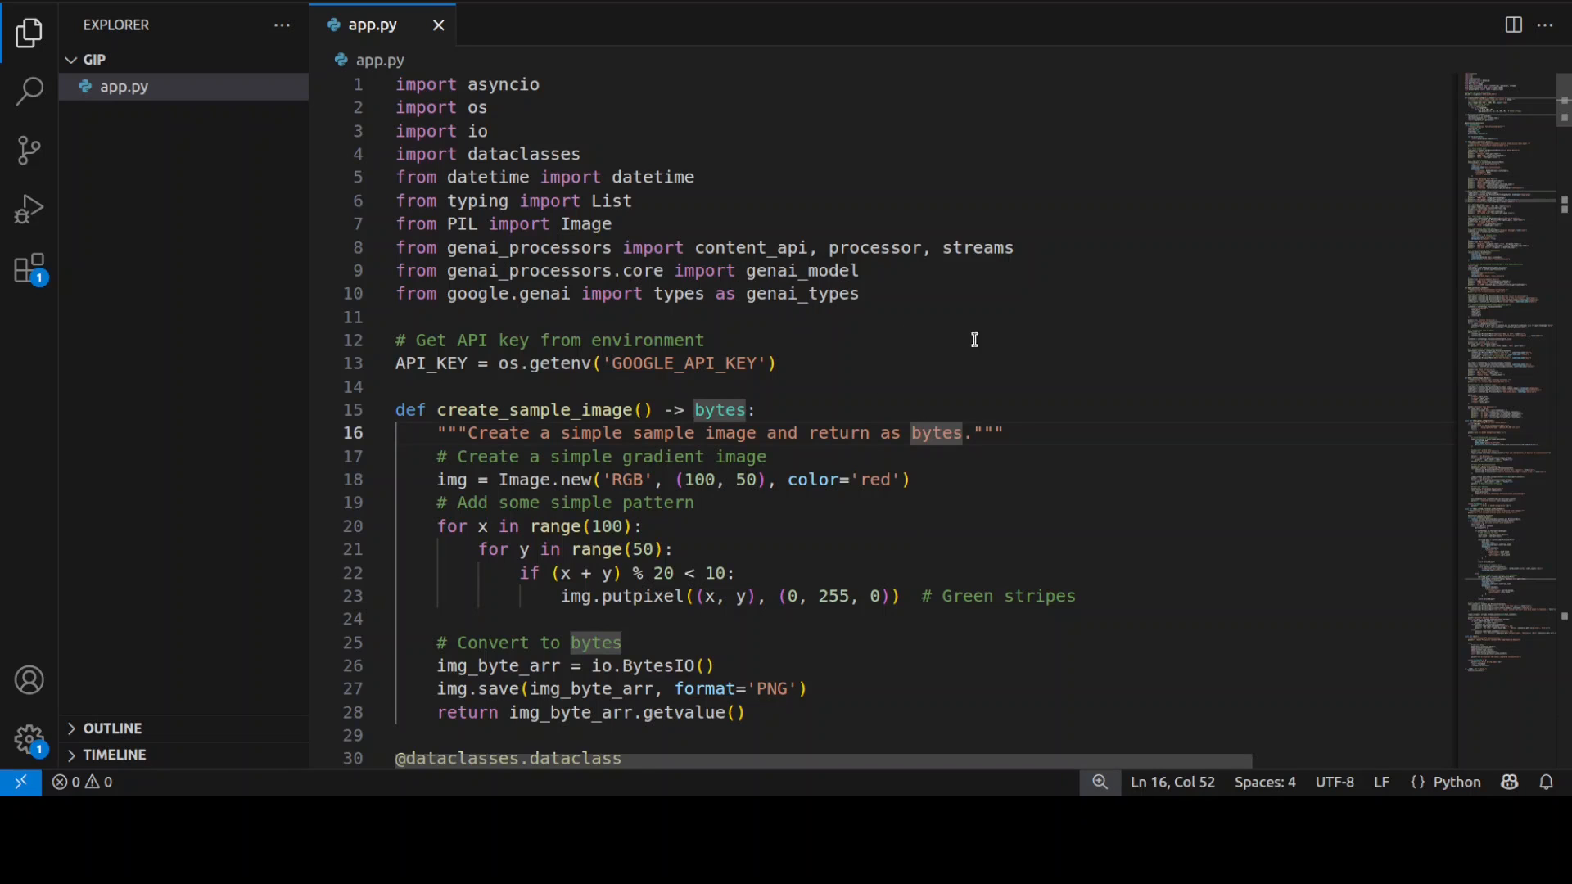
pyautogui.scroll(-3)
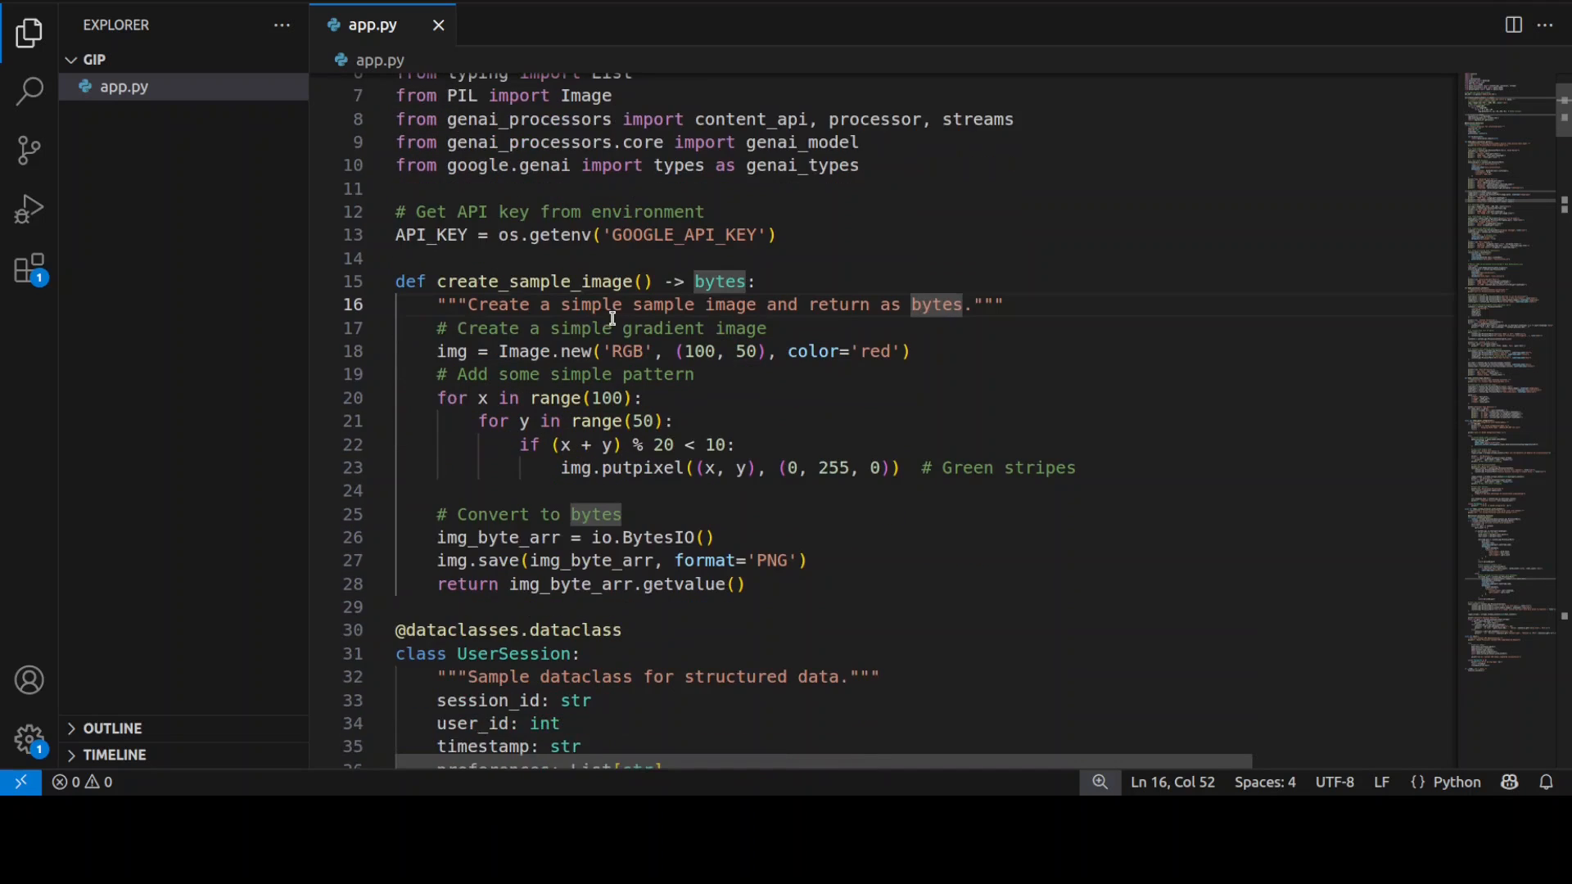
pyautogui.moveTo(768, 339)
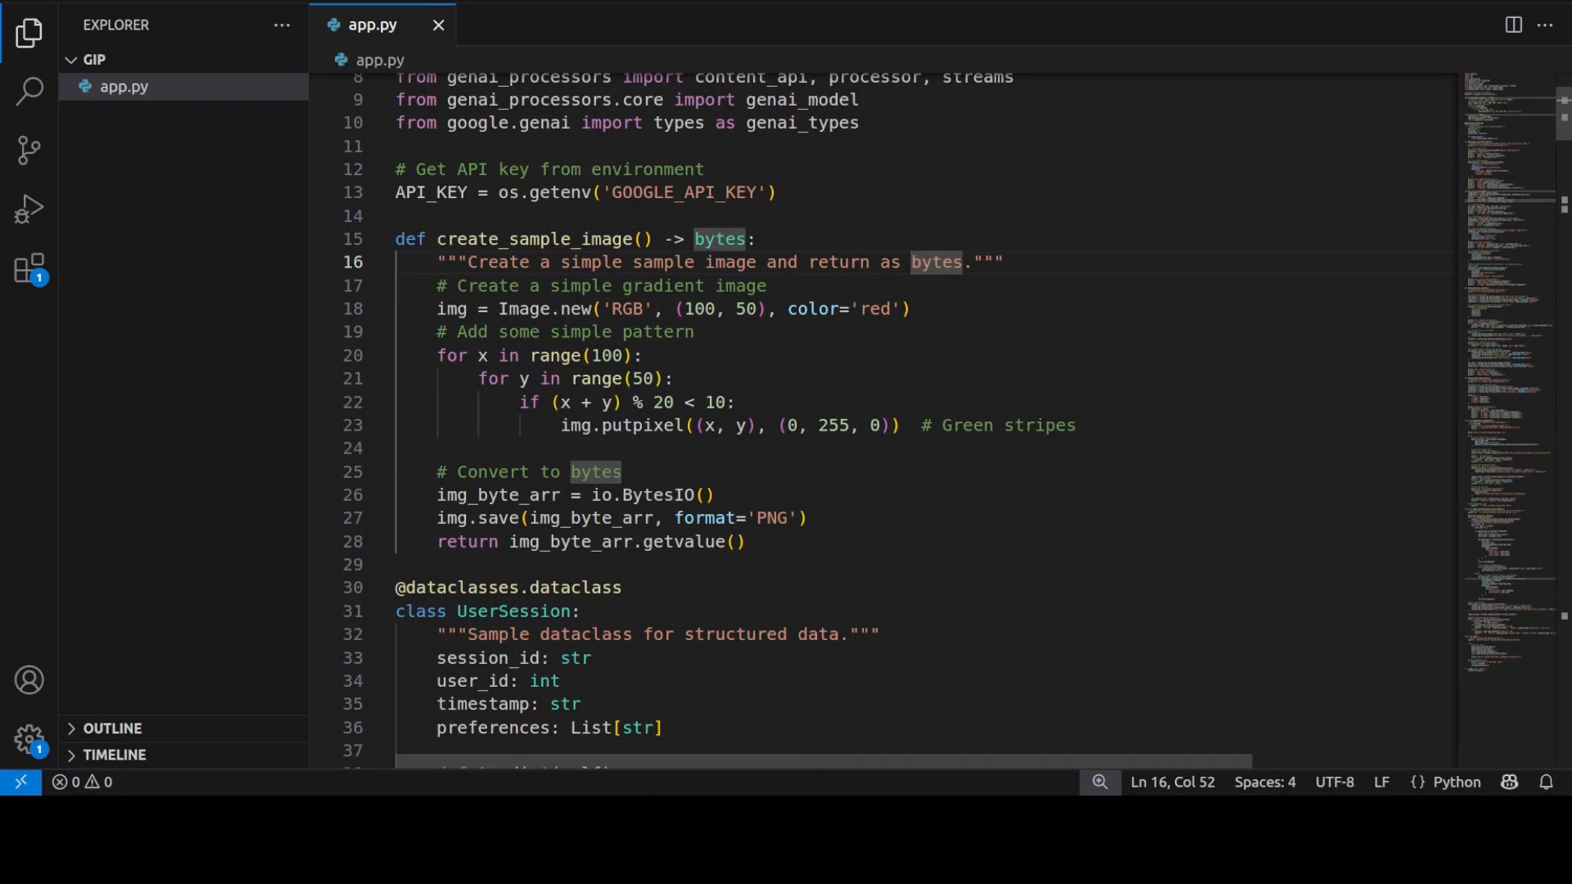
pyautogui.moveTo(1016, 453)
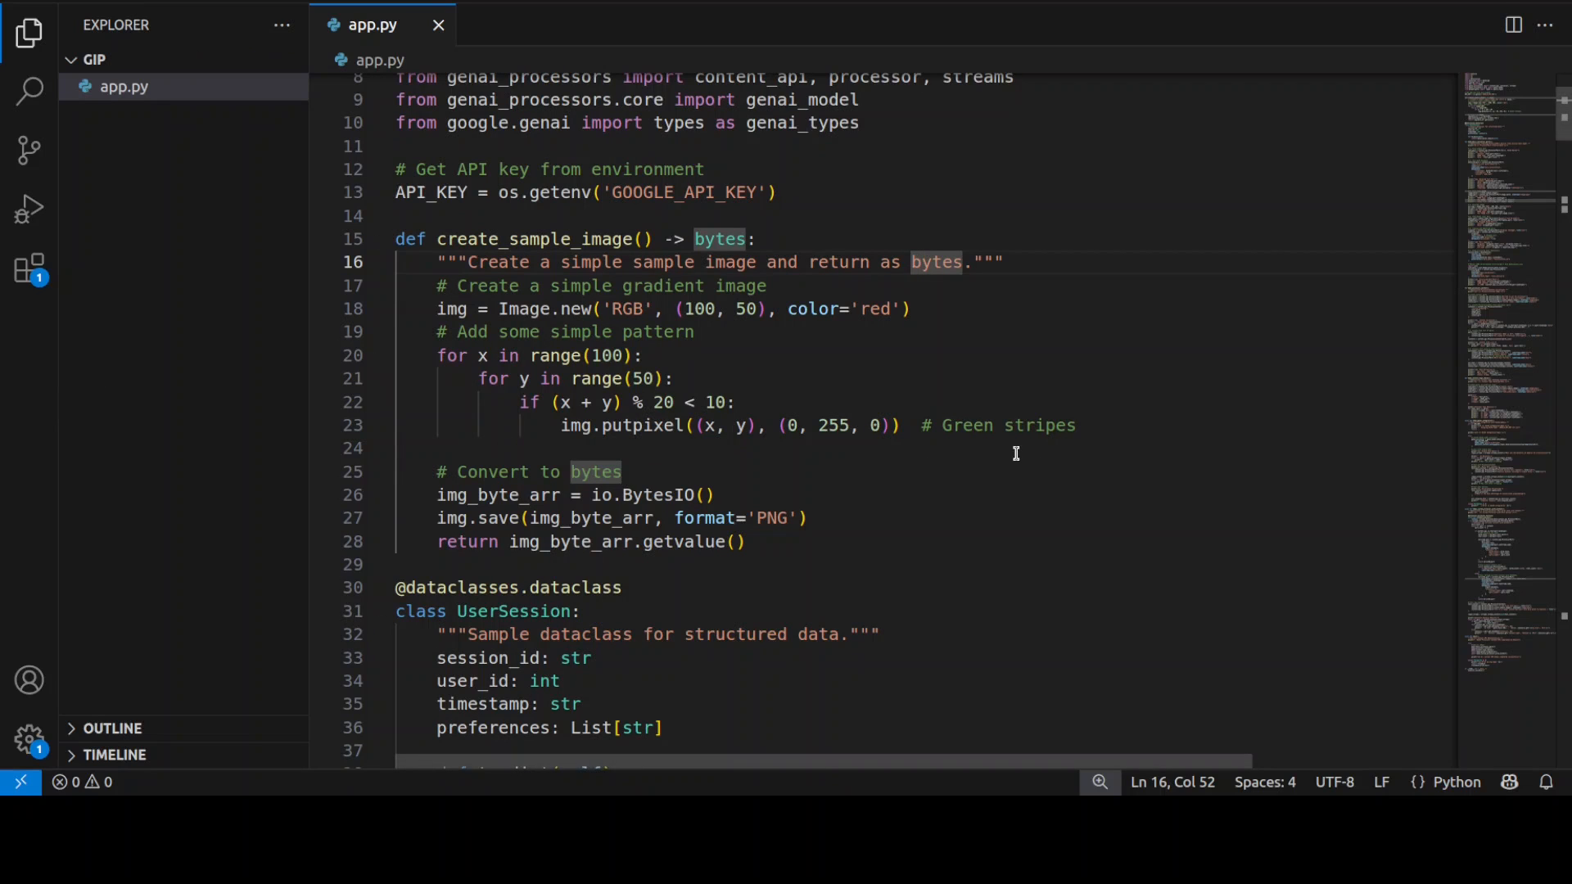
pyautogui.scroll(-3)
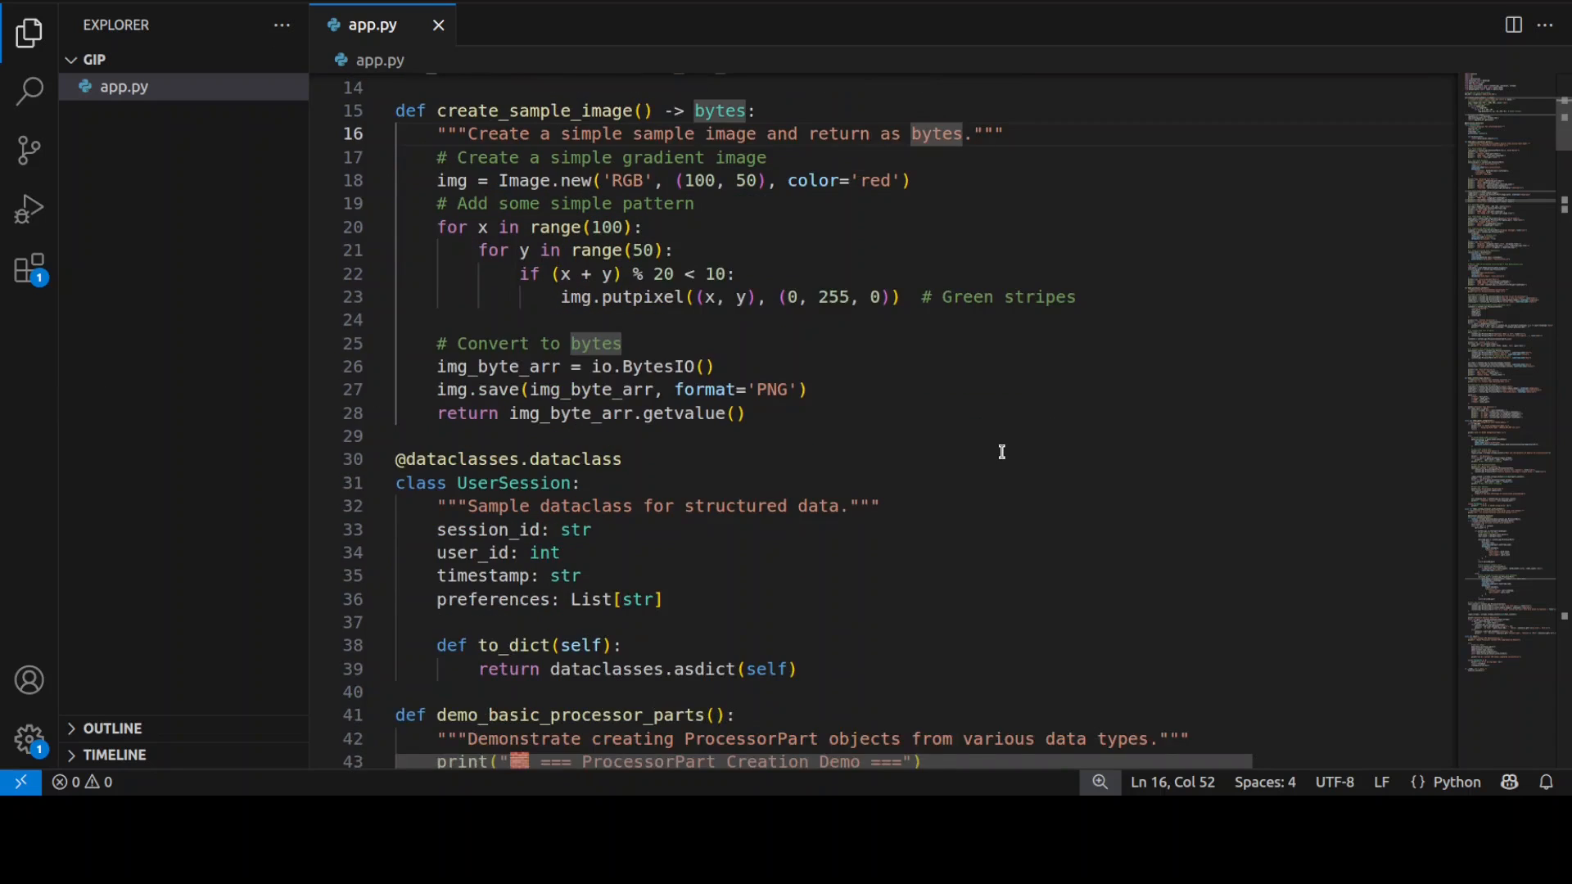
pyautogui.scroll(-3)
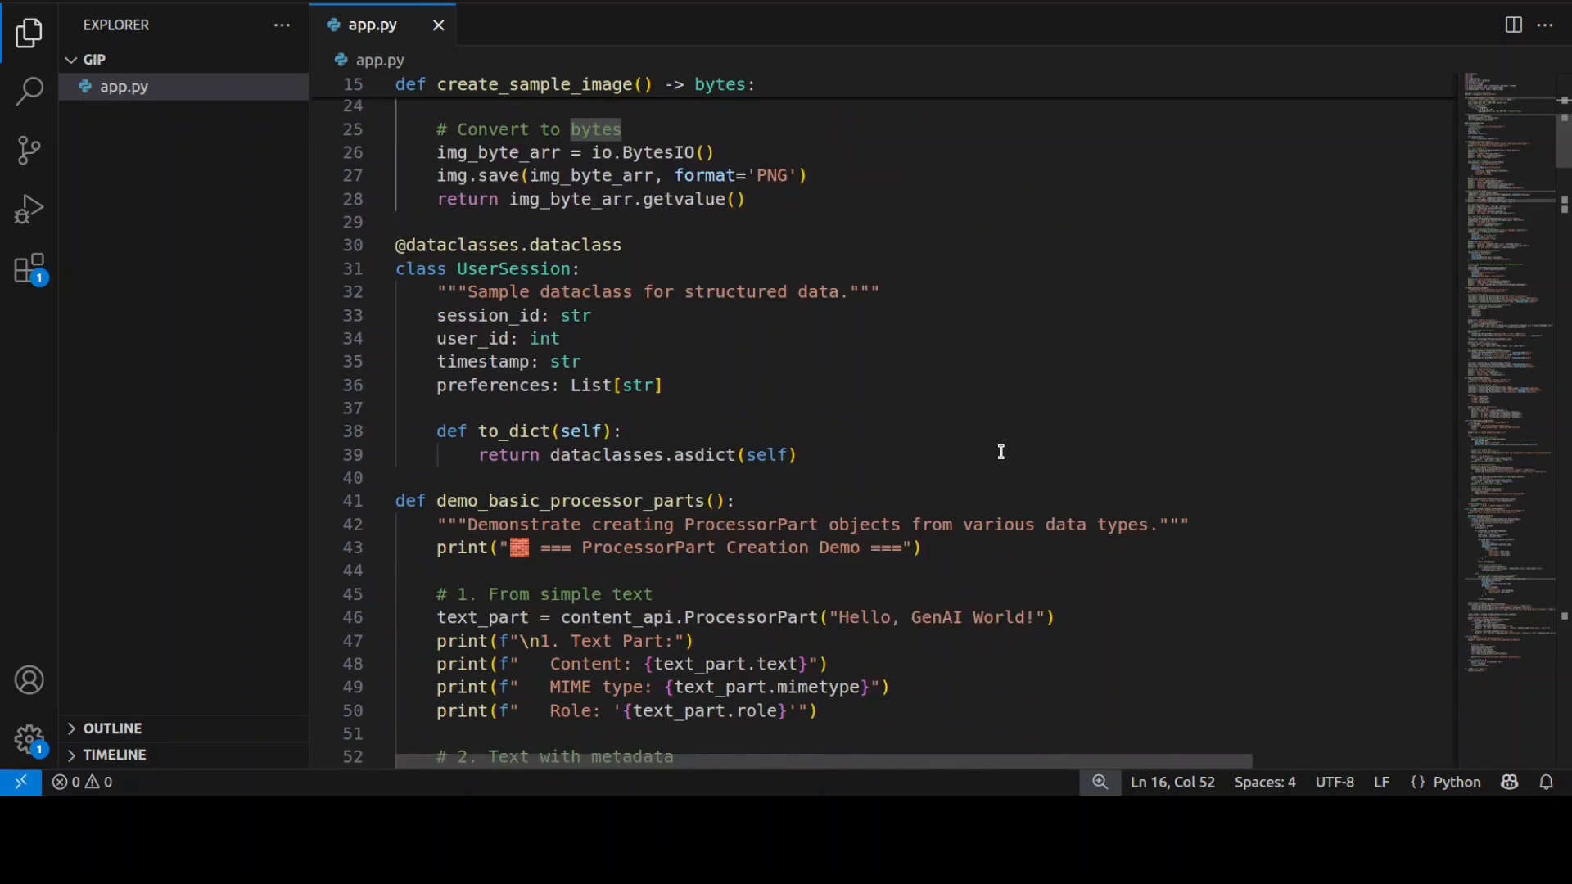
pyautogui.scroll(-3)
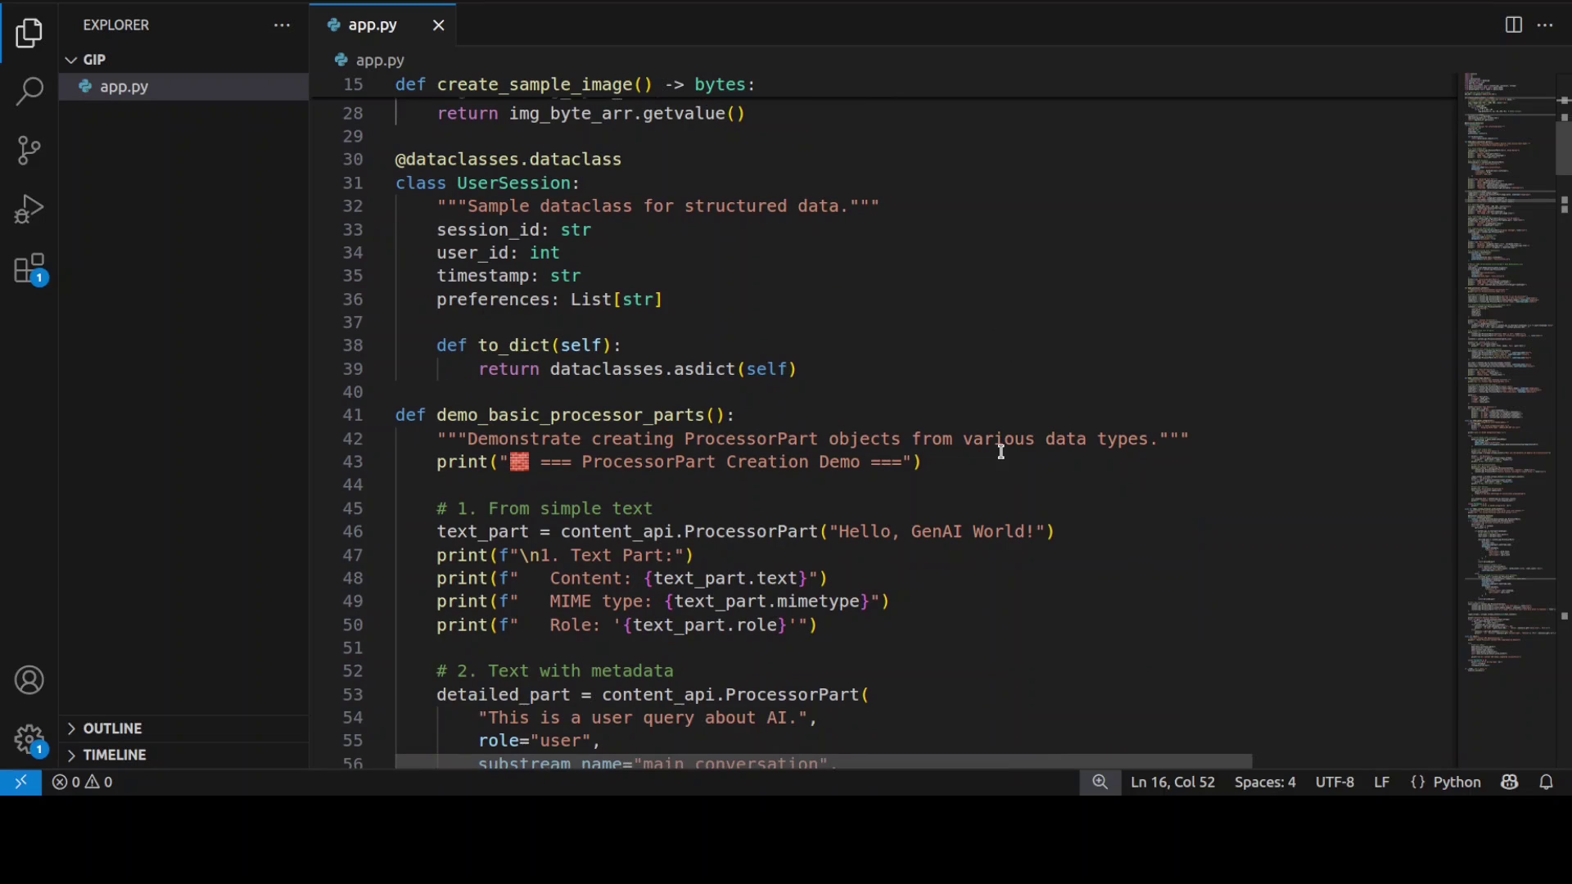
pyautogui.scroll(-3)
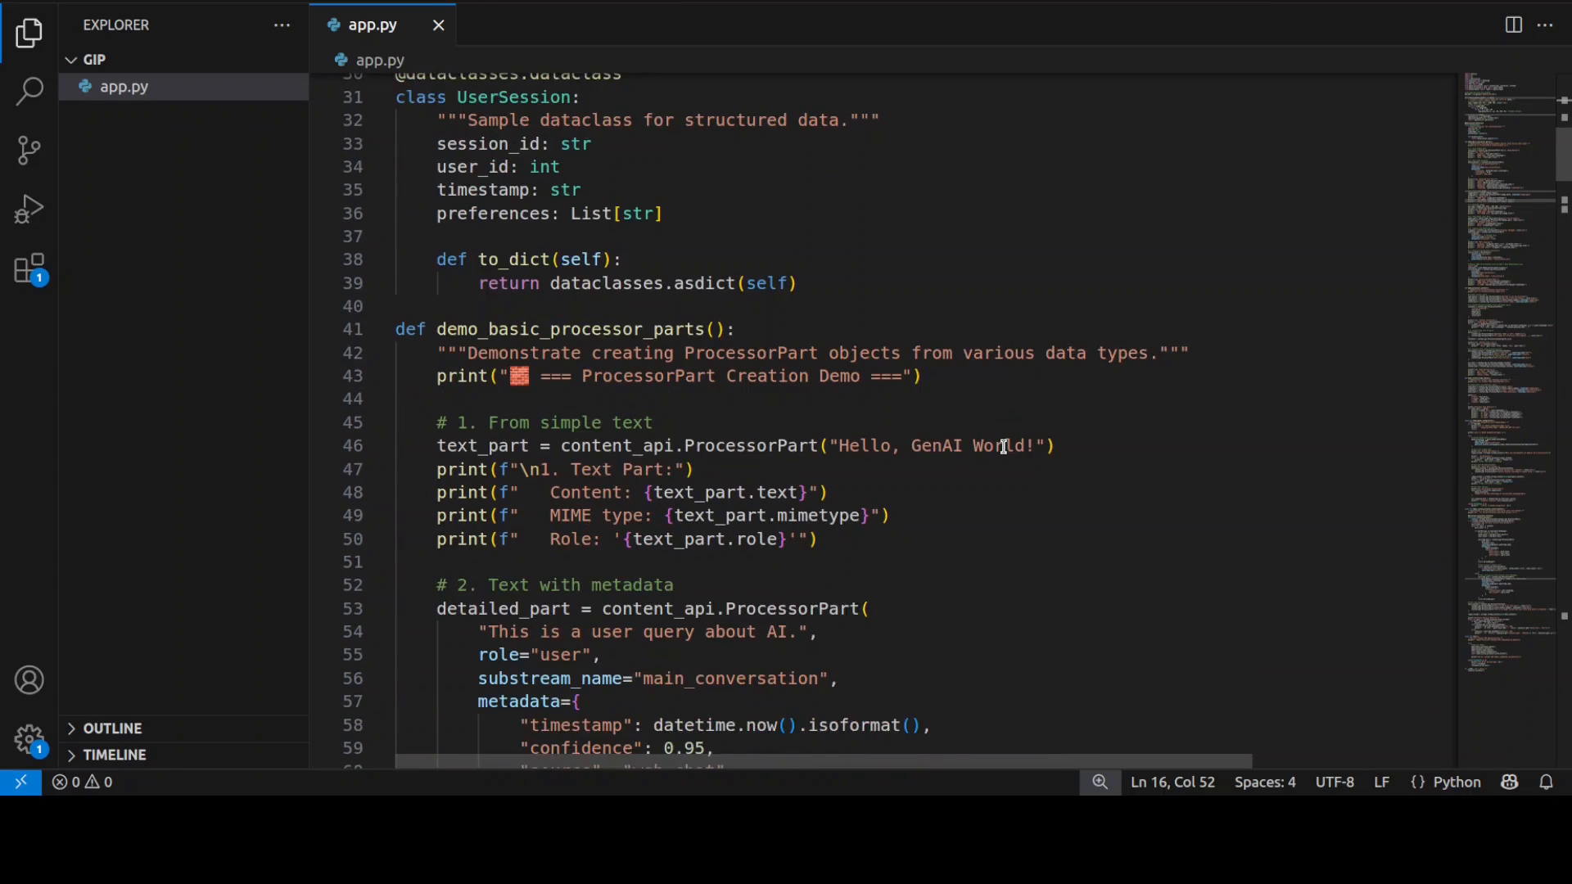
pyautogui.scroll(-3)
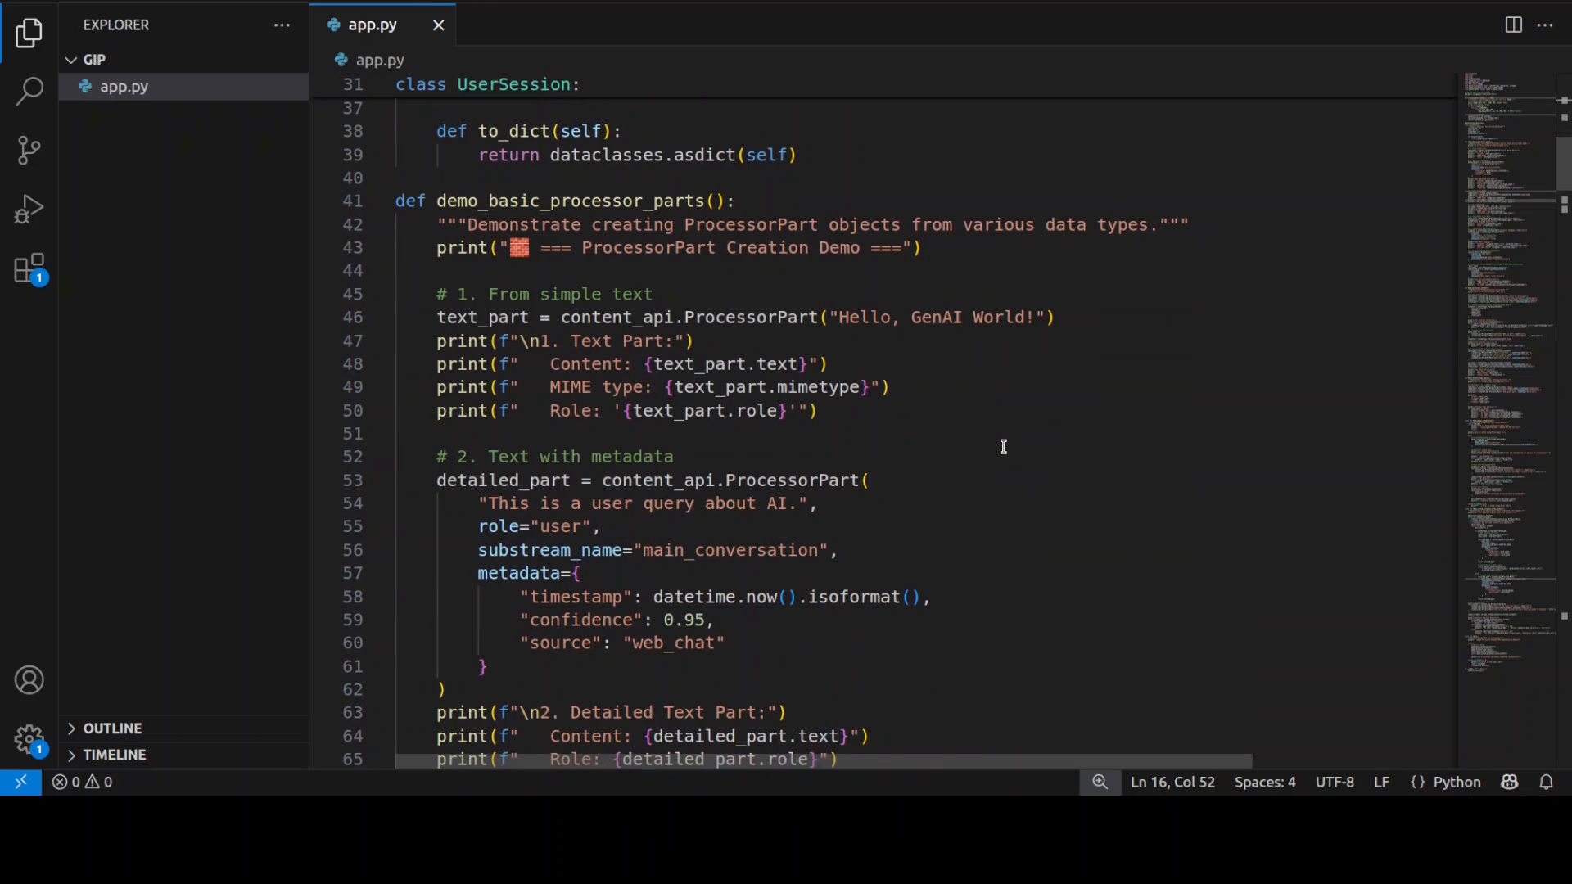
pyautogui.scroll(-3)
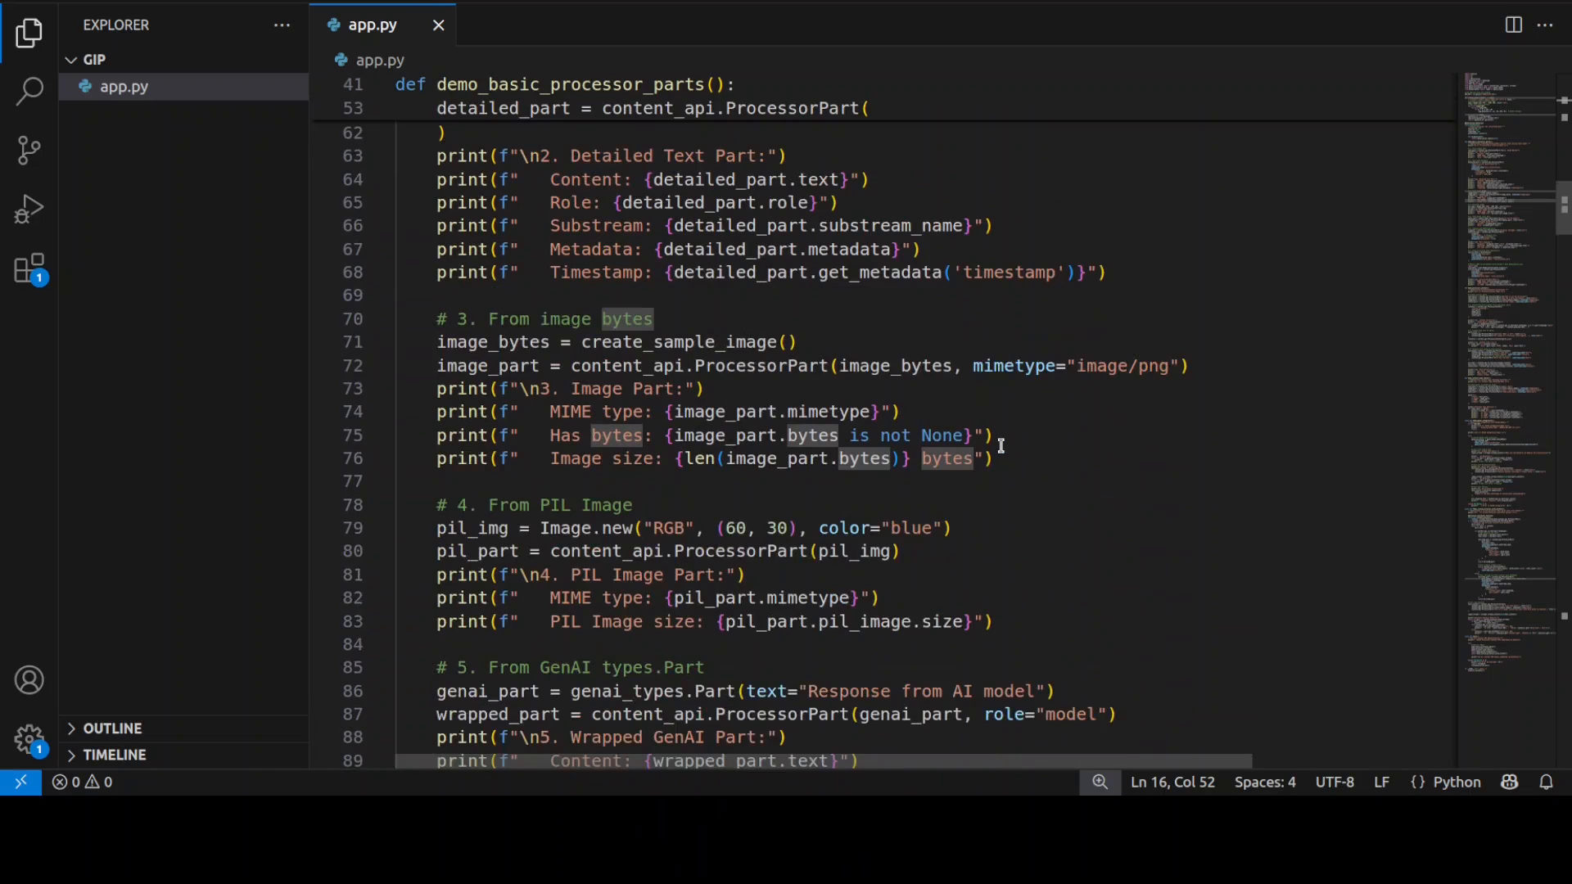
pyautogui.scroll(-3)
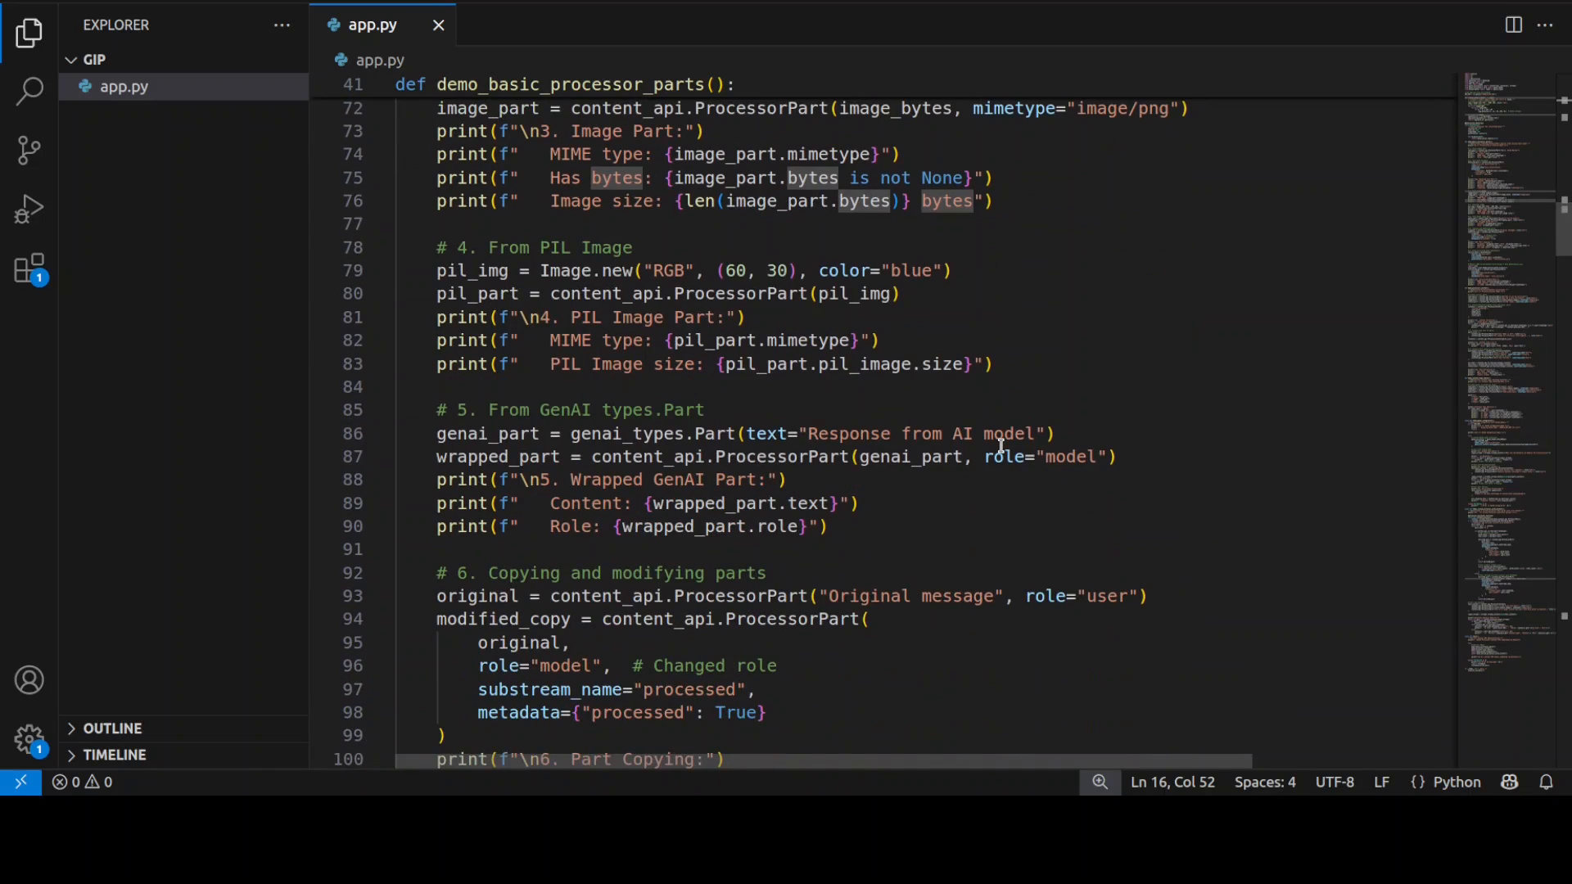
pyautogui.scroll(-3)
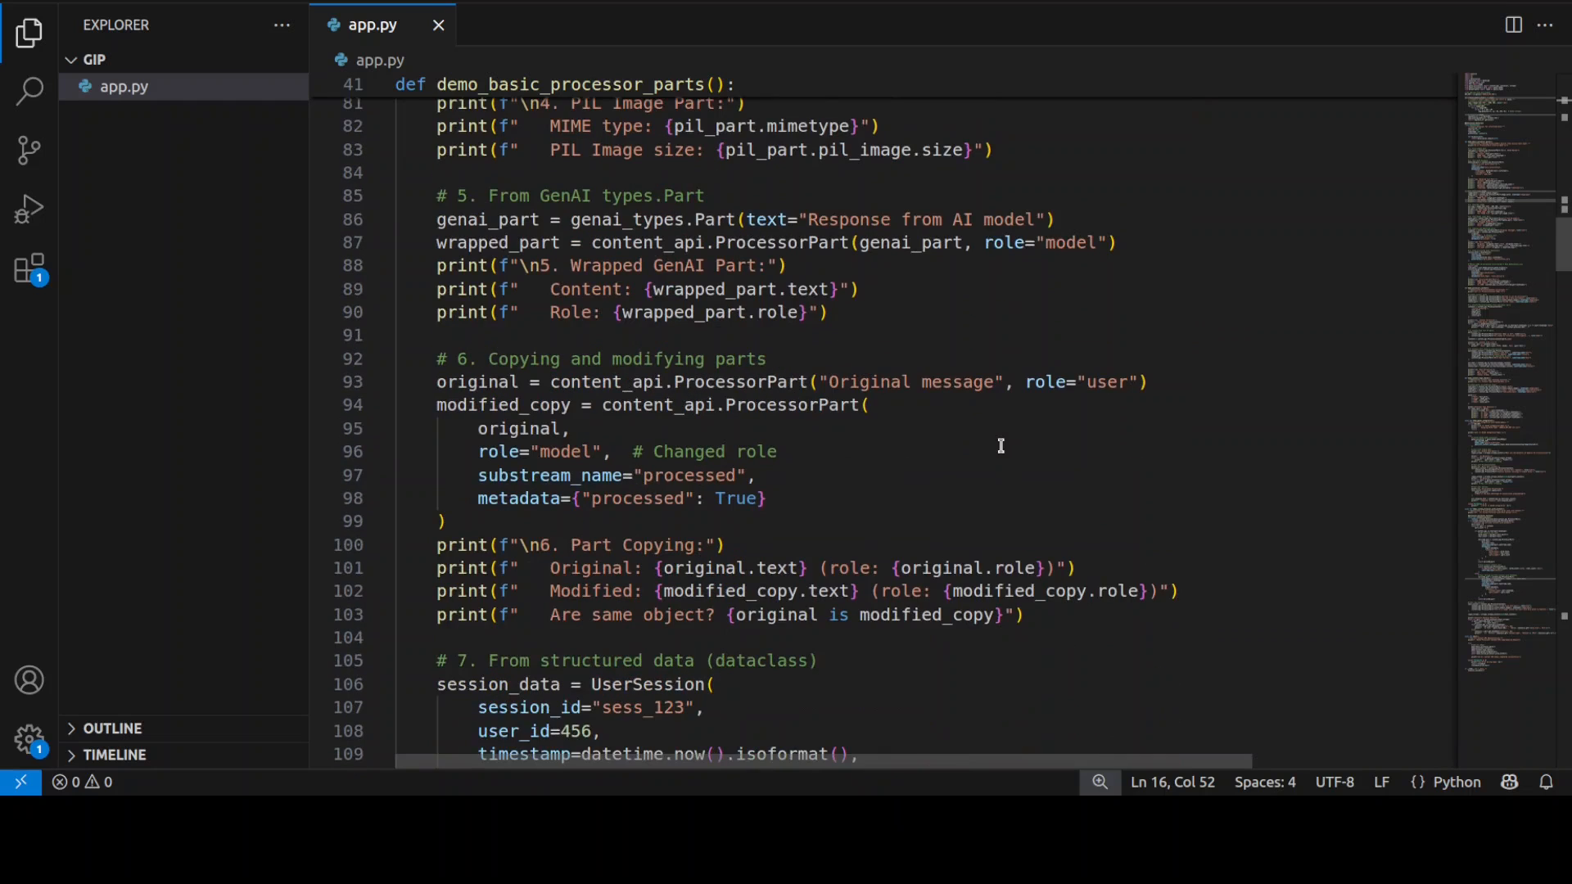
pyautogui.scroll(-3)
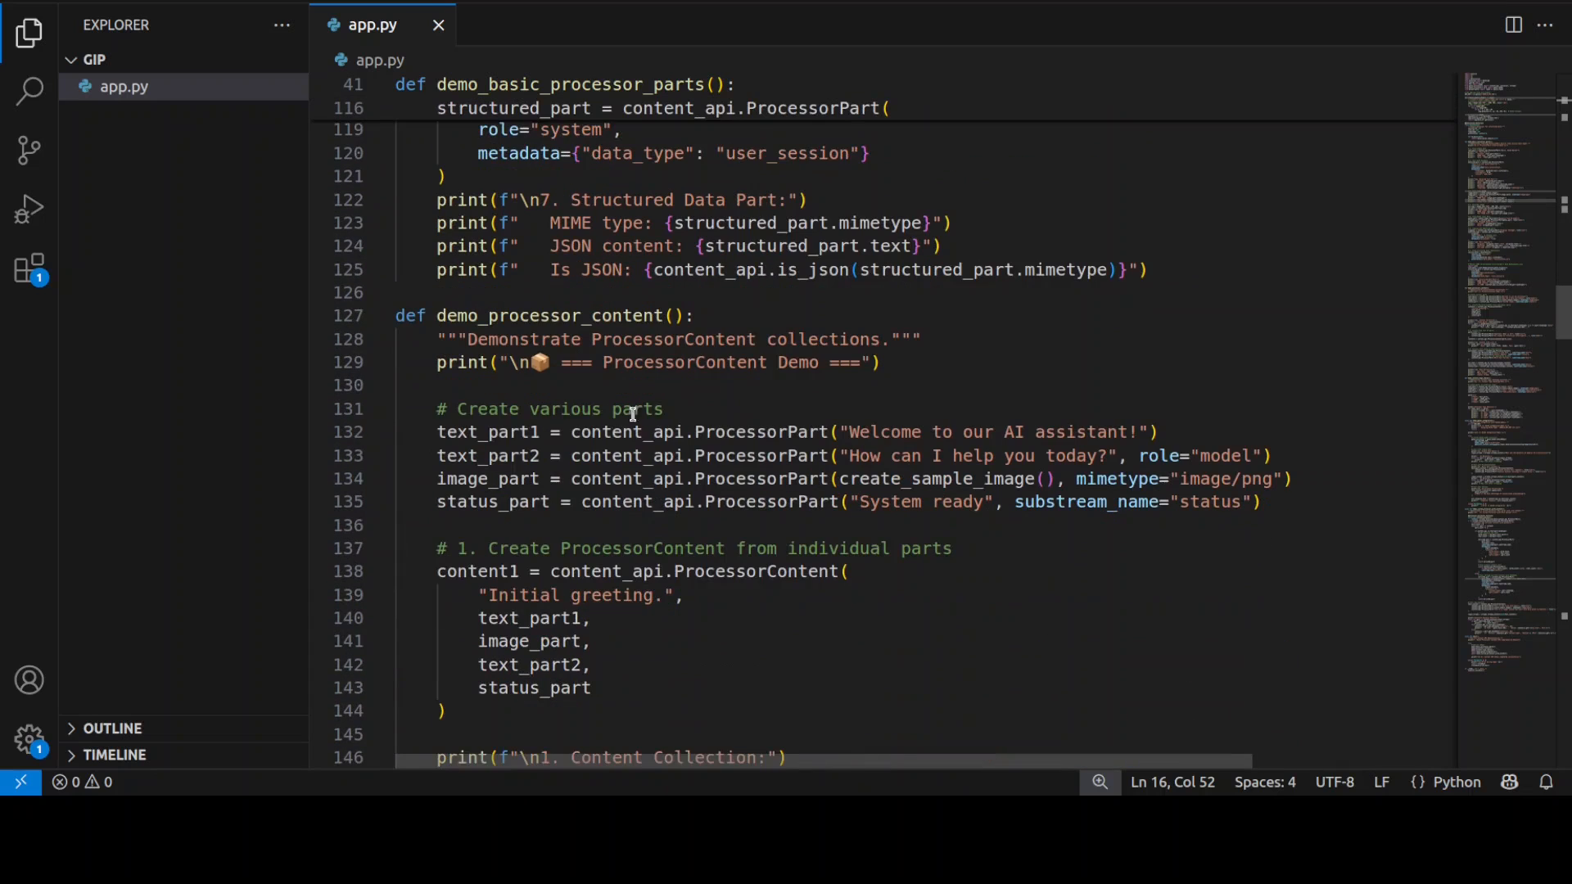
pyautogui.moveTo(849, 456)
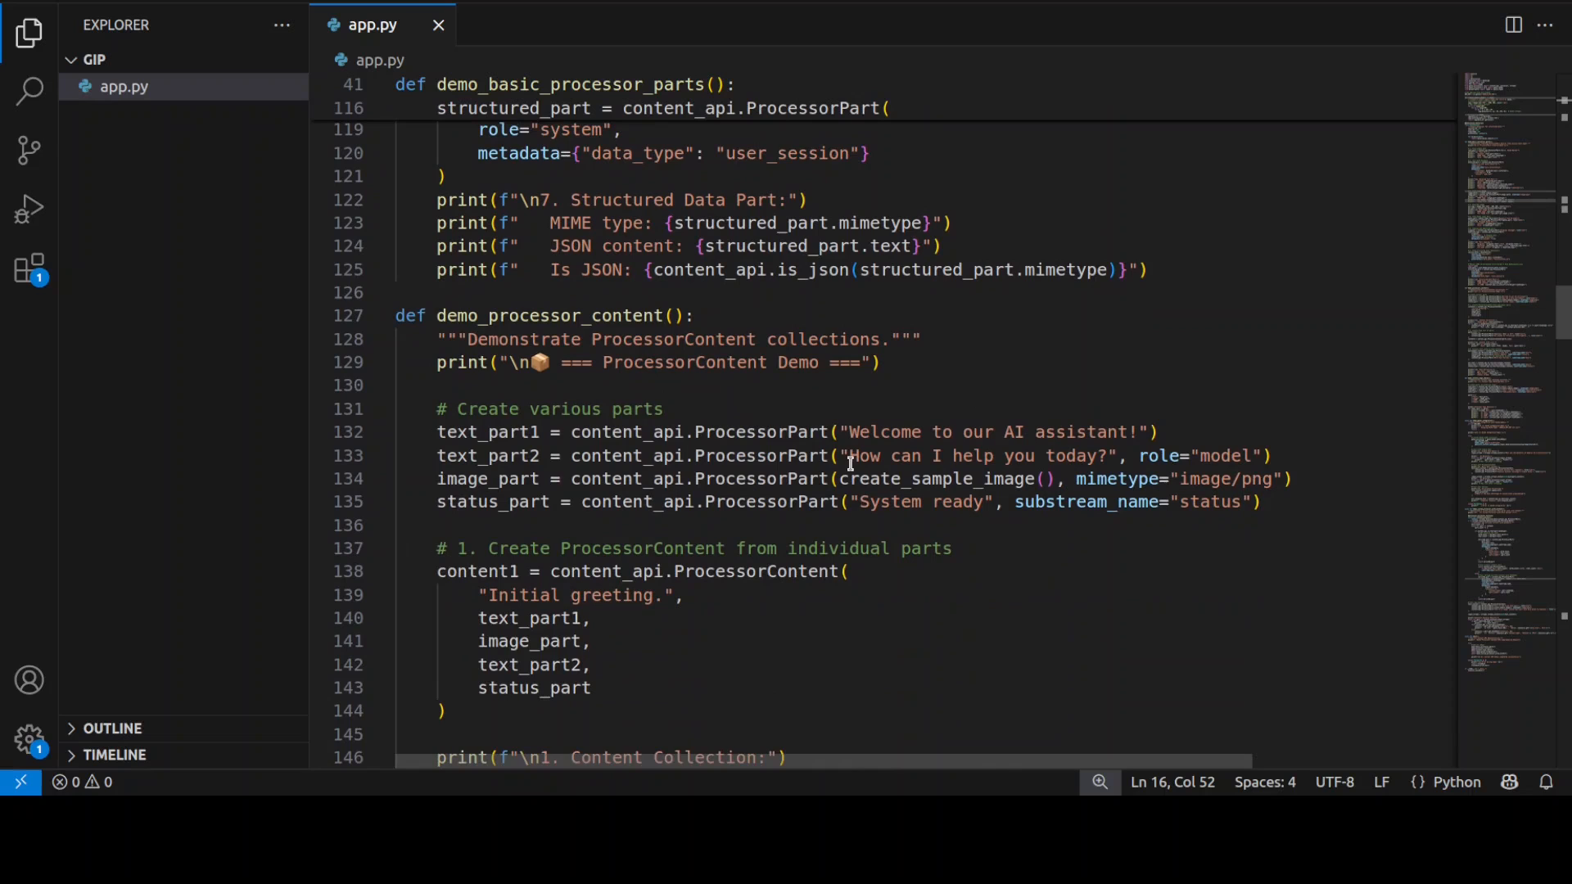
pyautogui.scroll(-3)
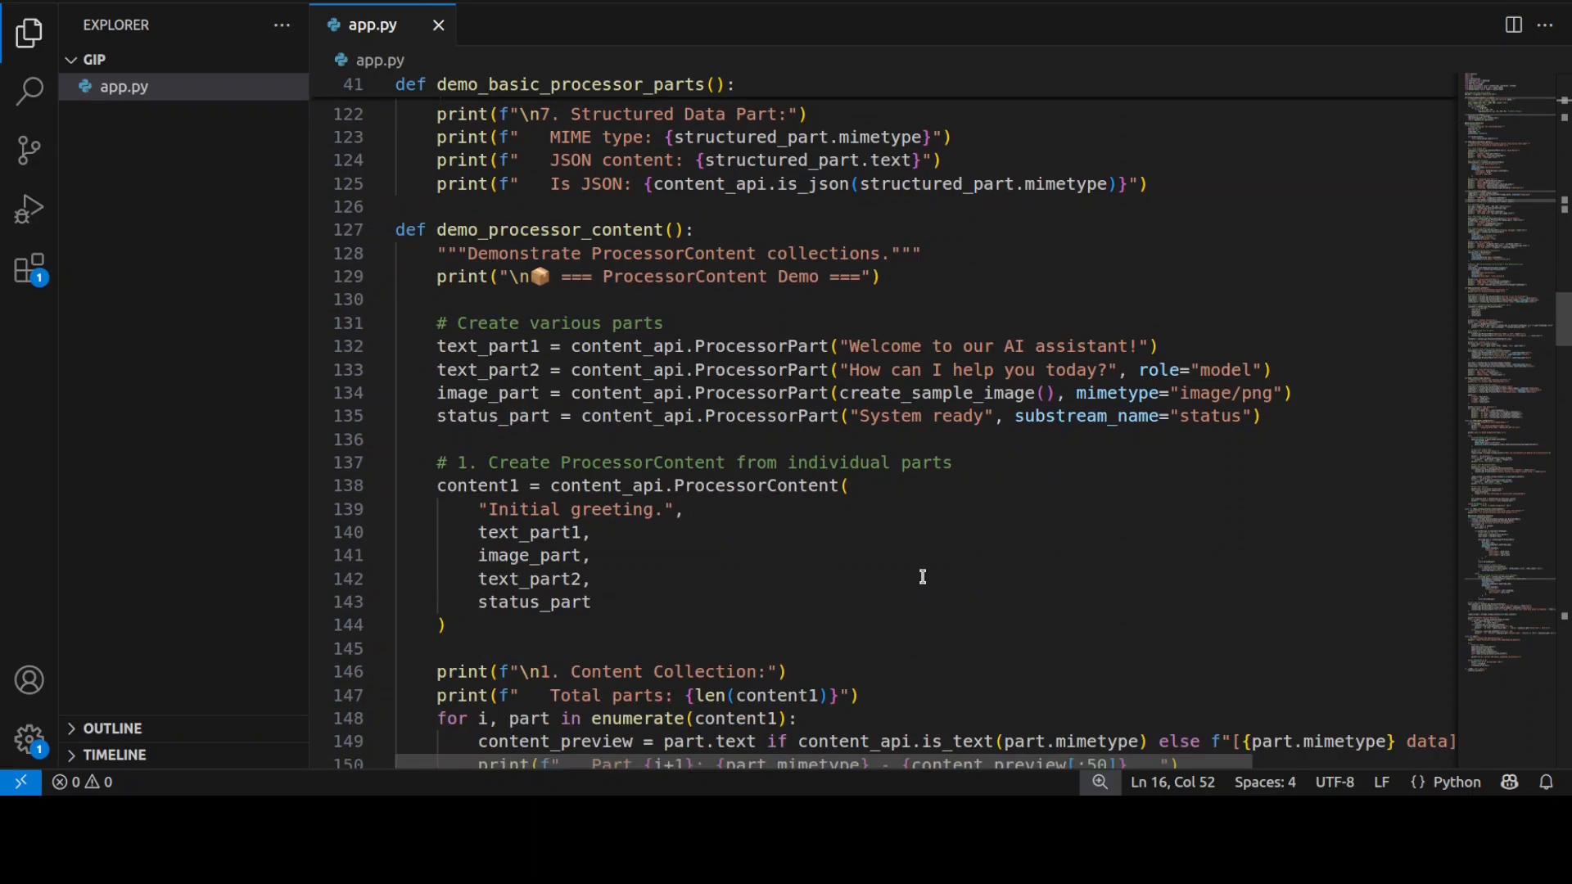
pyautogui.scroll(-3)
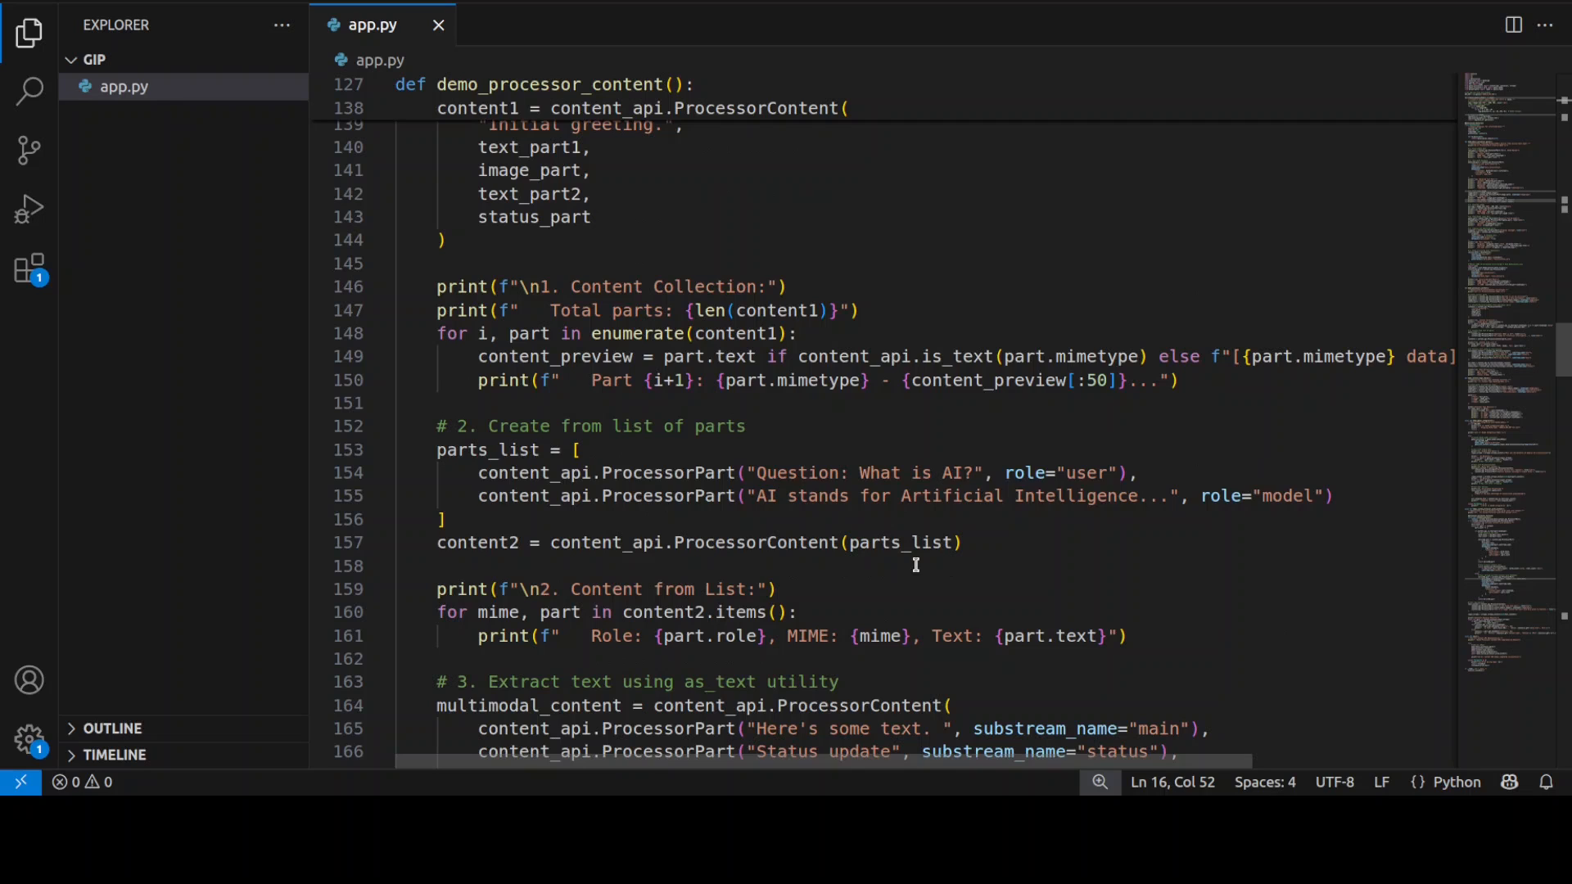
pyautogui.scroll(-3)
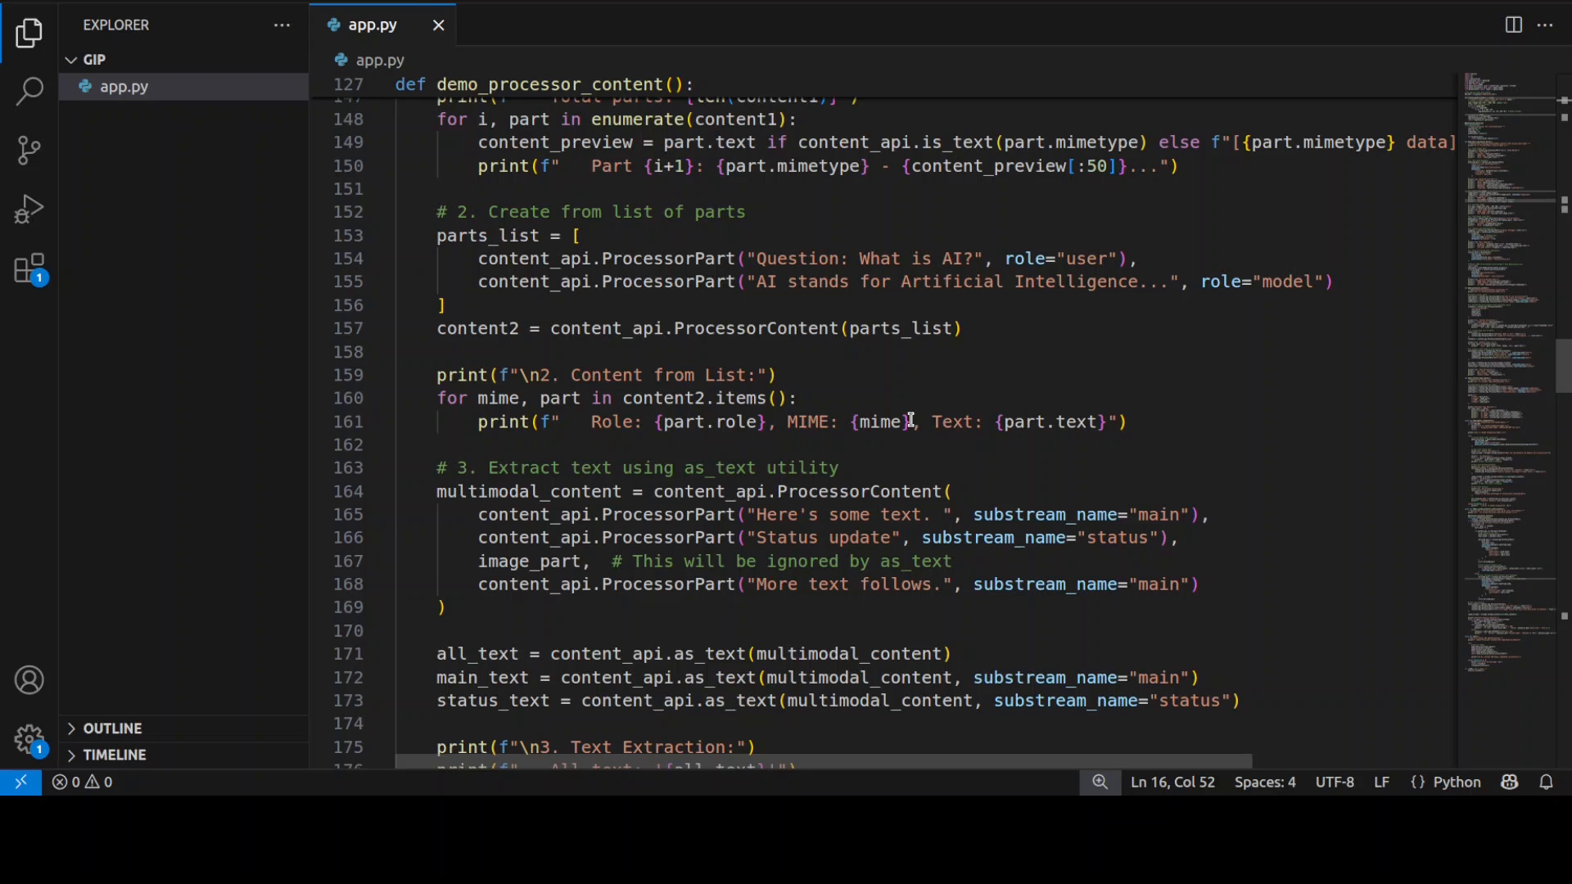
pyautogui.scroll(-3)
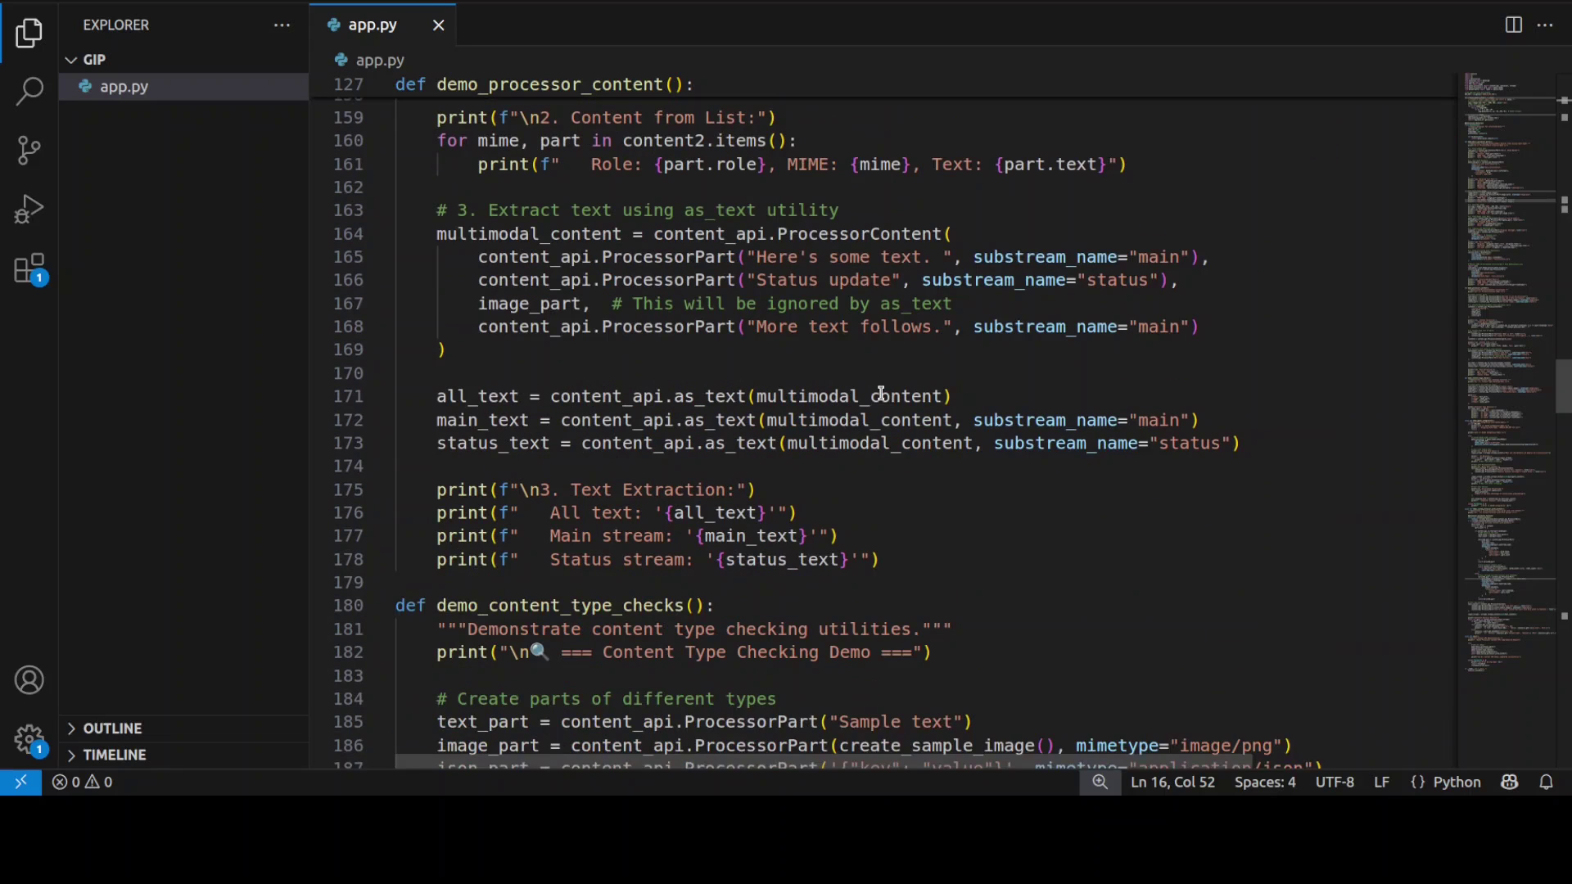
pyautogui.scroll(-3)
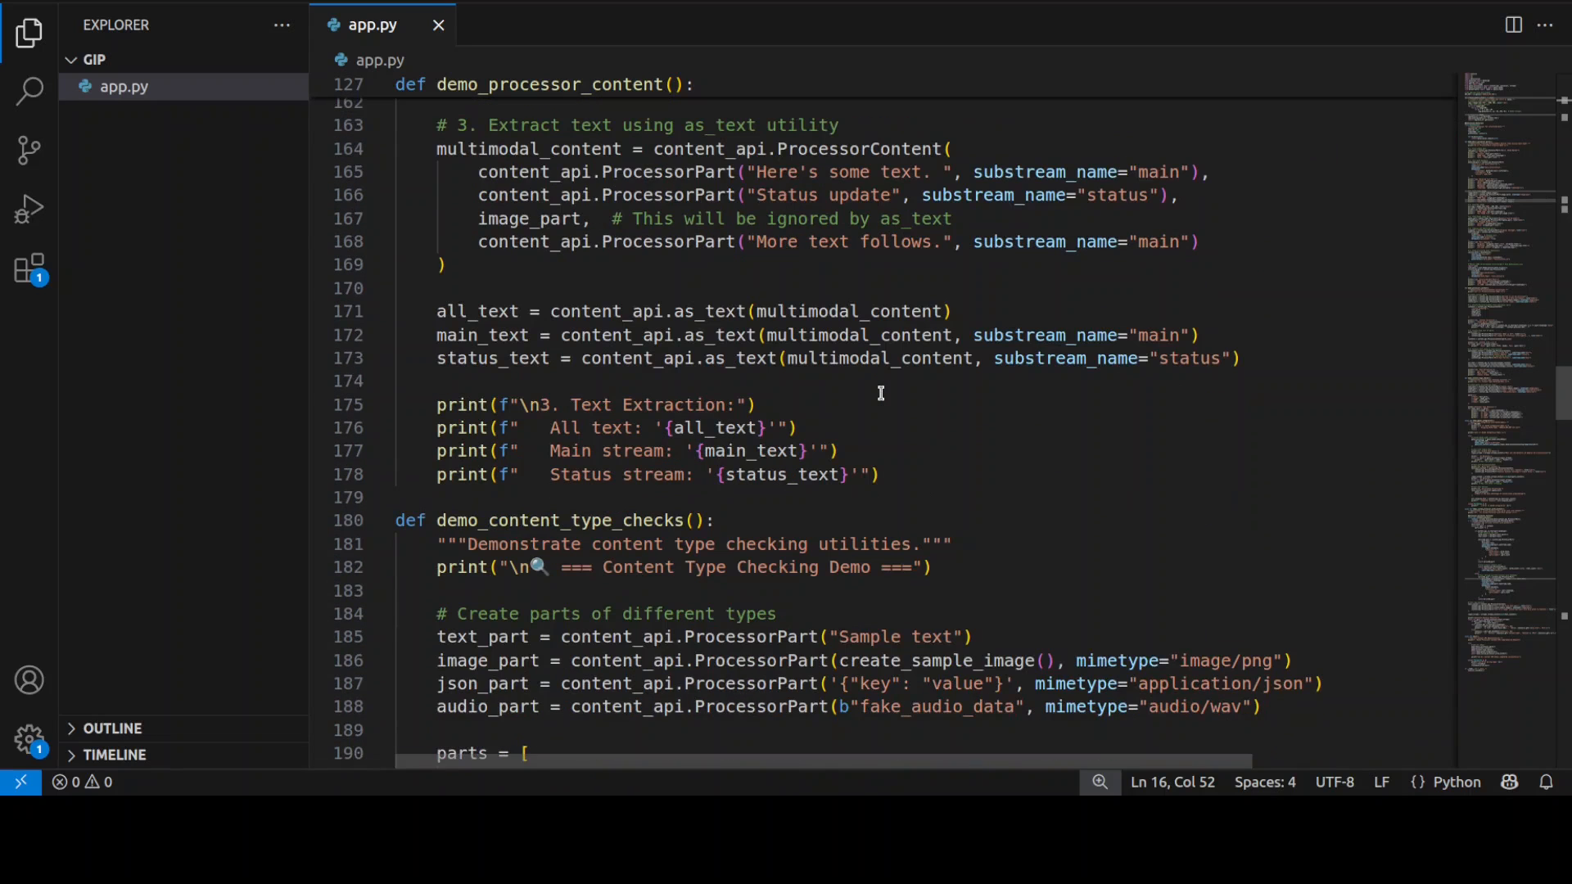
pyautogui.moveTo(484, 582)
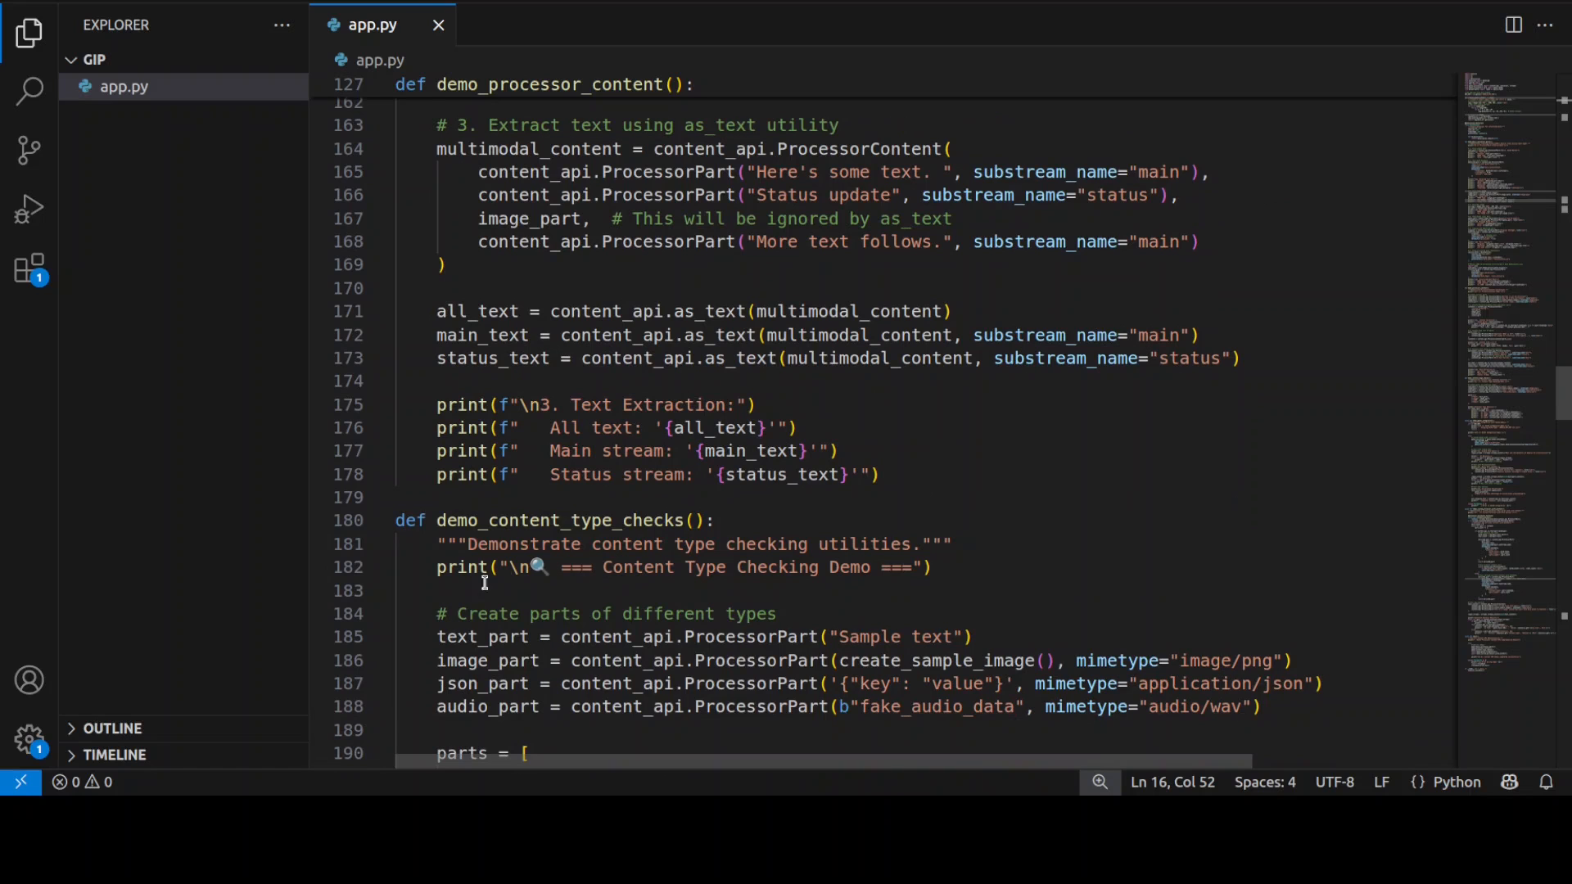
pyautogui.moveTo(437, 637); pyautogui.dragTo(1228, 682)
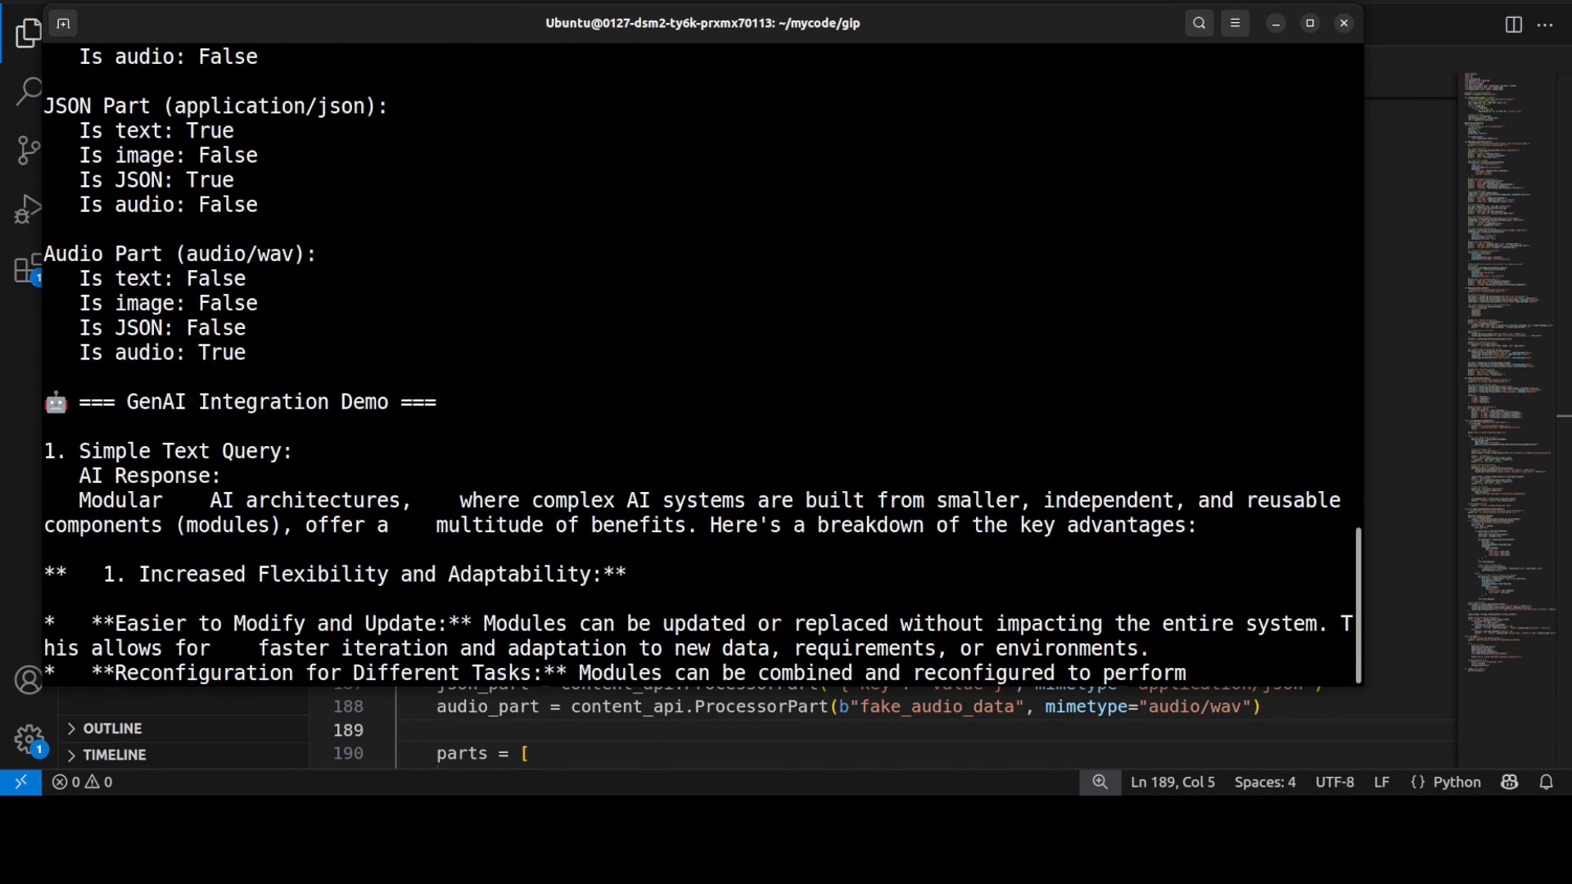
# Scroll past the previous output and launch the Content API demo with 'python app.py'.
pyautogui.scroll(-3)
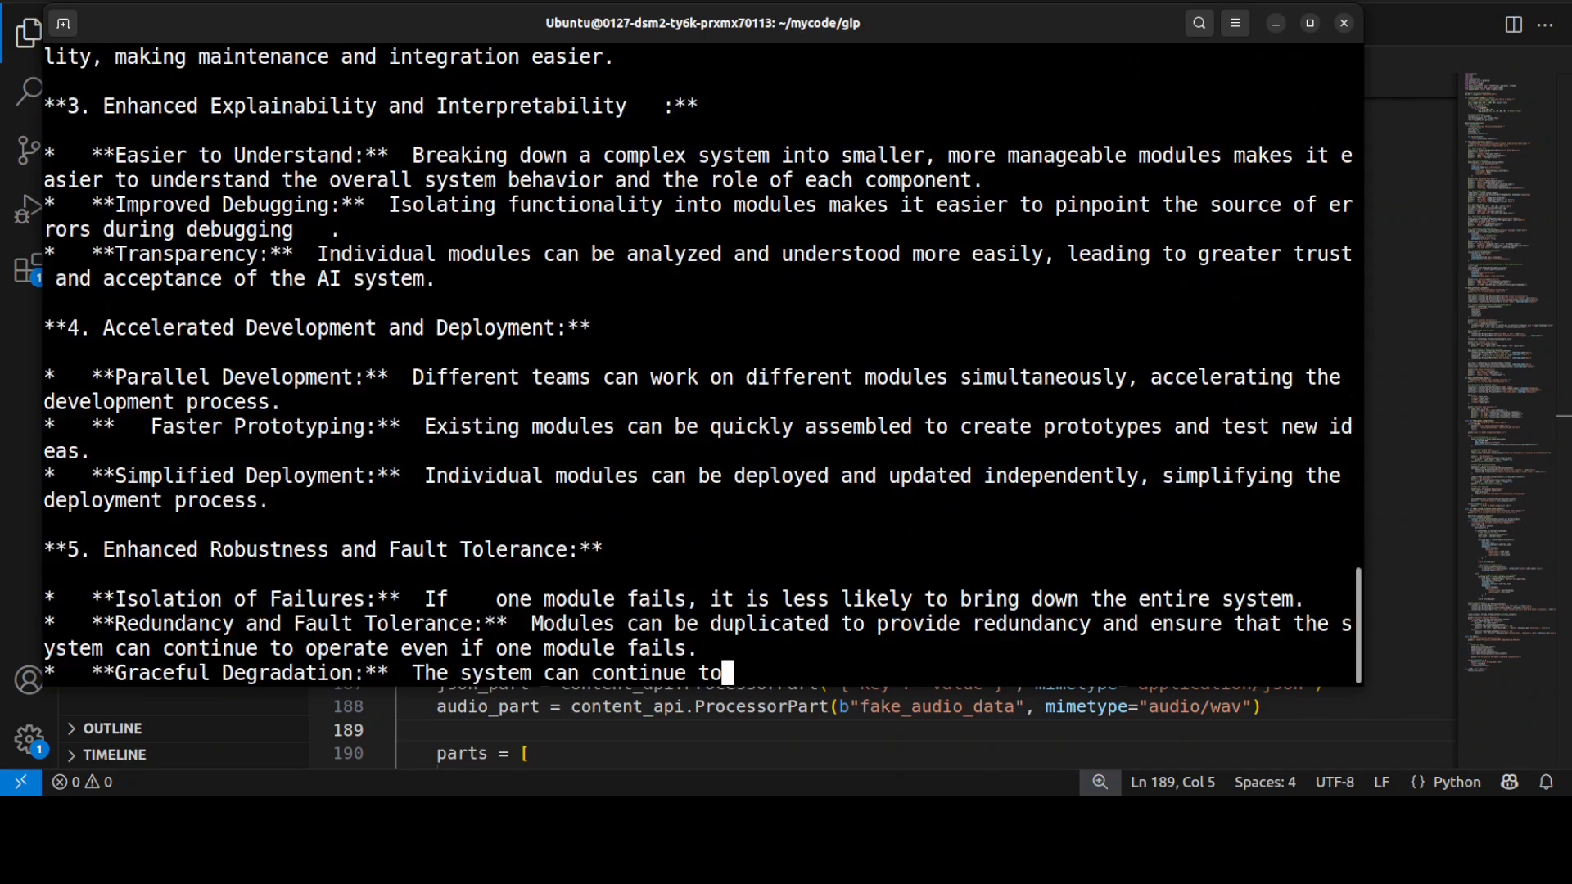
pyautogui.scroll(-3)
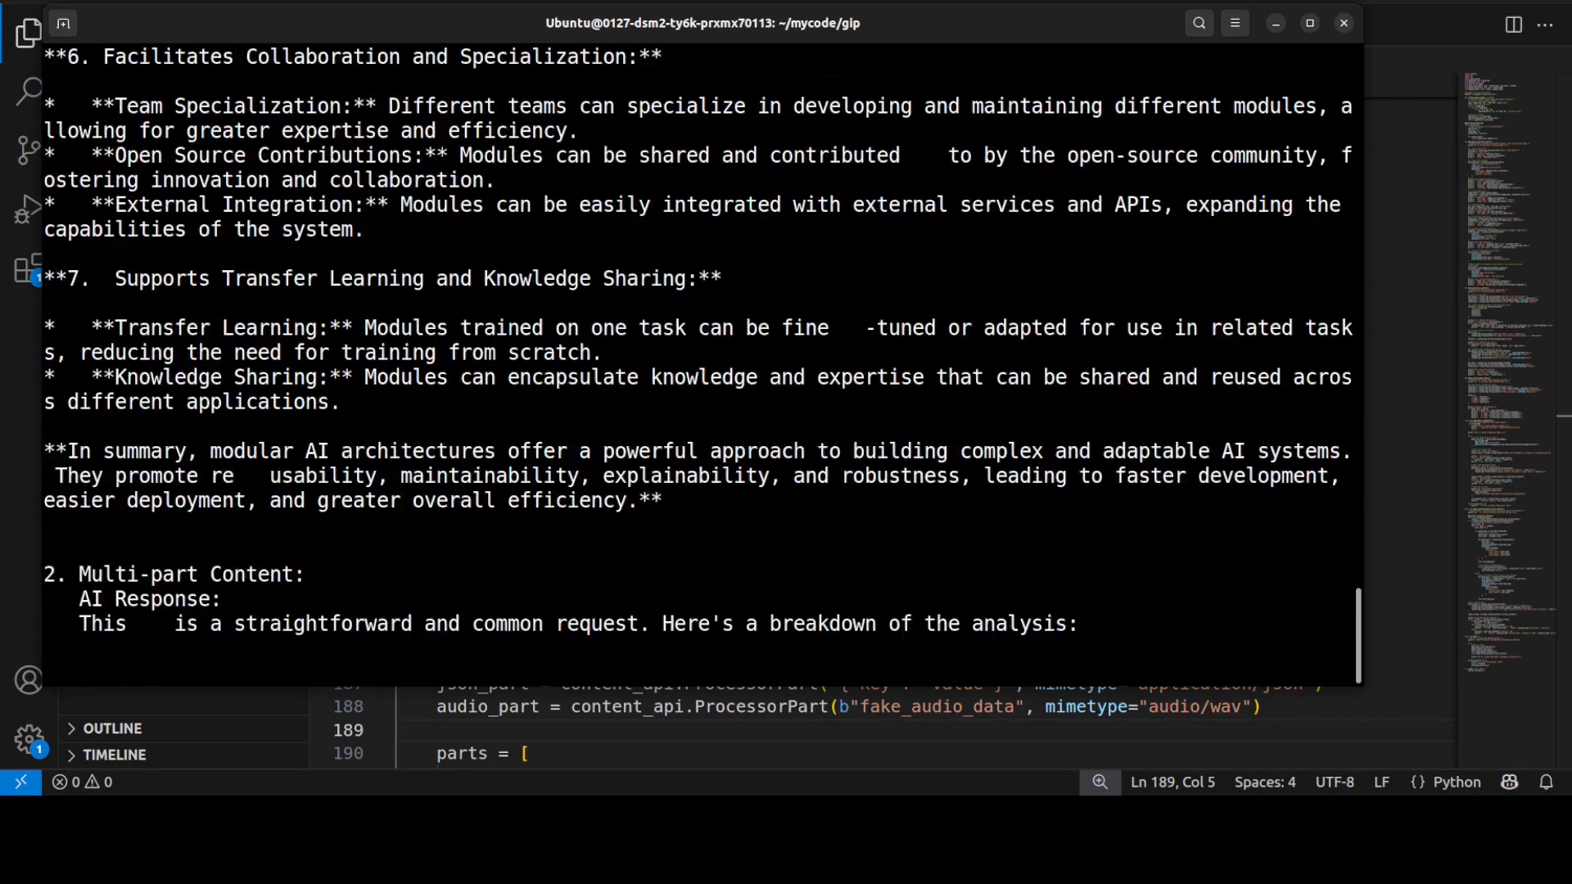
pyautogui.scroll(-3)
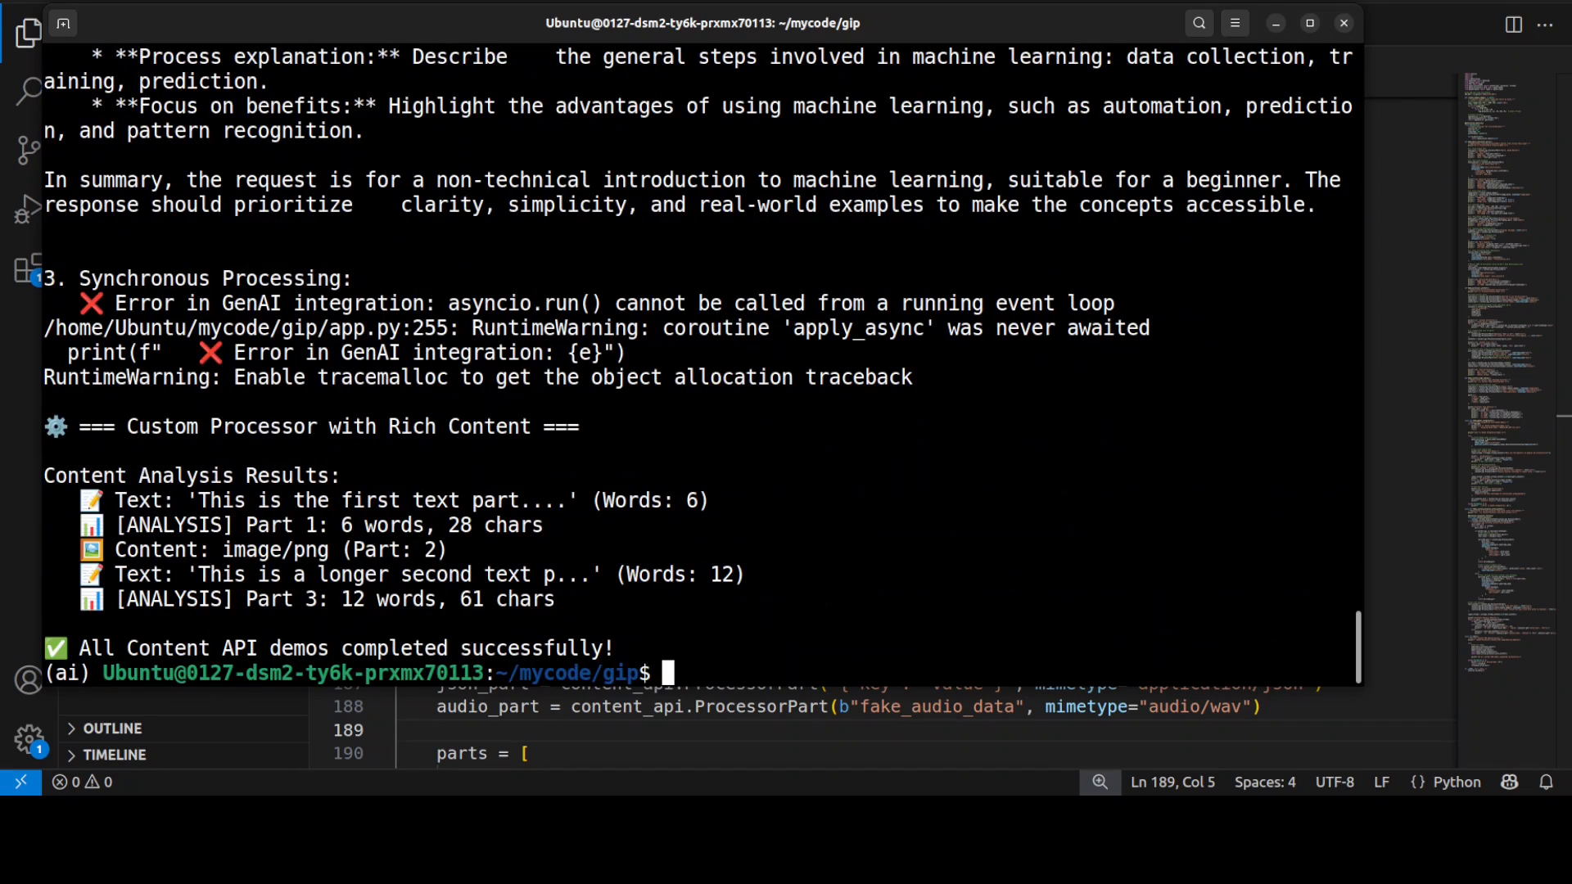
pyautogui.write('python app.py')
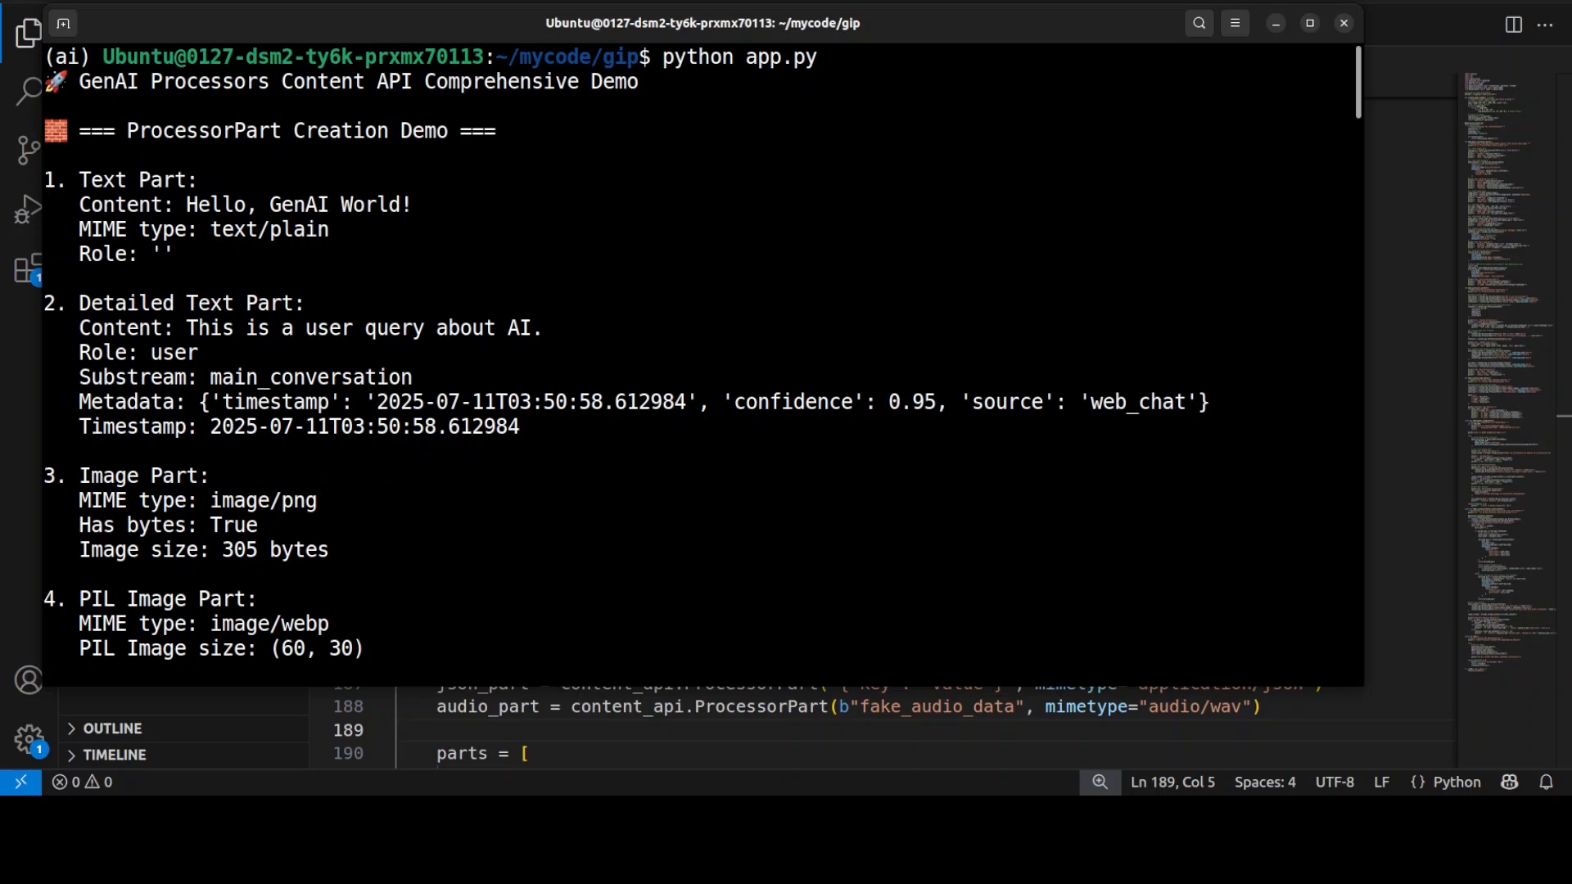
# Scroll the output past ProcessorPart to the ProcessorContent demo and JSON/audio content type checks.
pyautogui.scroll(-3)
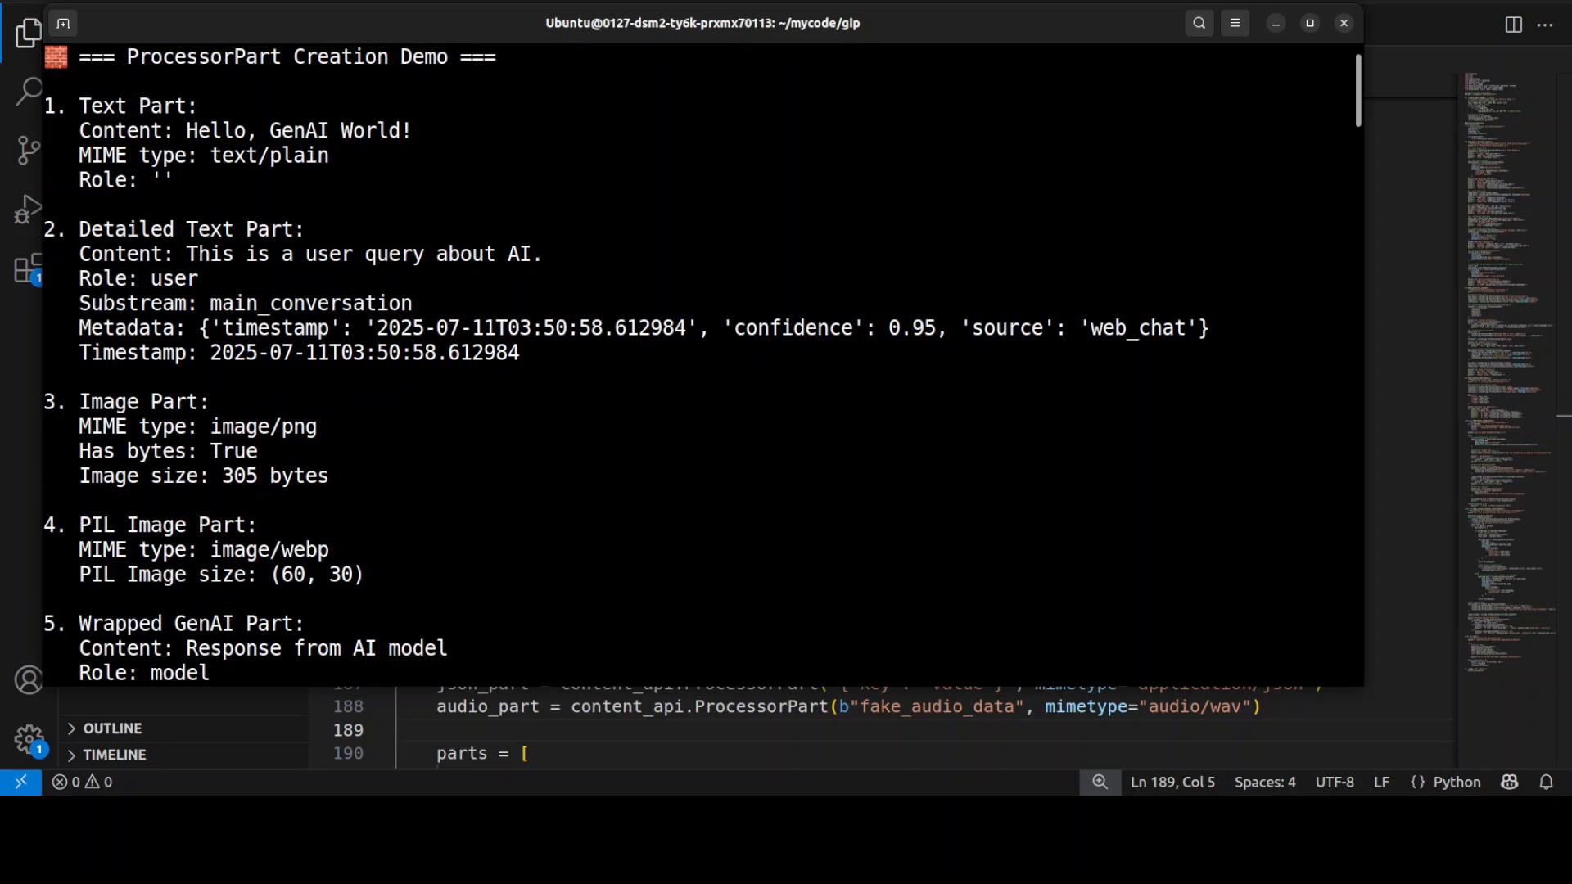
pyautogui.scroll(-3)
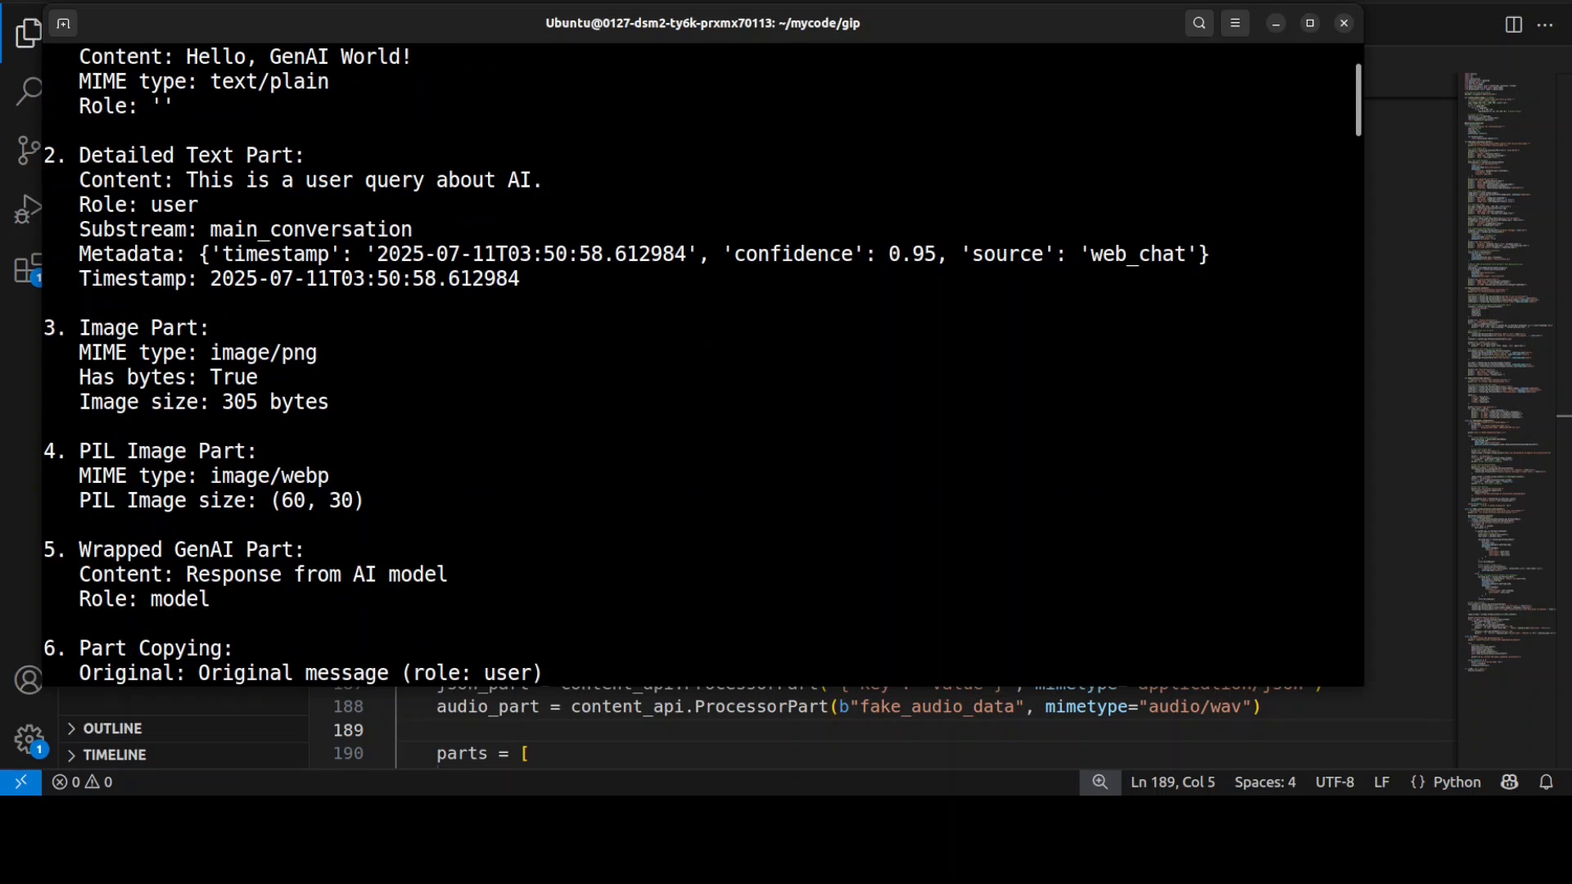
pyautogui.scroll(-3)
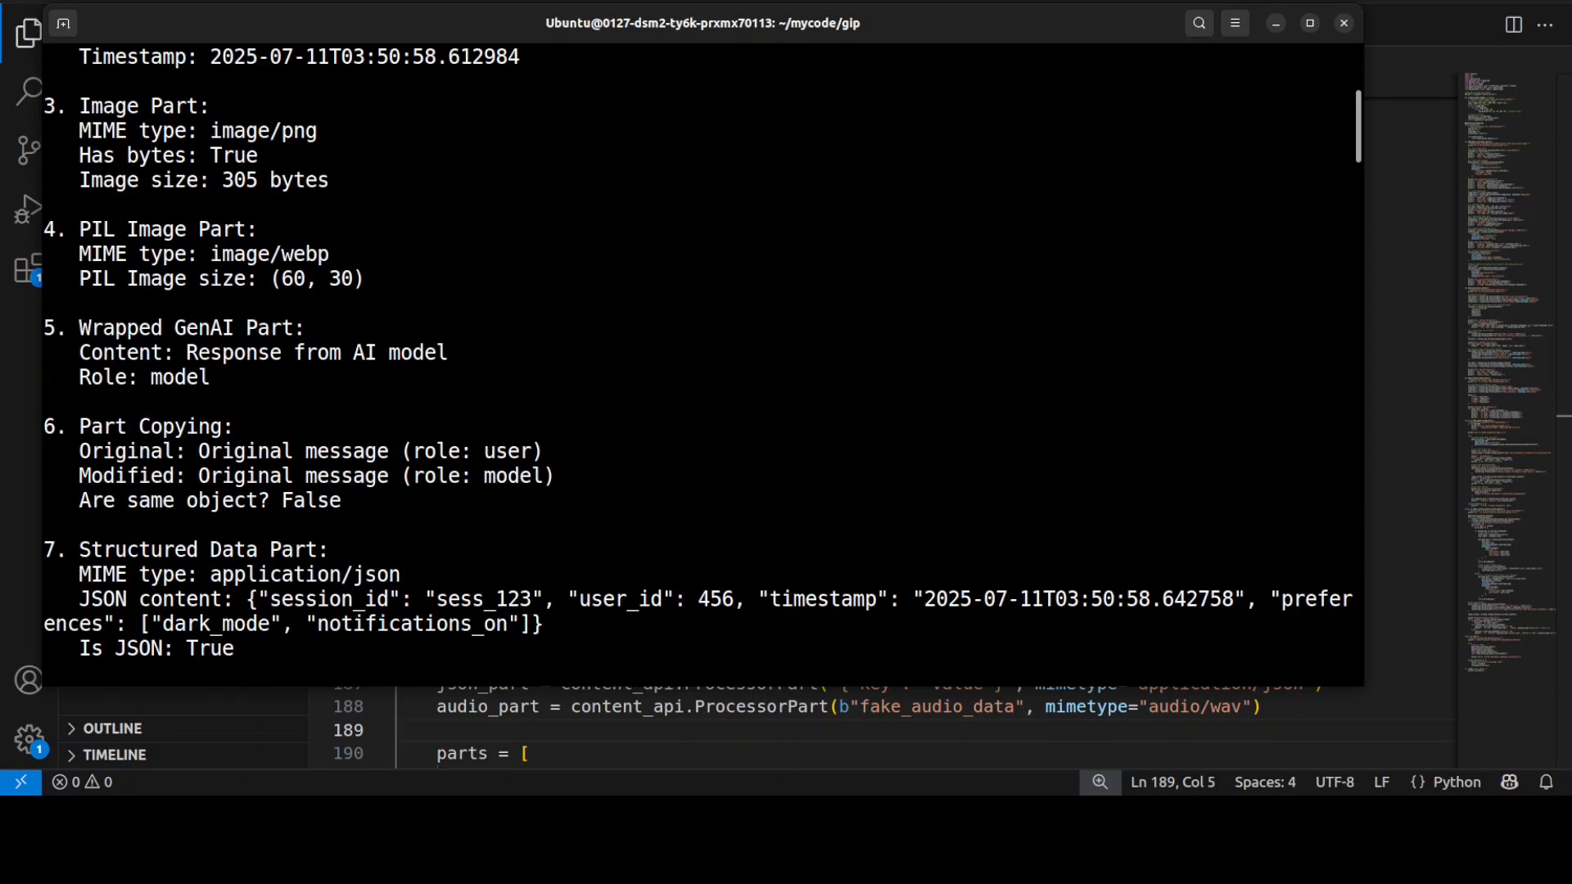
pyautogui.scroll(-3)
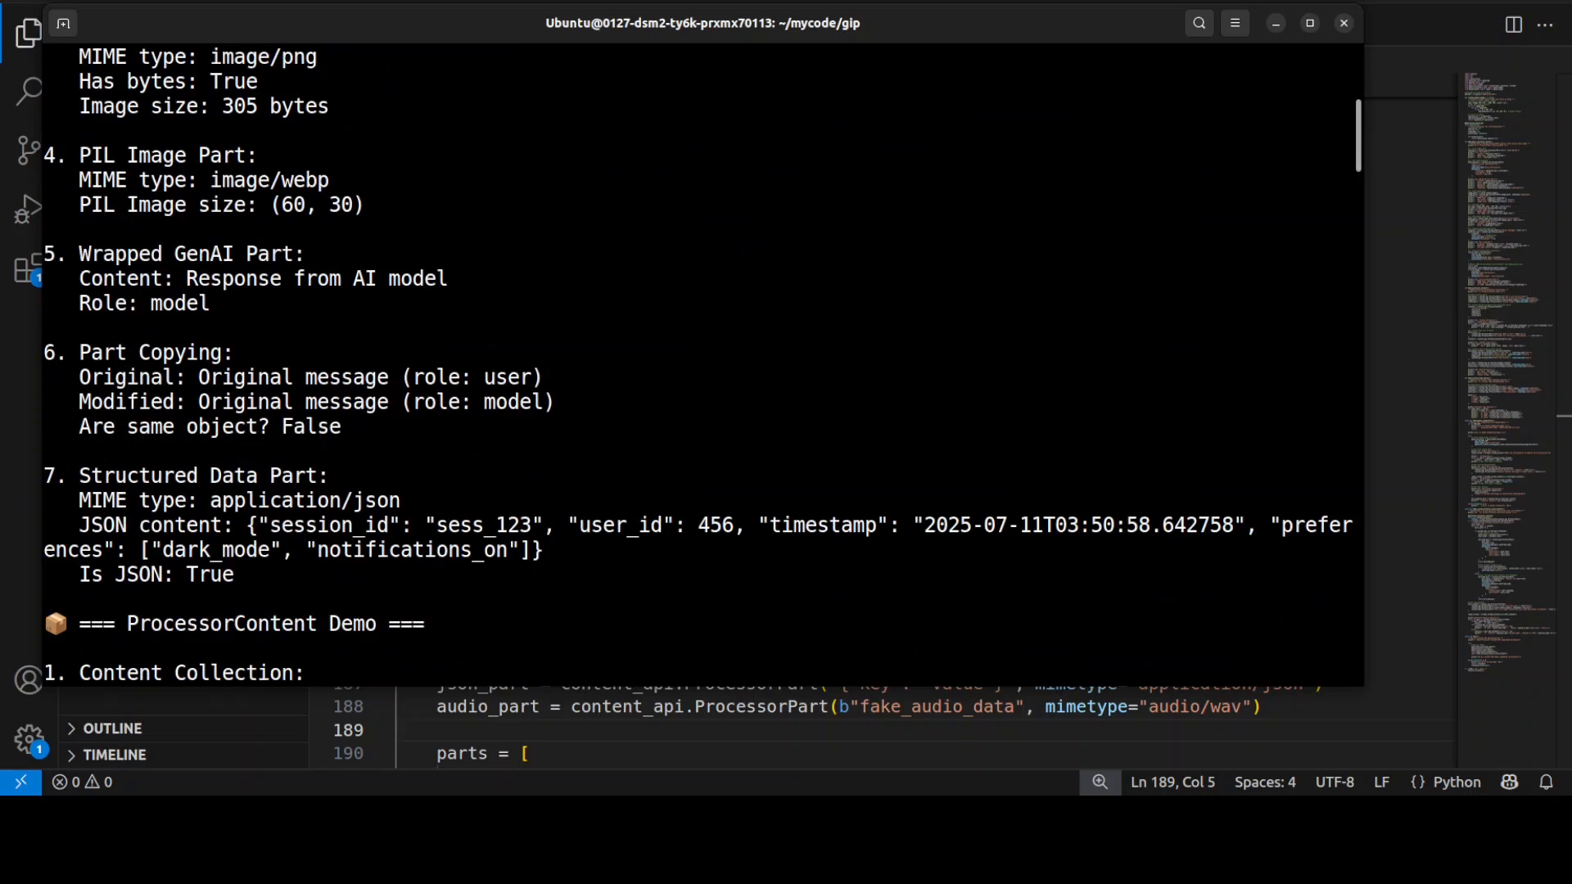
pyautogui.scroll(-3)
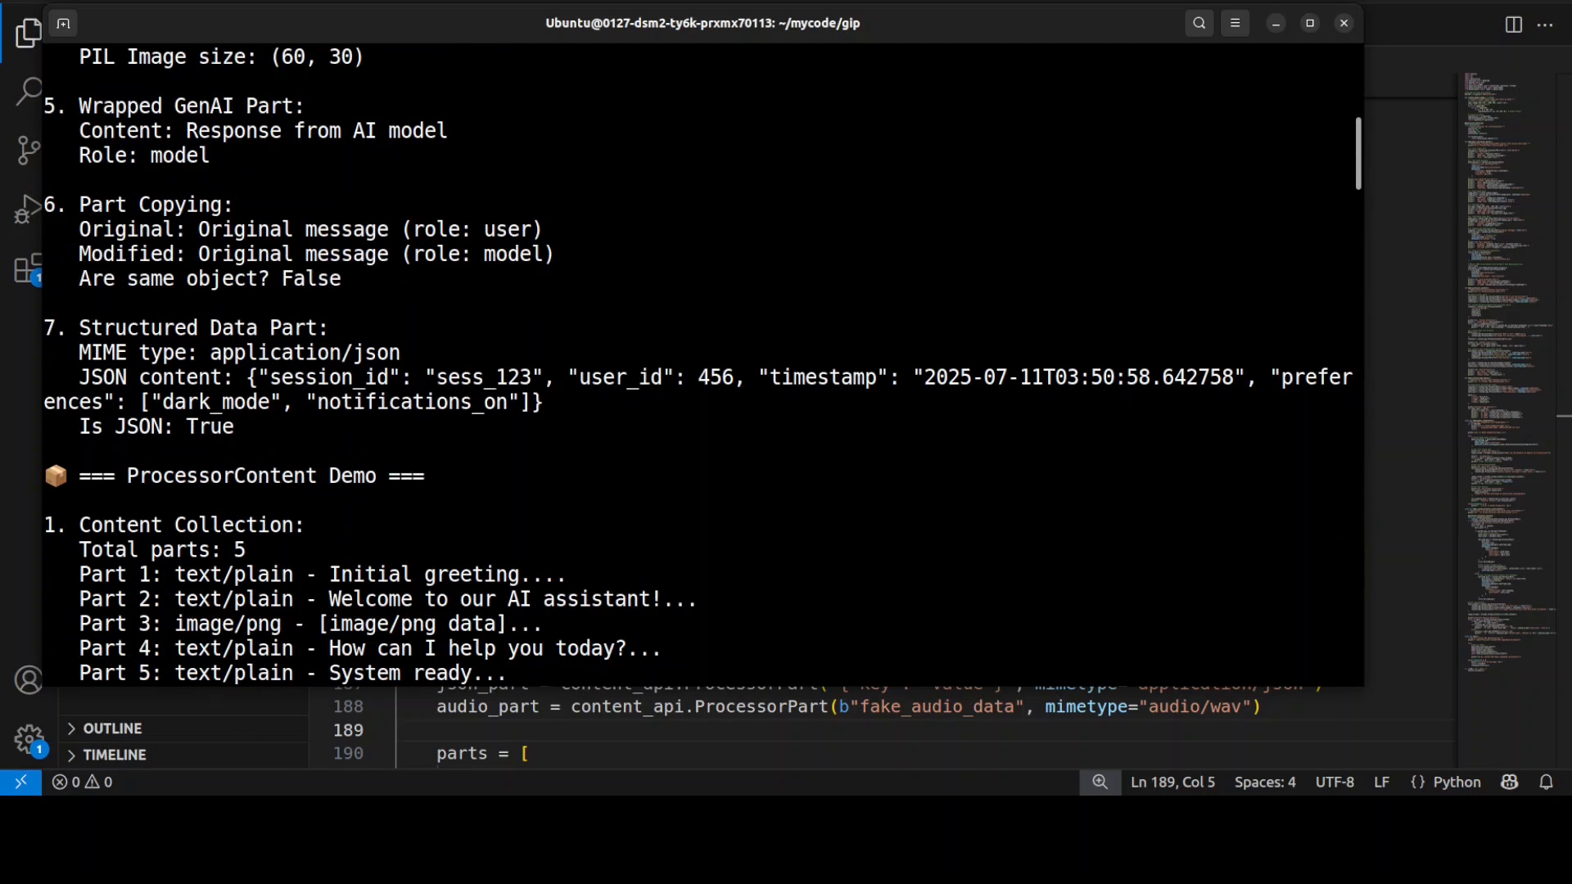
pyautogui.scroll(-3)
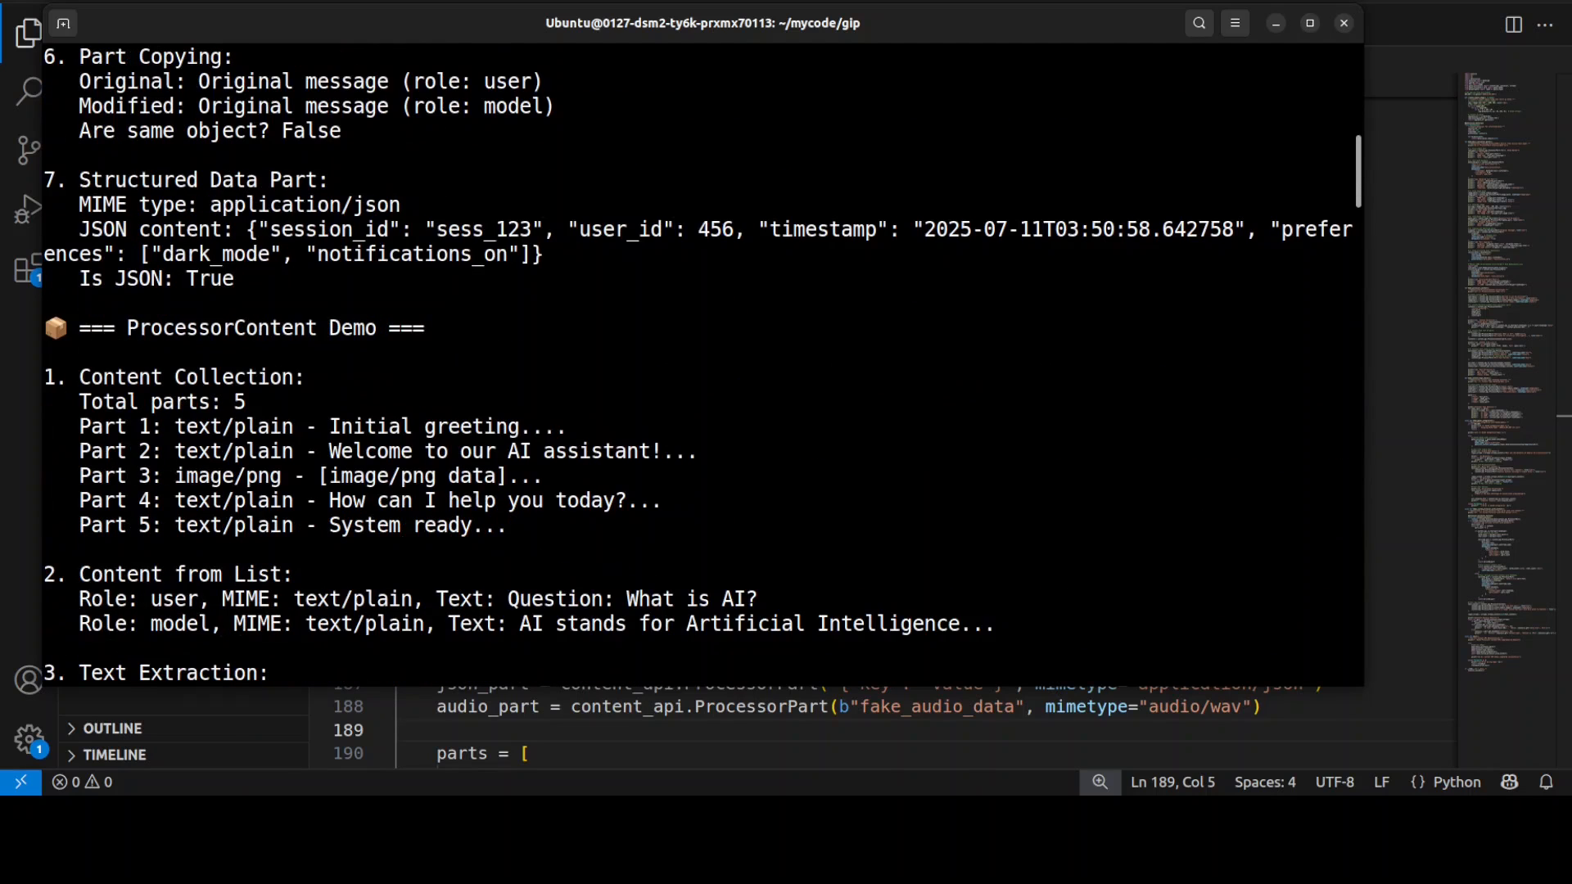
pyautogui.scroll(-3)
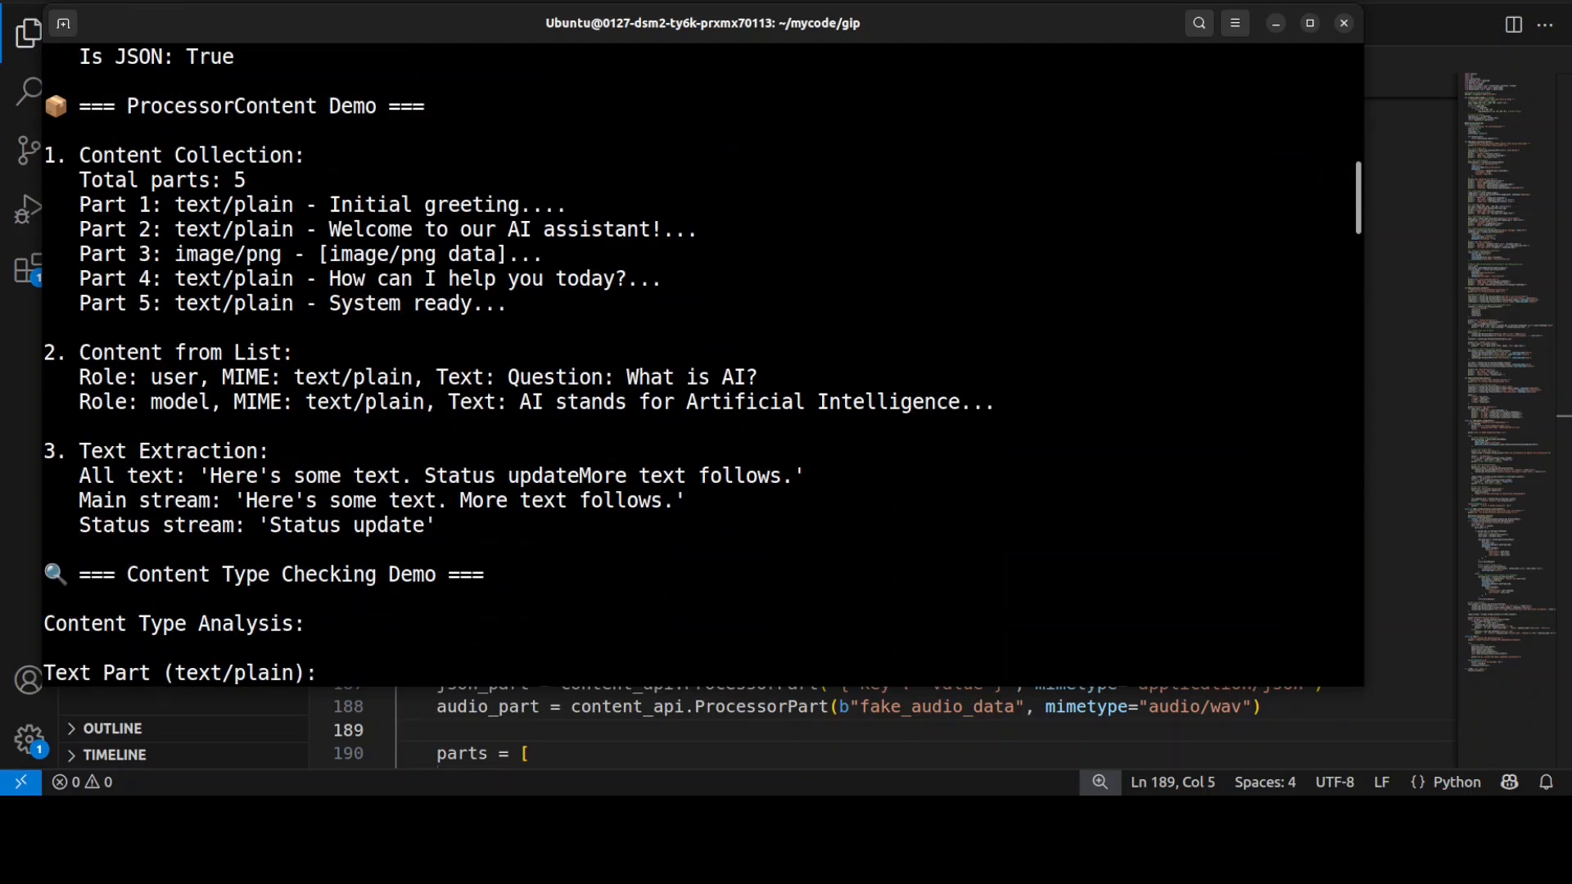
pyautogui.scroll(-3)
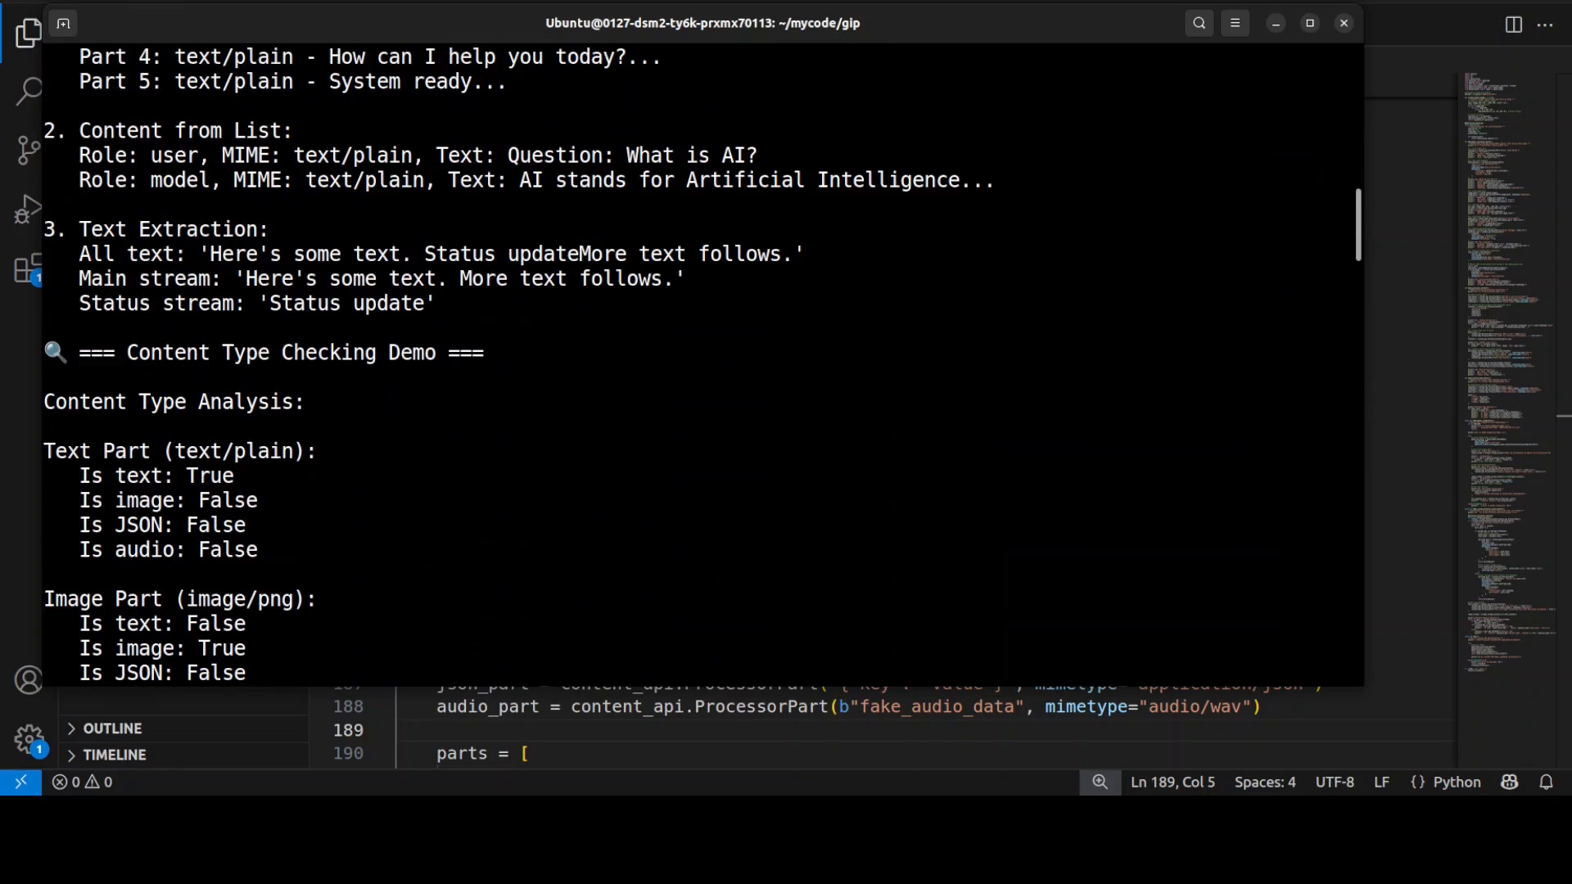
pyautogui.scroll(-3)
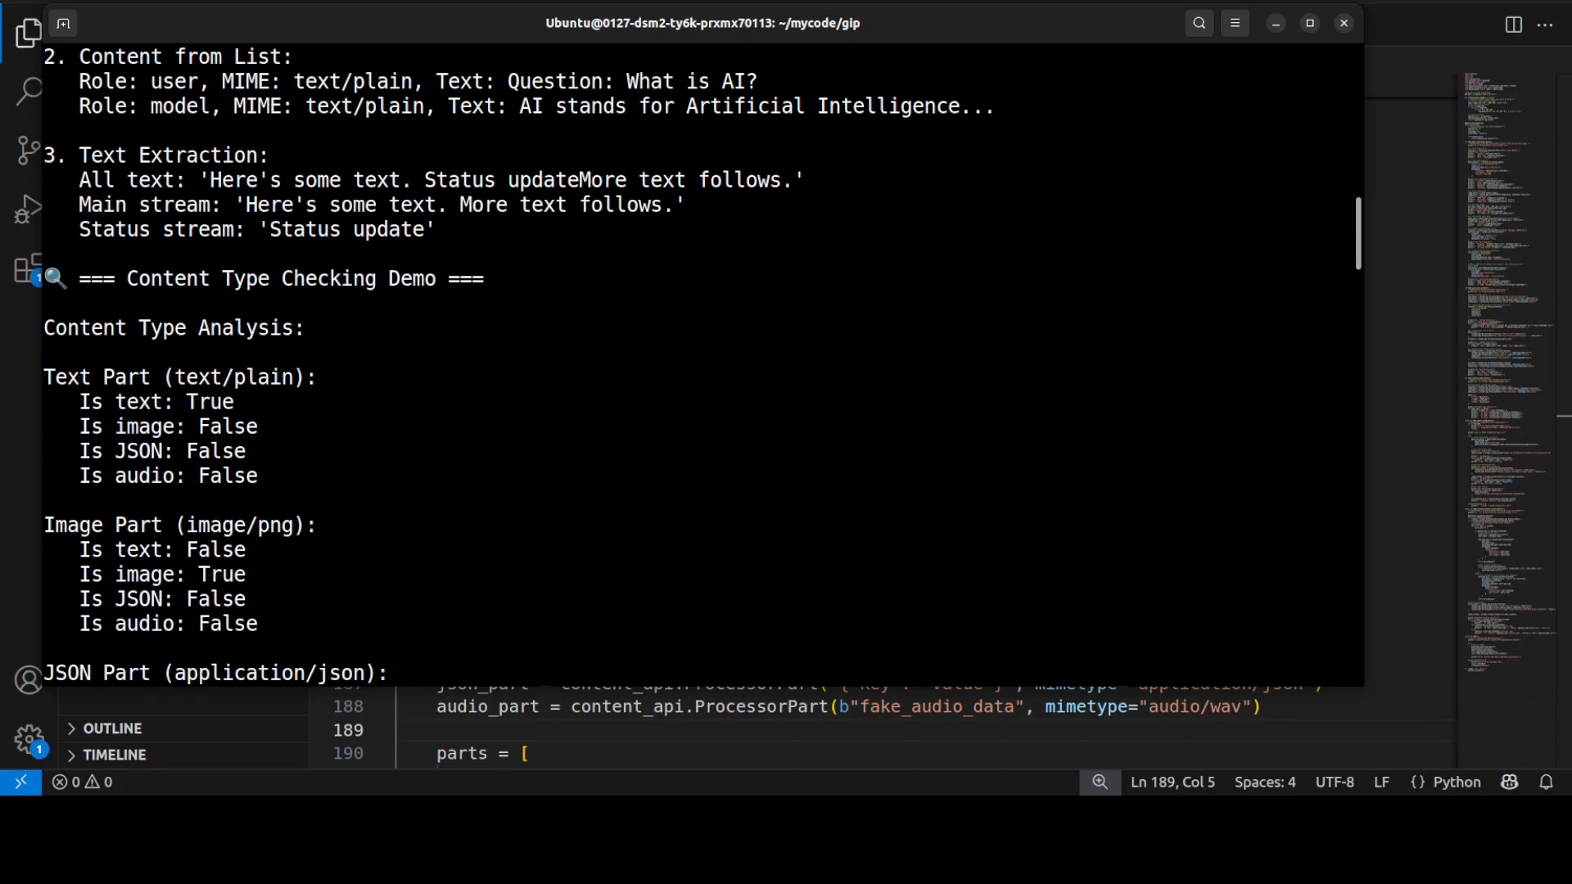
pyautogui.scroll(-3)
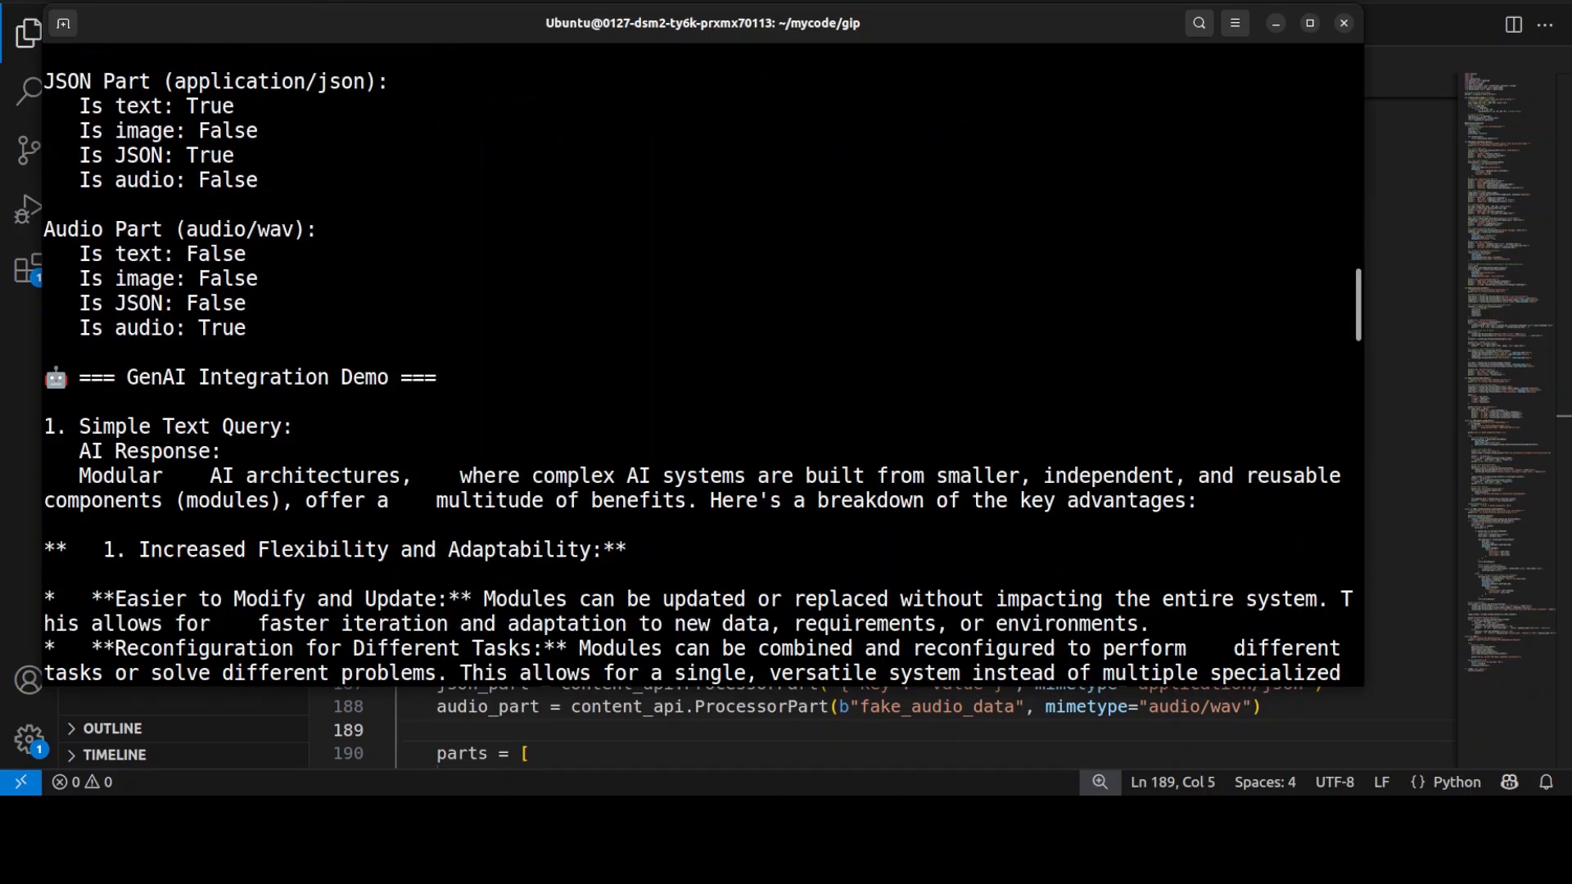
# Scroll through Gemini's modular-architecture answer, the multi-part analysis and the final completion message.
pyautogui.scroll(-3)
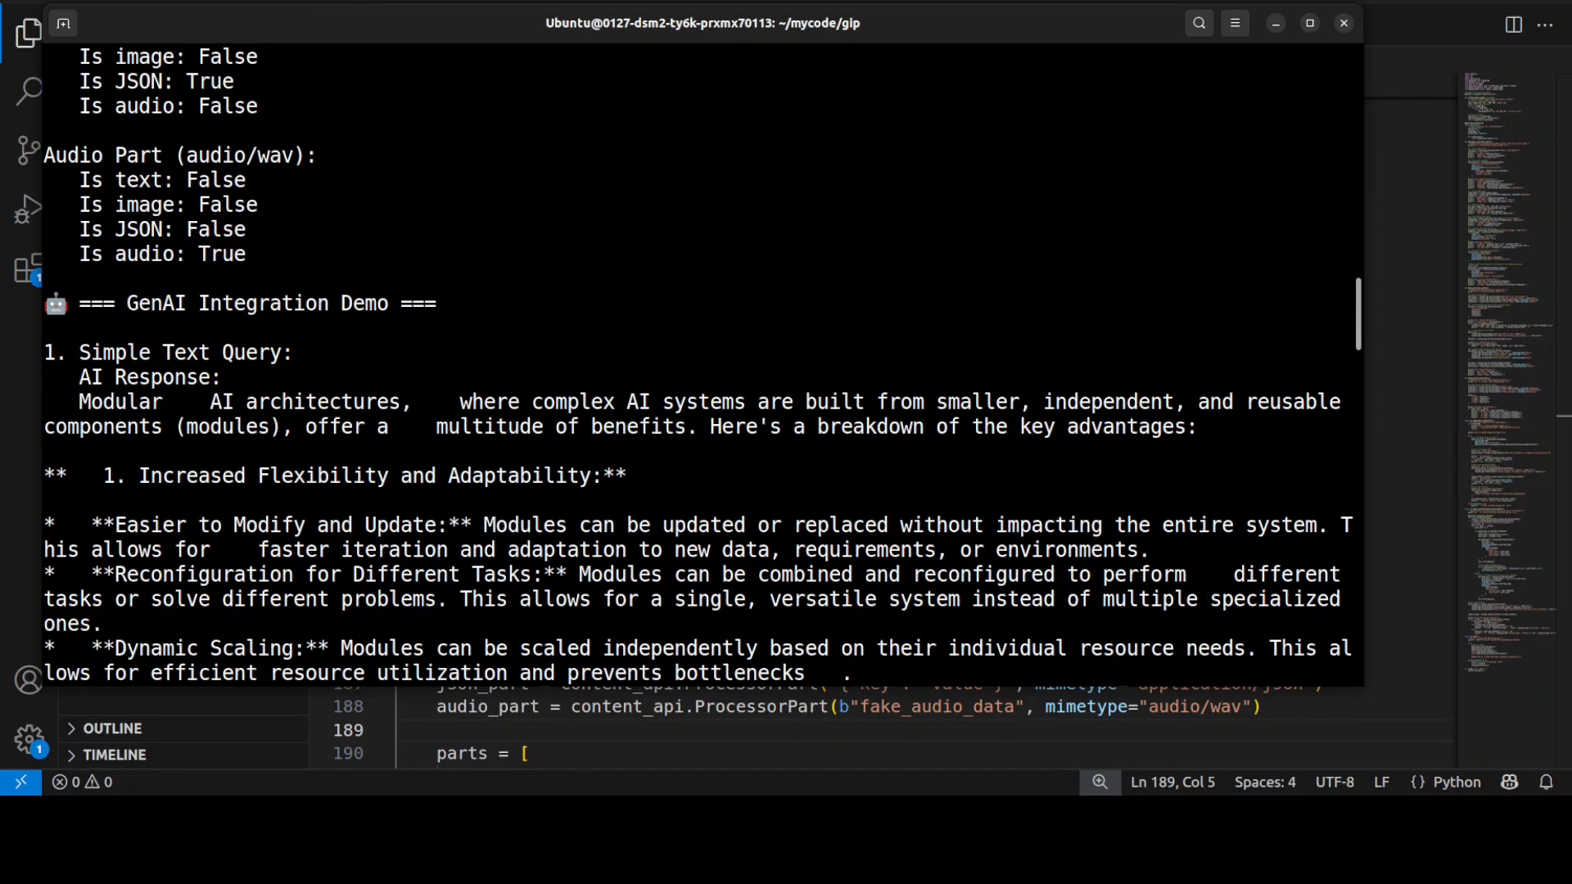
pyautogui.scroll(-3)
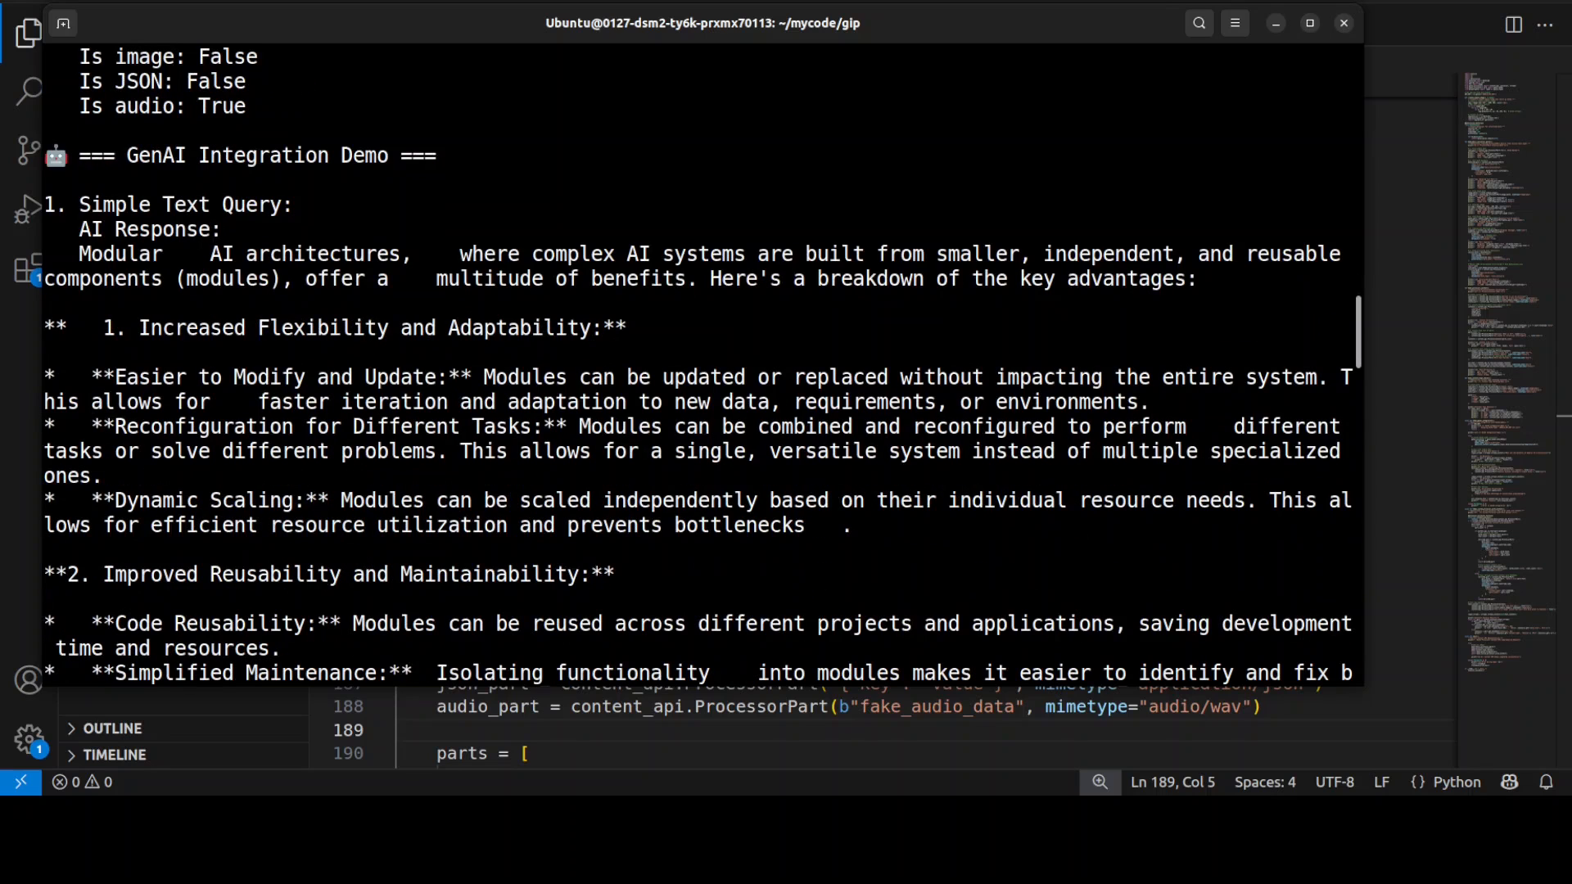
pyautogui.scroll(-3)
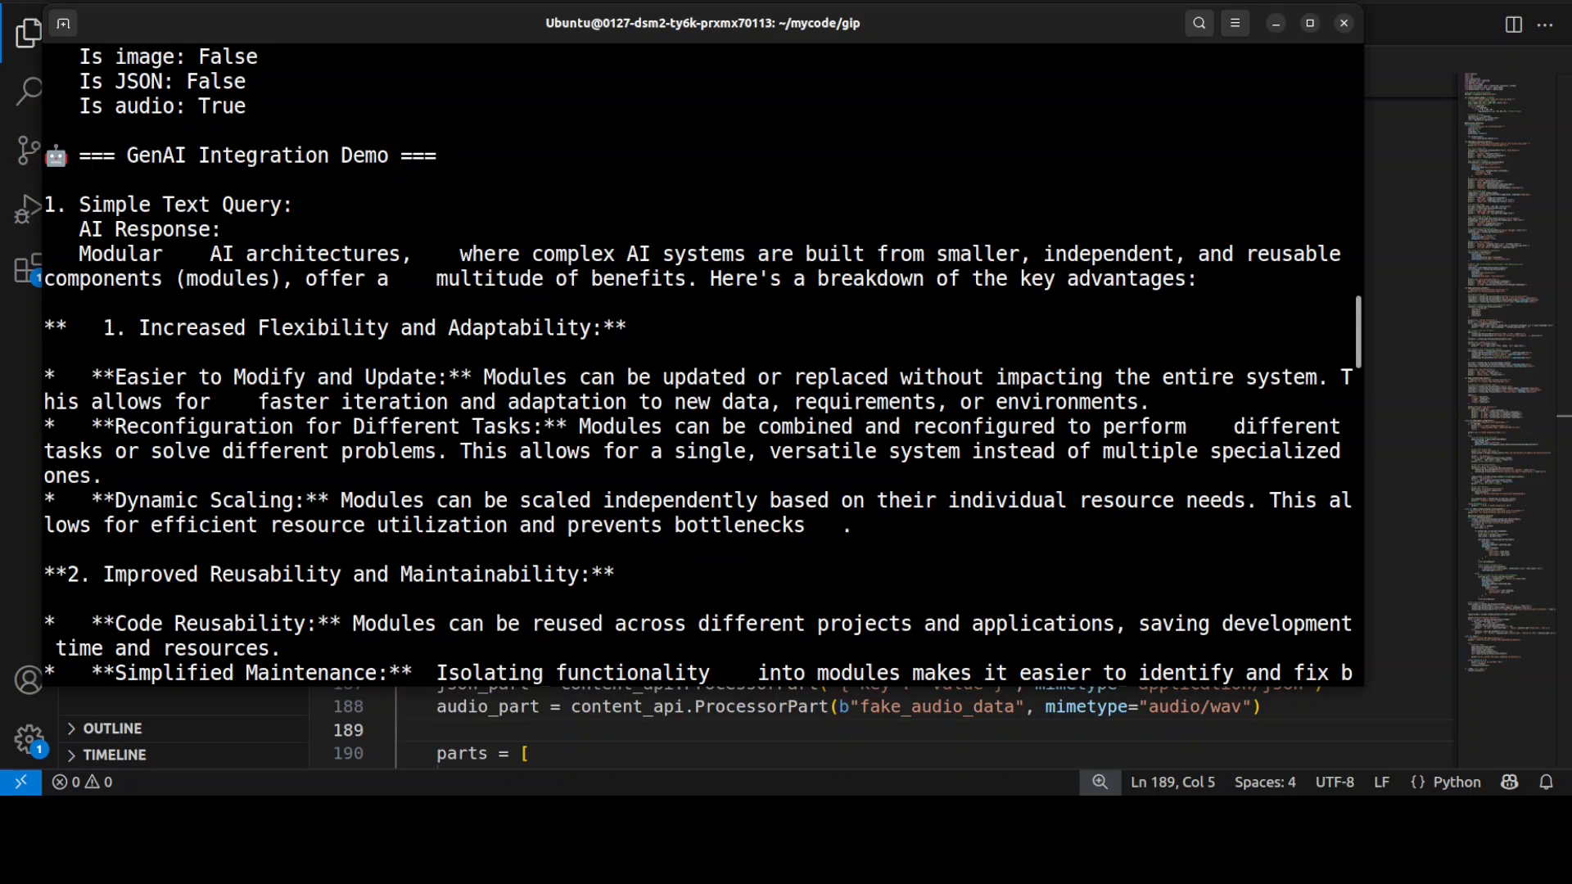
pyautogui.scroll(-3)
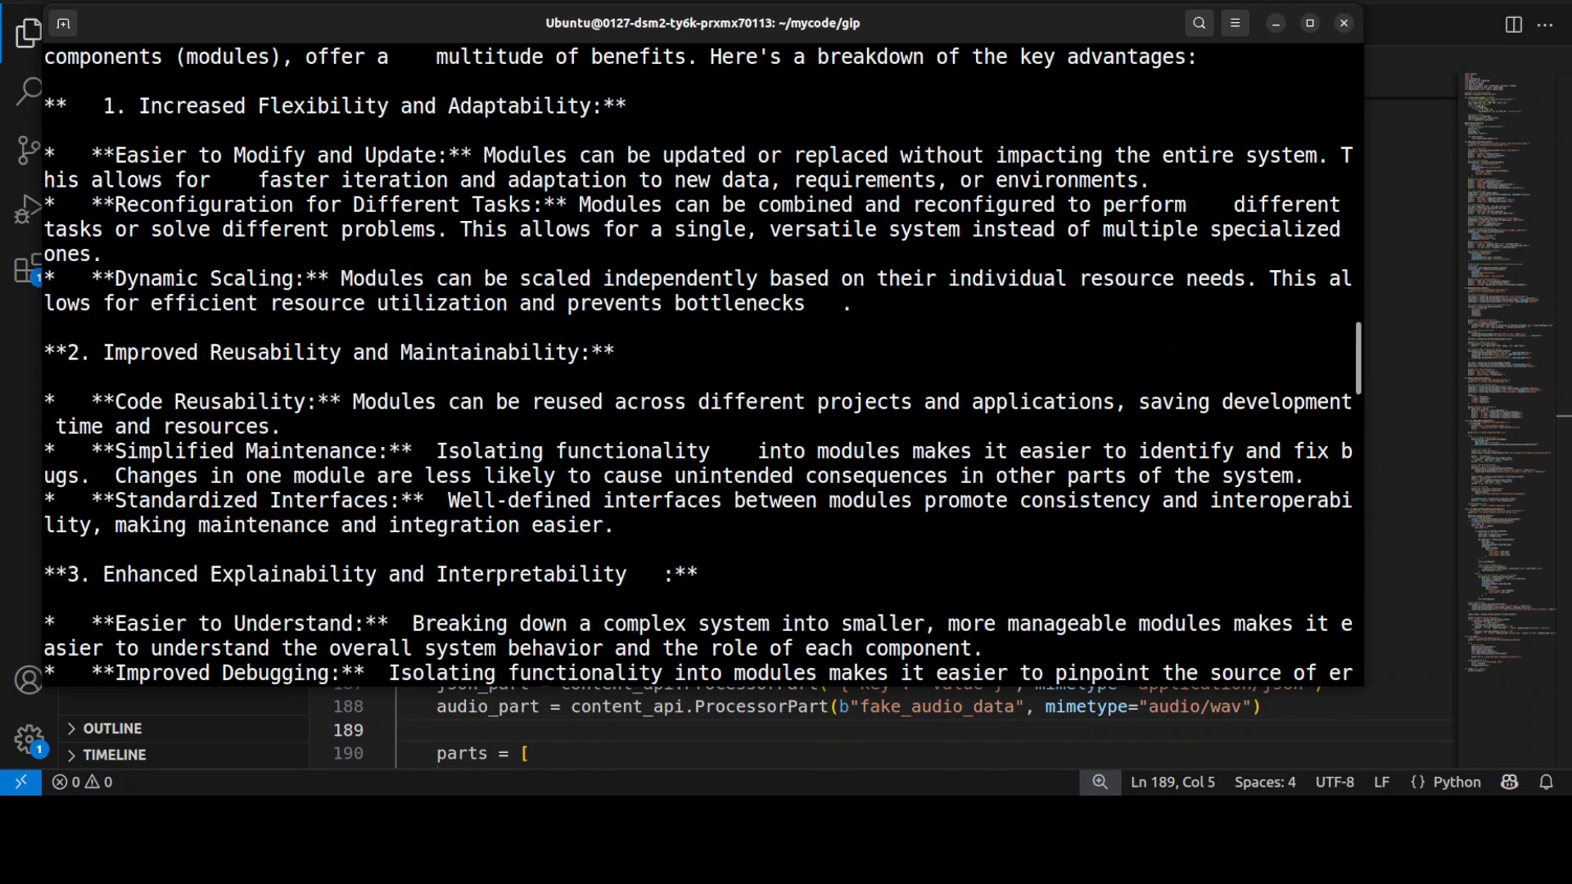
pyautogui.scroll(-3)
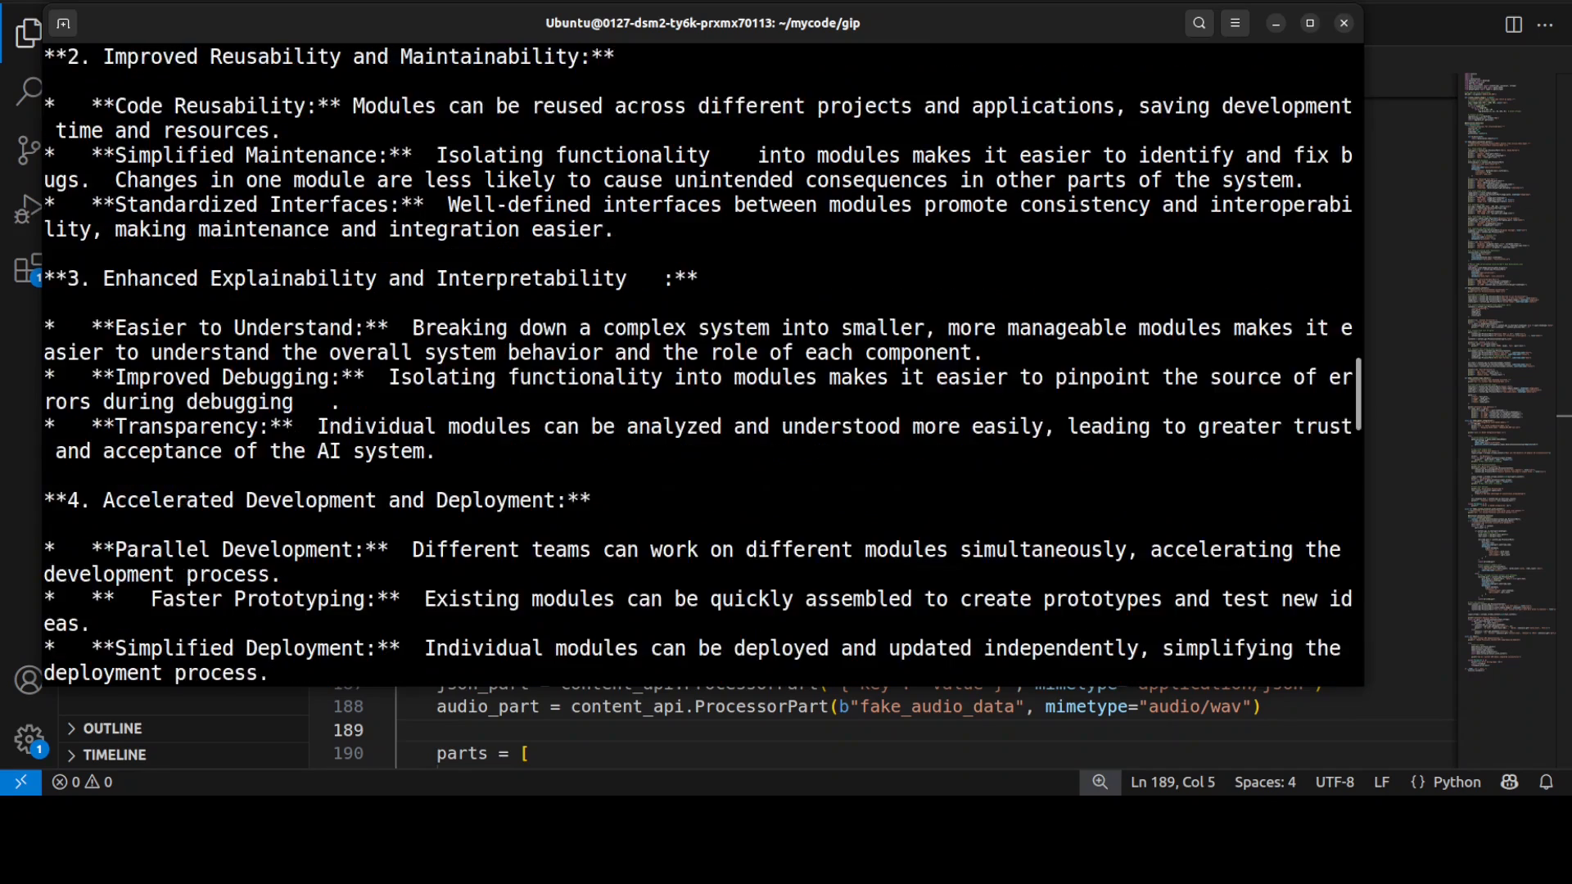
pyautogui.scroll(-3)
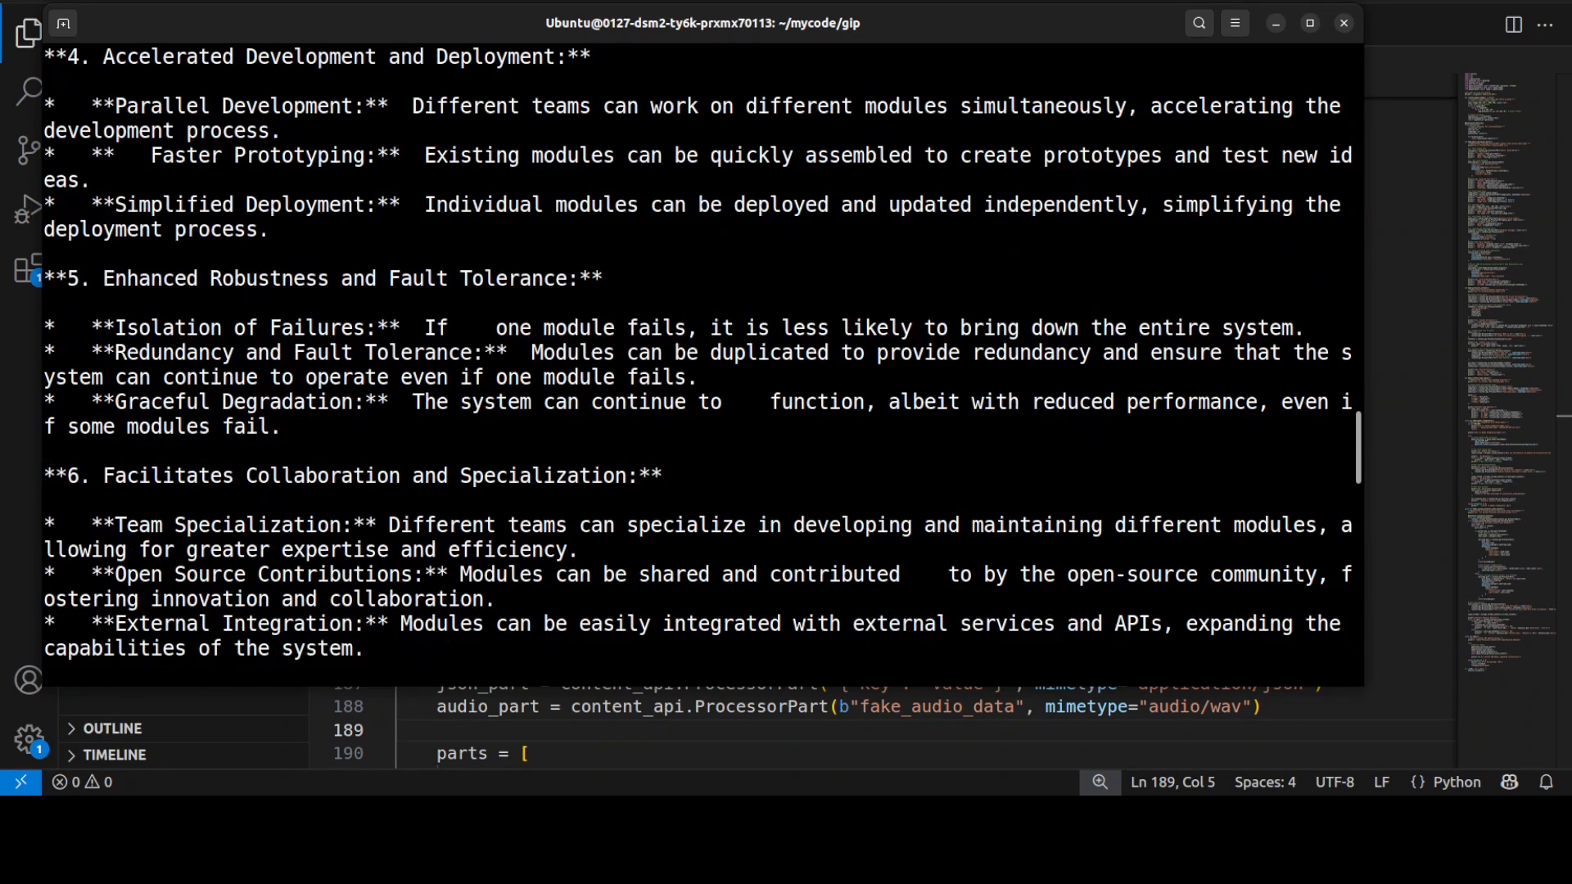
pyautogui.scroll(-3)
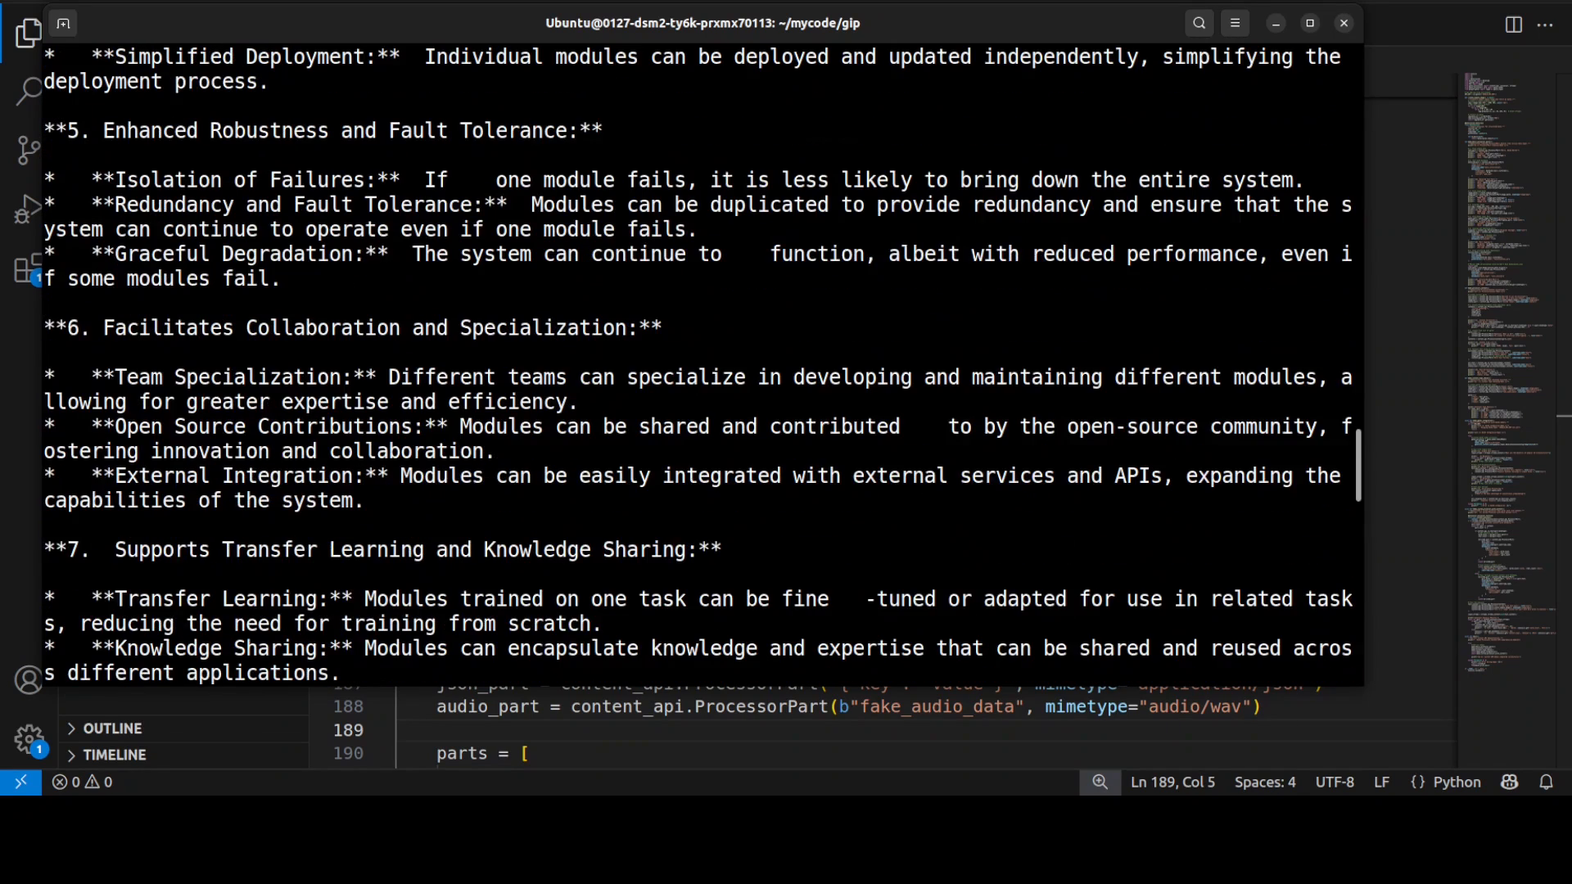
pyautogui.scroll(-3)
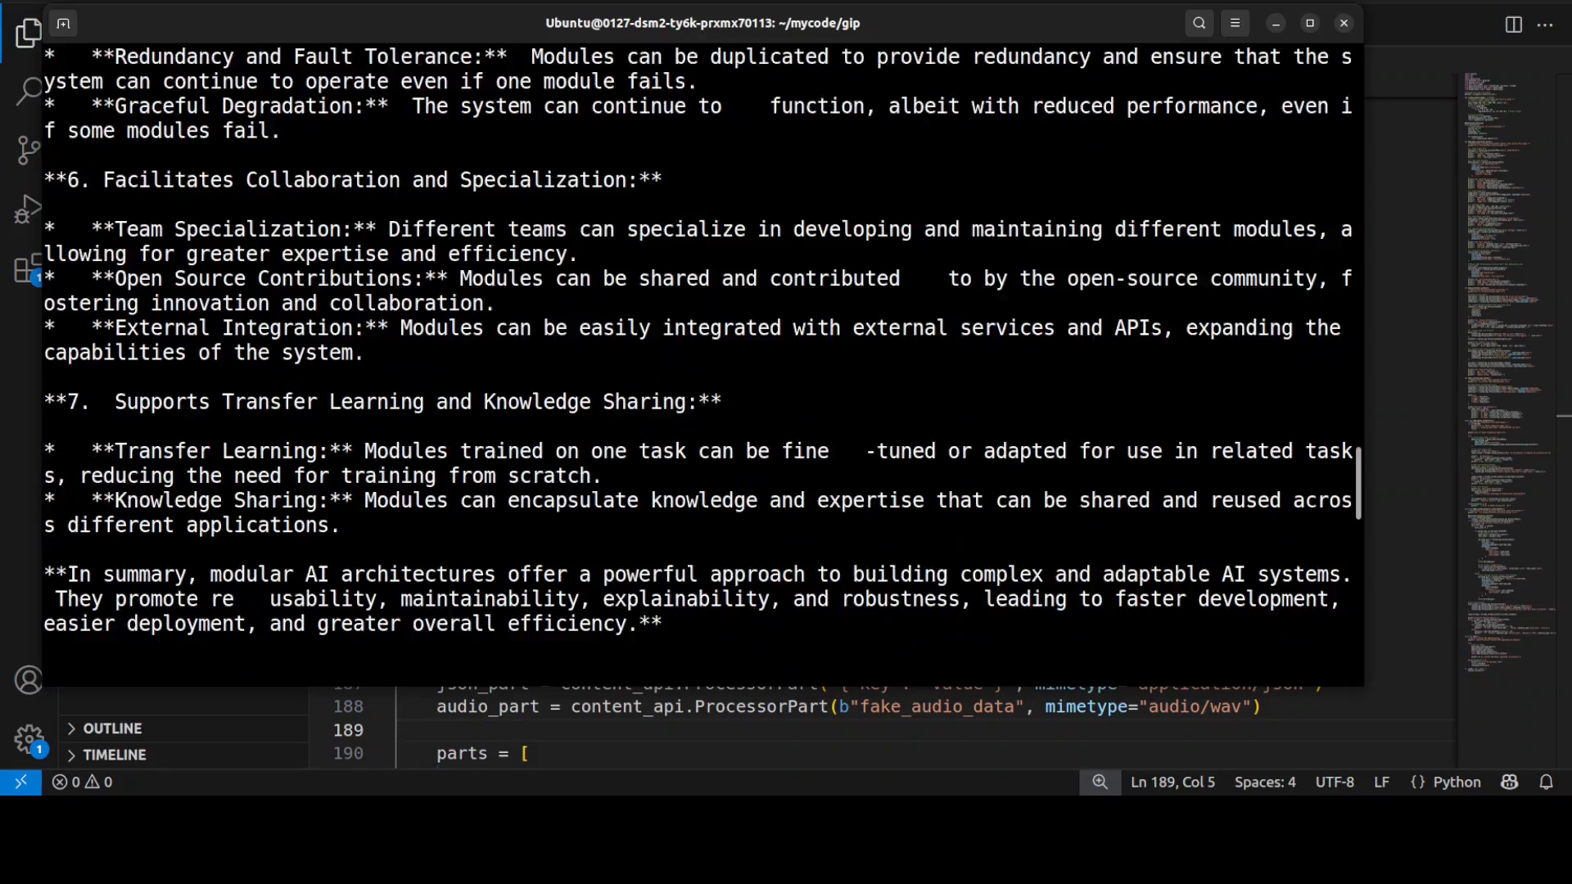
pyautogui.scroll(-3)
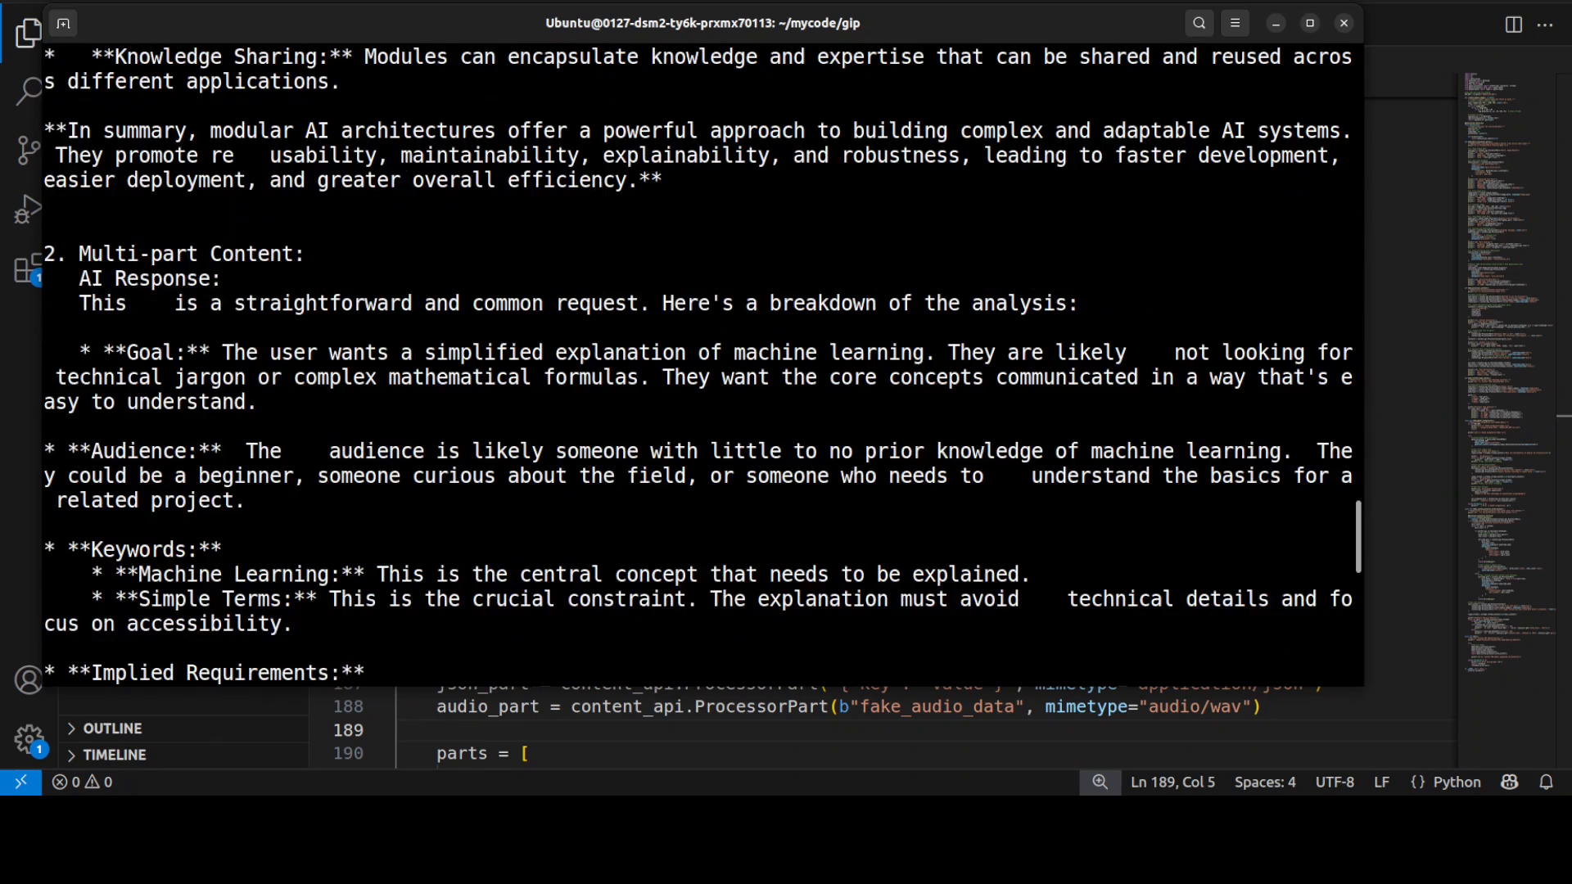
pyautogui.scroll(-3)
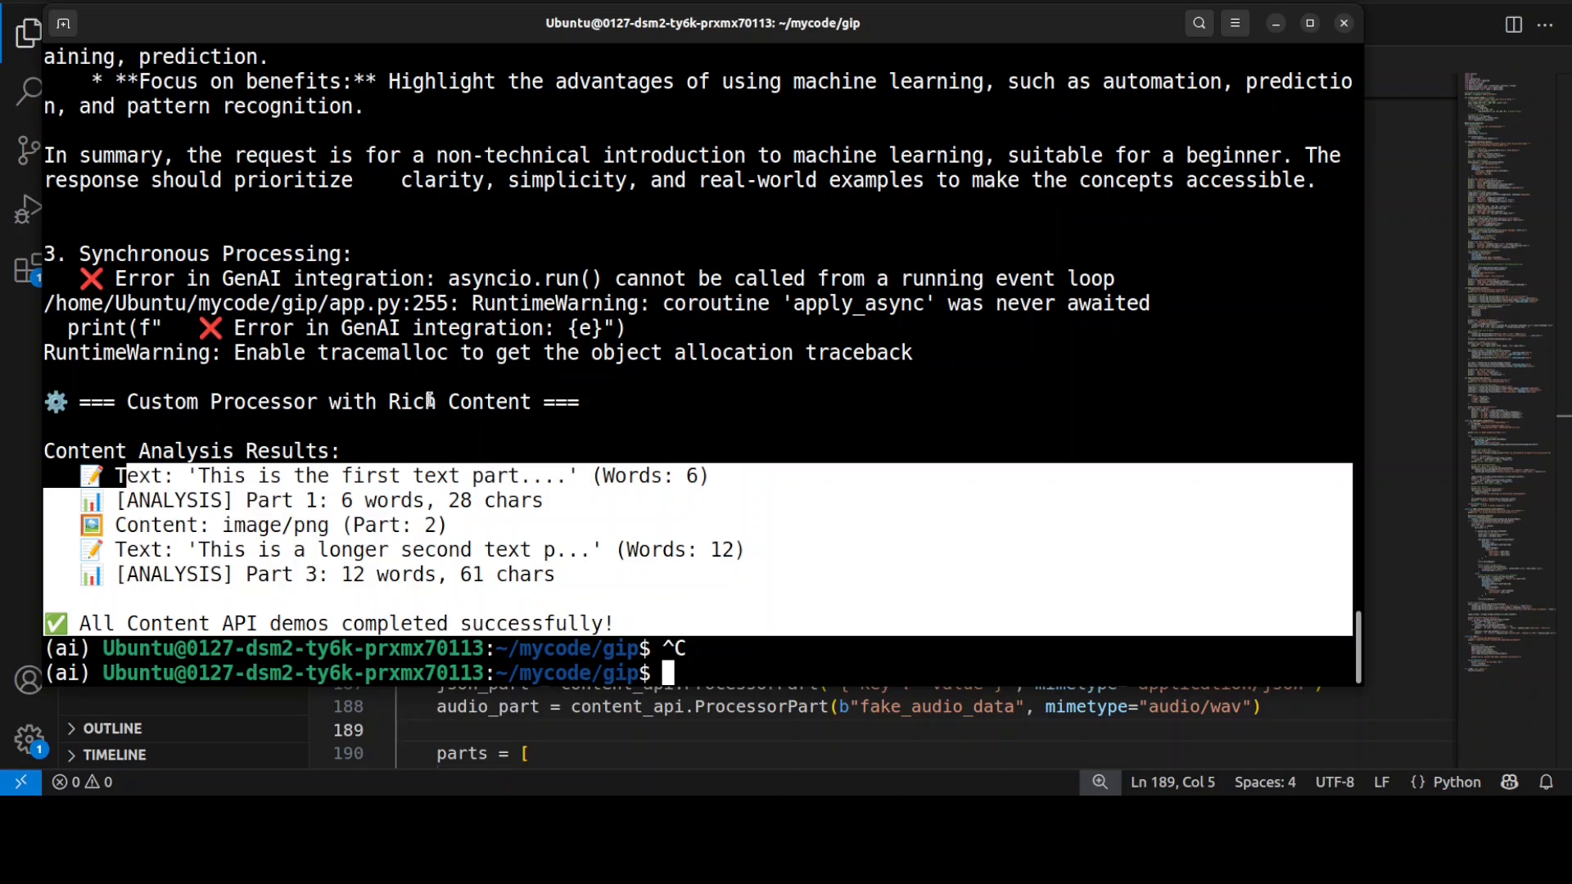
pyautogui.moveTo(520, 401)
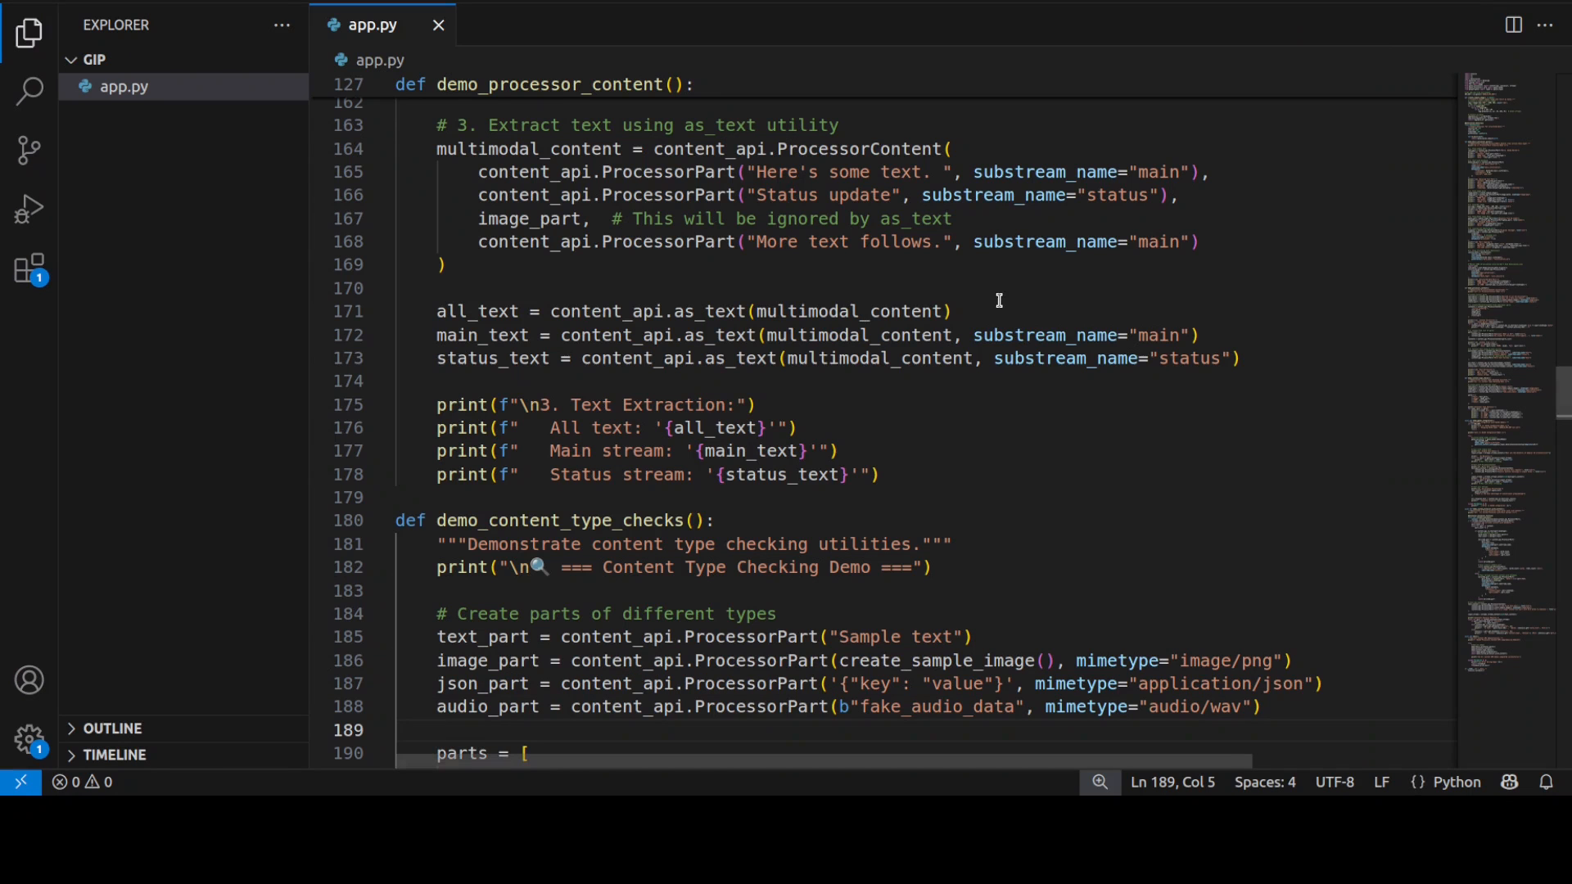
pyautogui.moveTo(1012, 300)
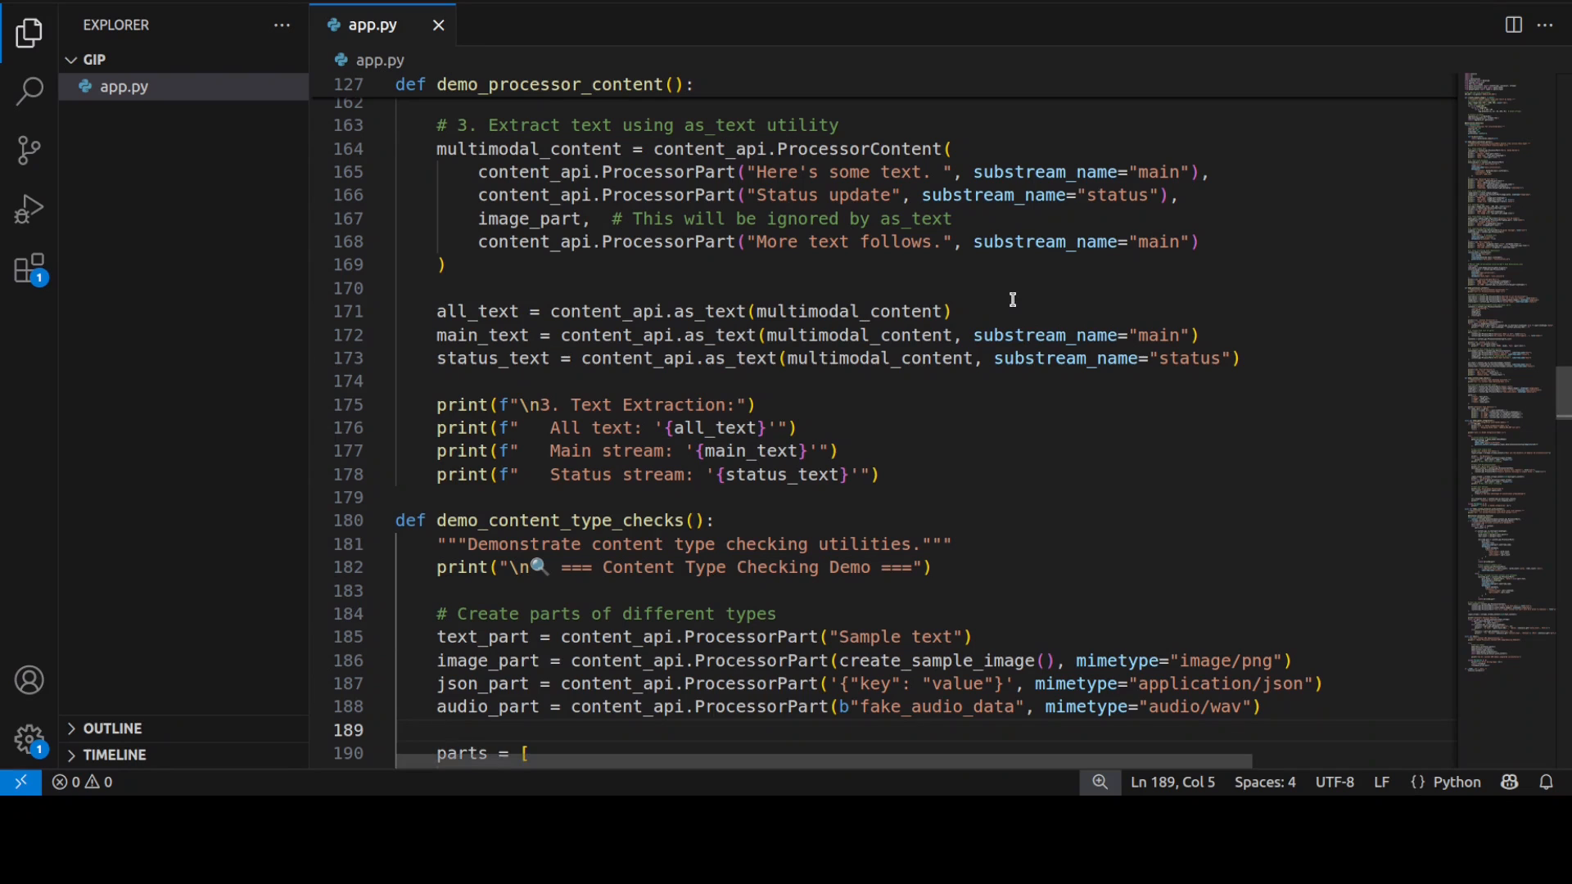
pyautogui.moveTo(1012, 306)
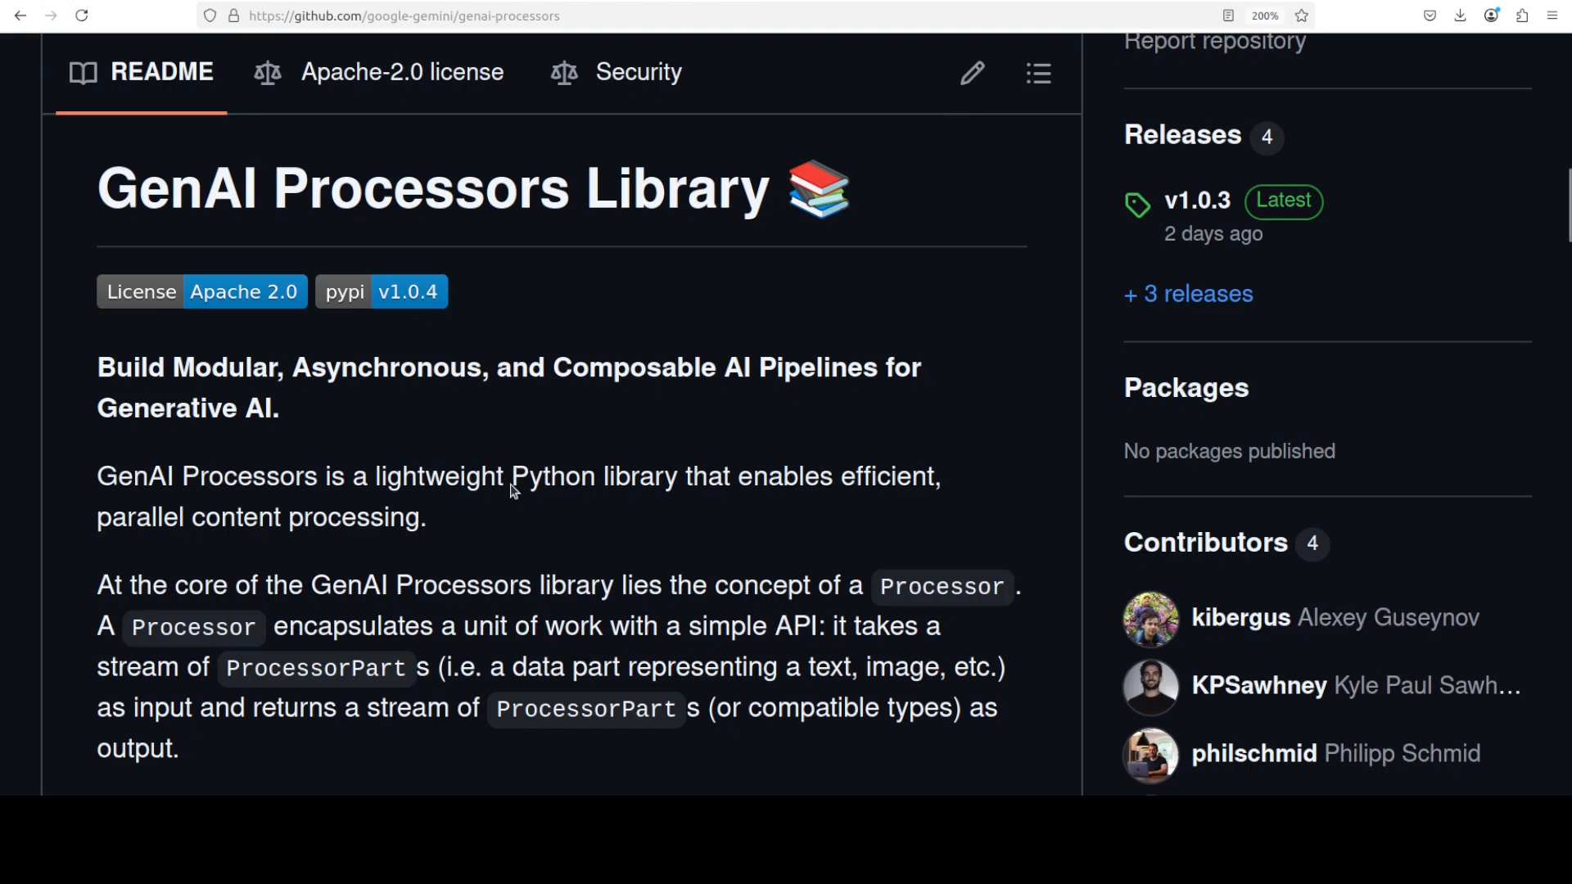
pyautogui.moveTo(542, 422)
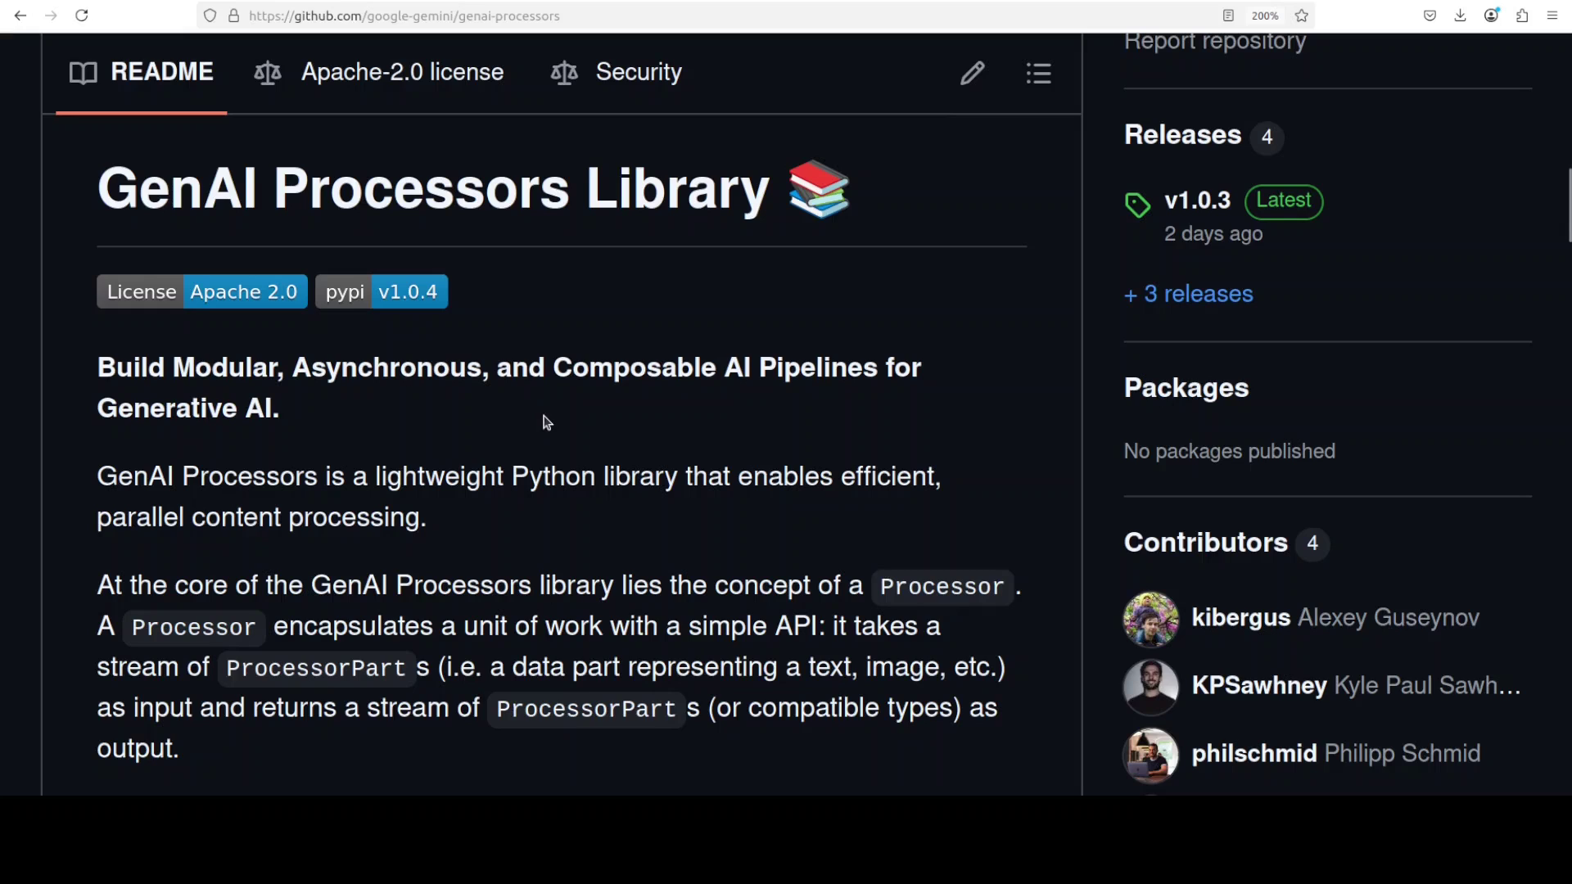
pyautogui.moveTo(548, 418)
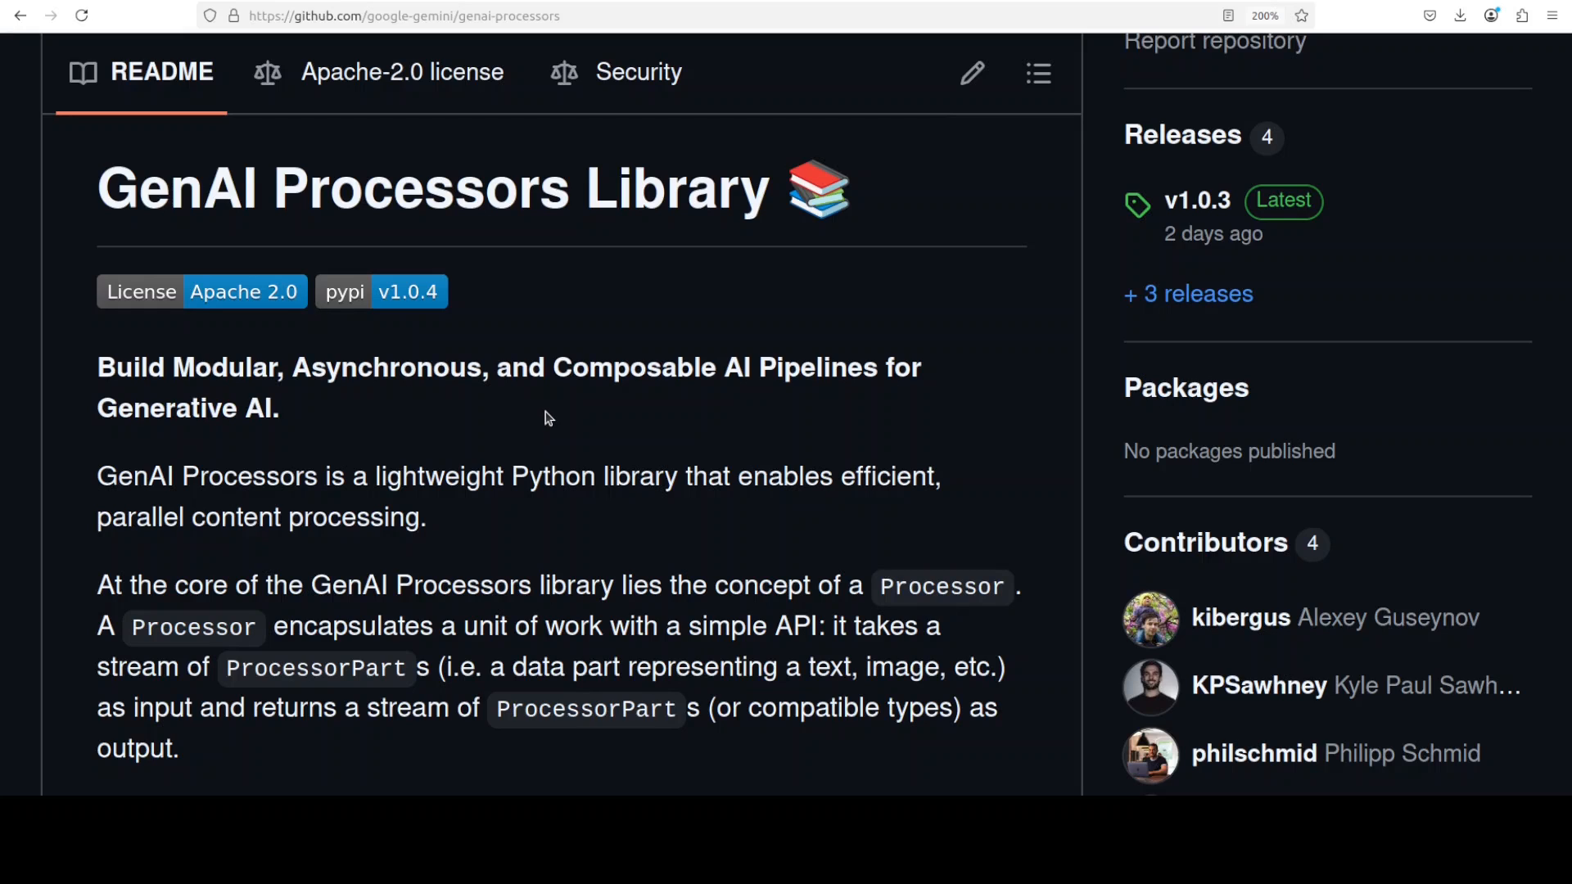
pyautogui.moveTo(520, 430)
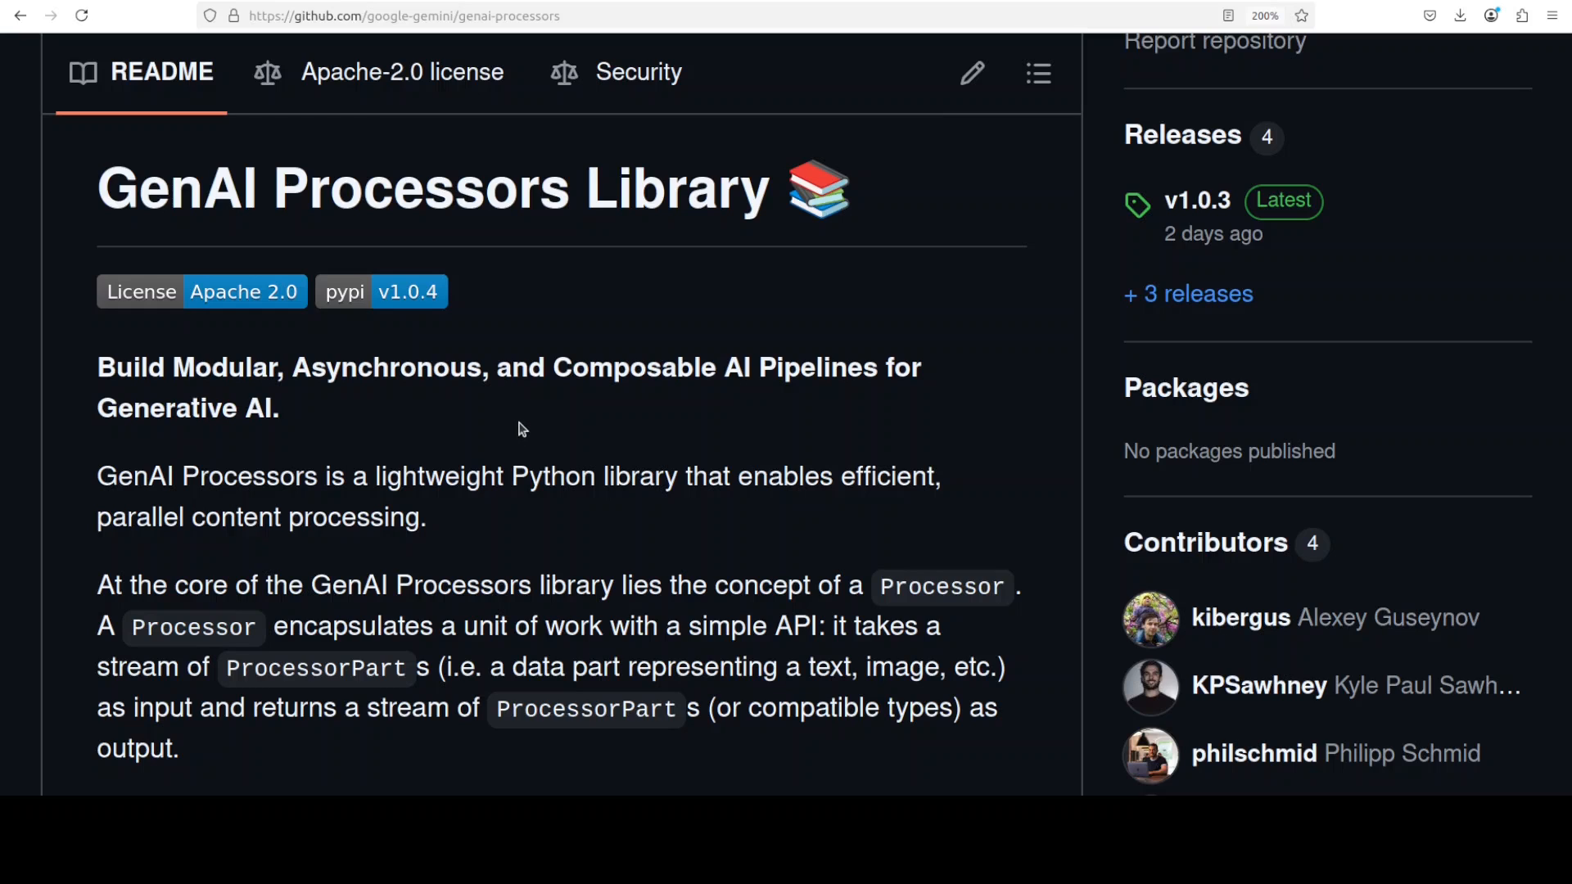
pyautogui.moveTo(668, 449)
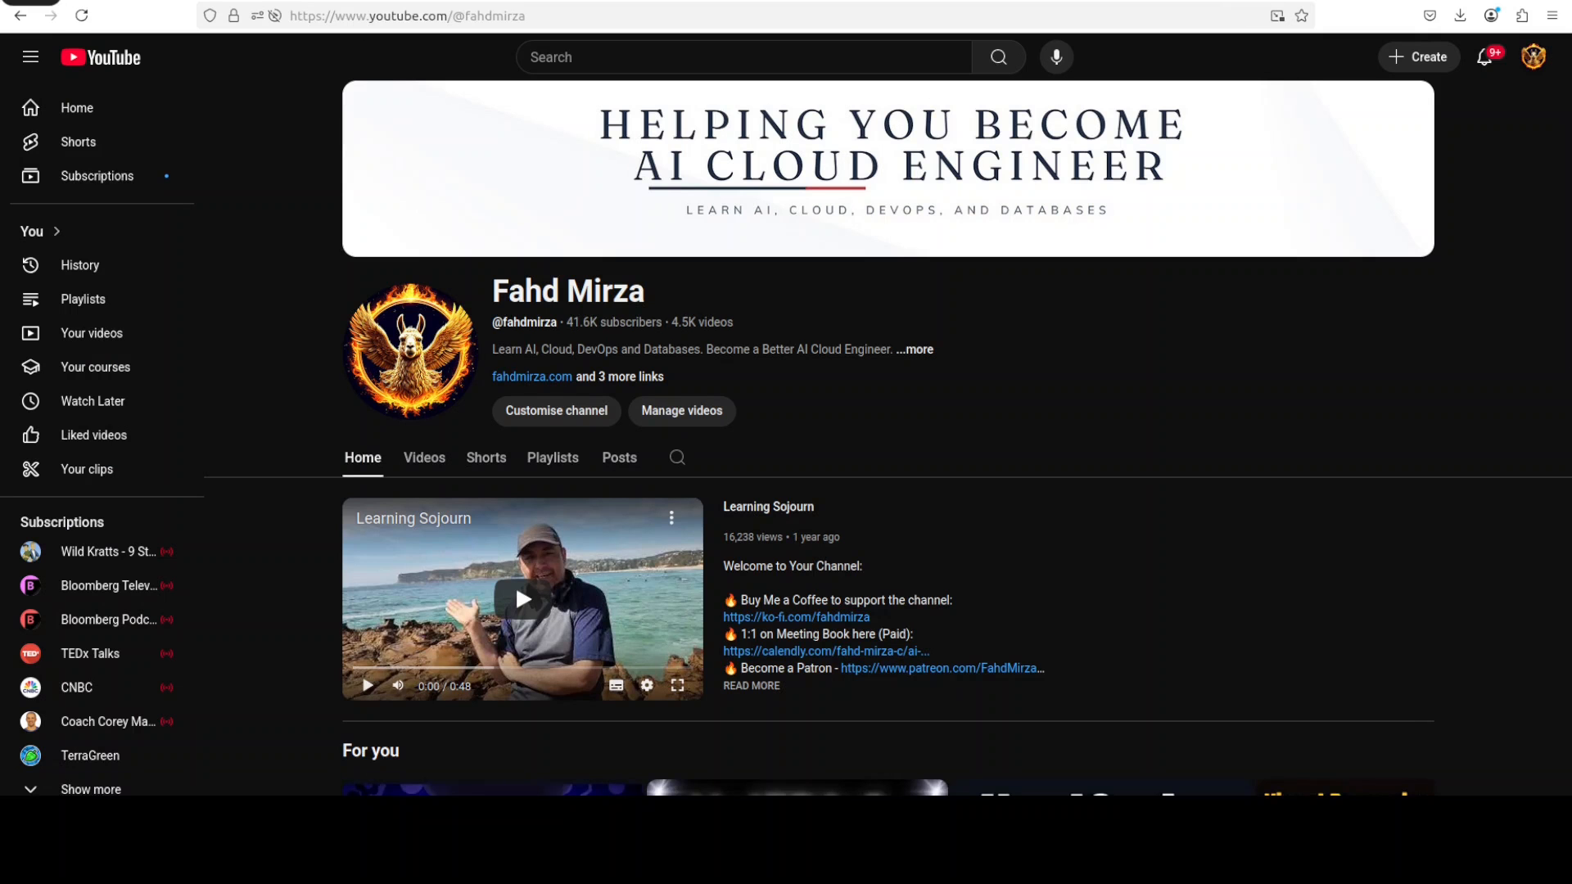
pyautogui.moveTo(1377, 474)
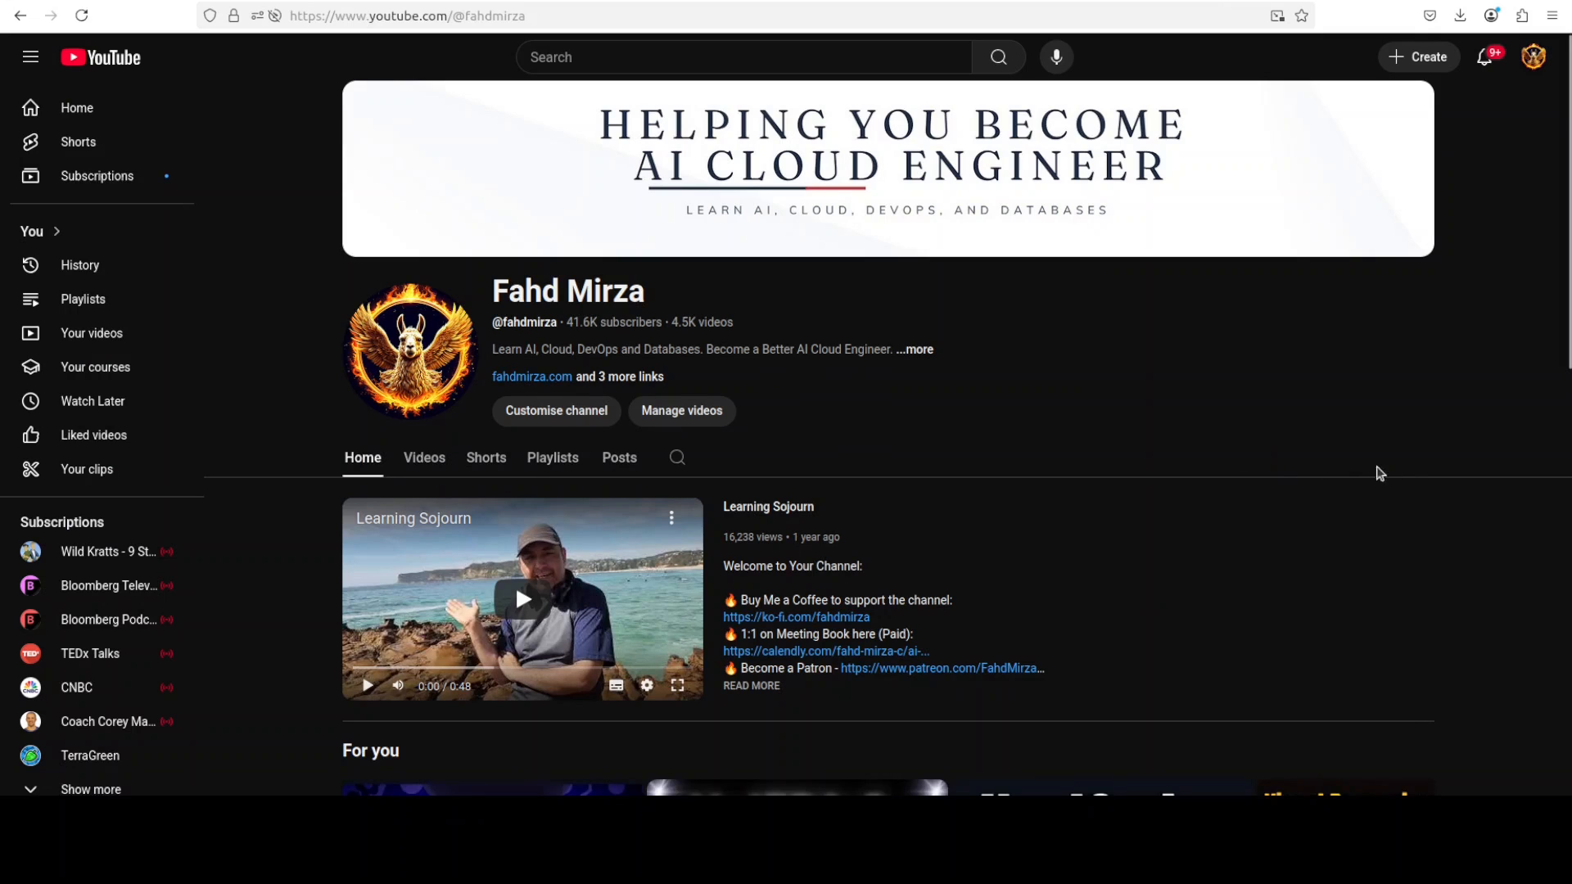